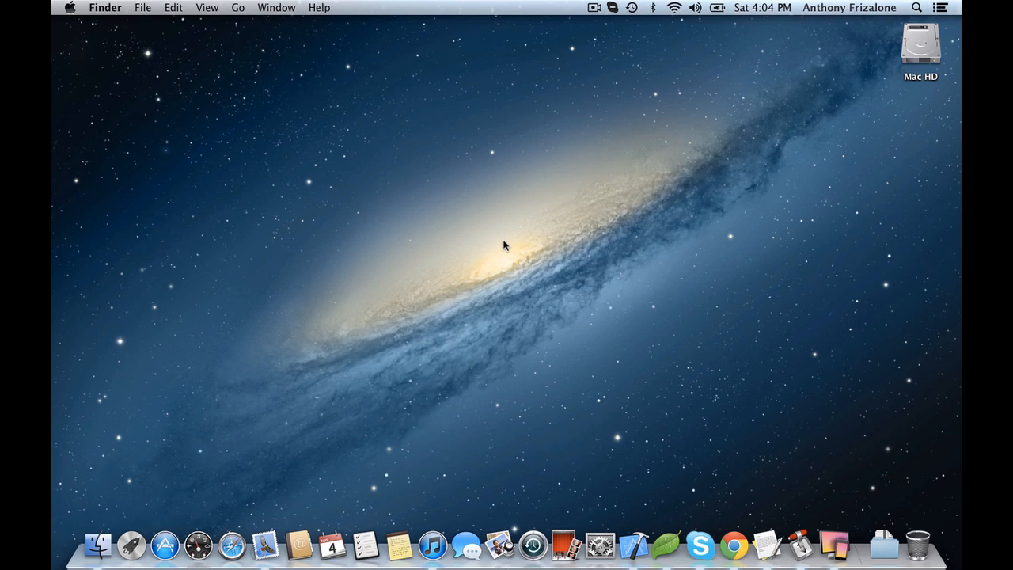
pyautogui.moveTo(621, 445)
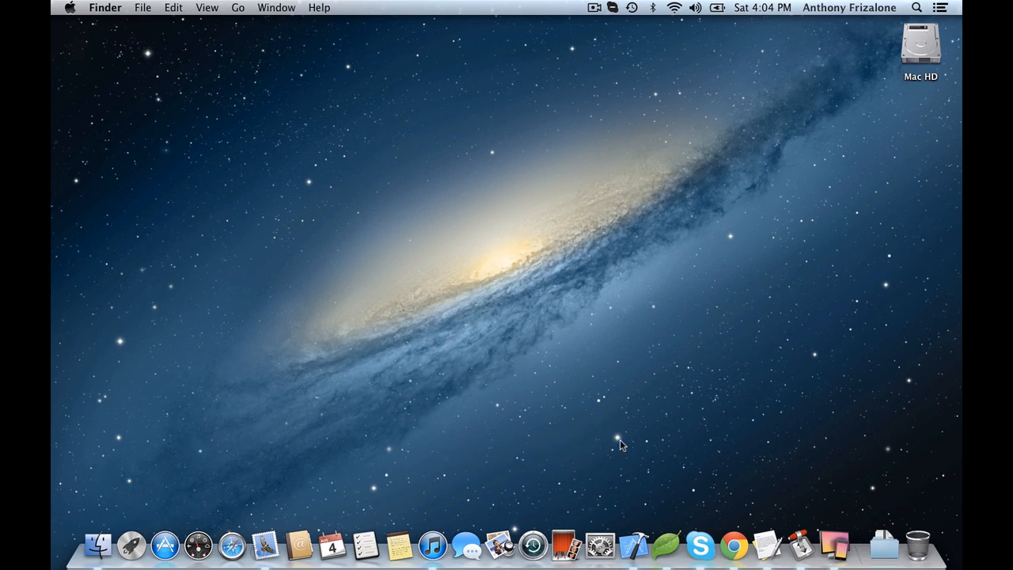
# Launch Xcode from its Dock icon.
pyautogui.click(632, 544)
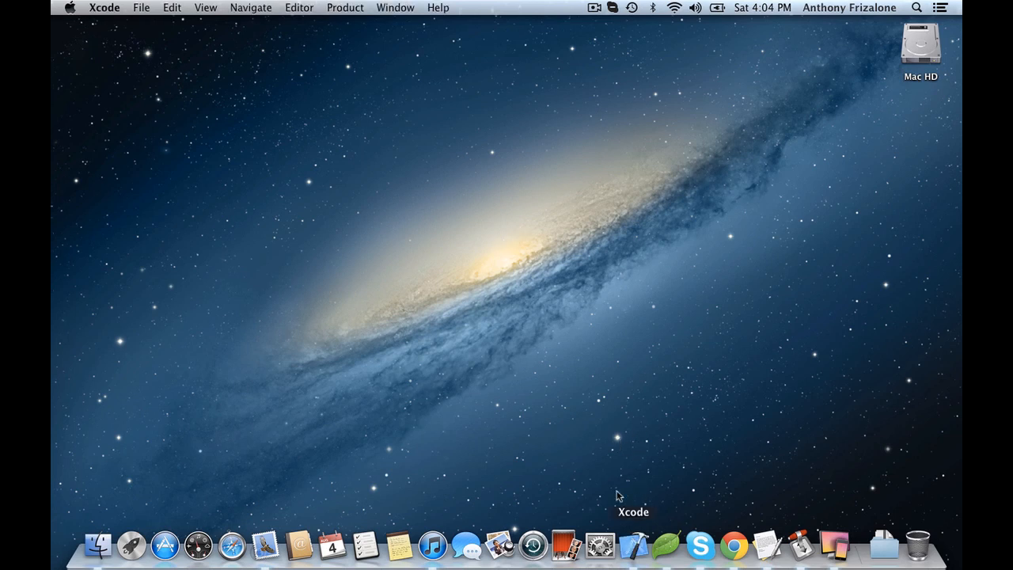
pyautogui.moveTo(470, 322)
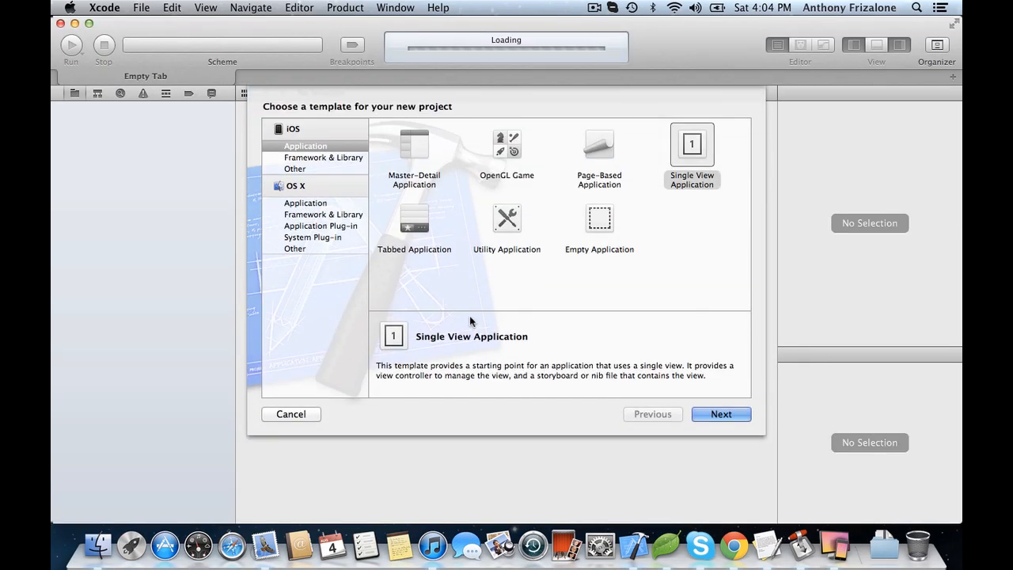
# Create a Single View Application project named PushApp, saved on the Desktop.
pyautogui.click(691, 144)
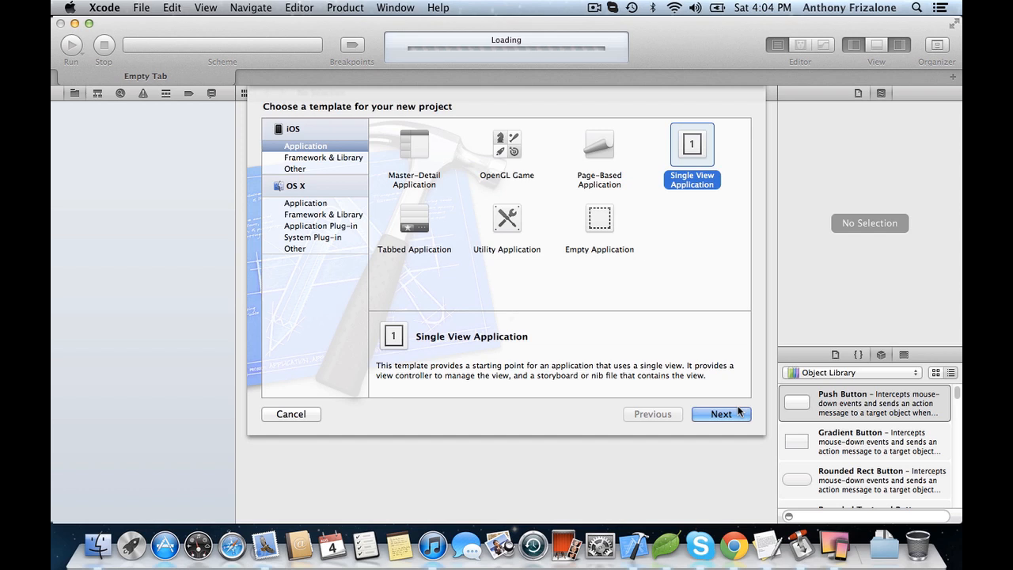
pyautogui.click(721, 414)
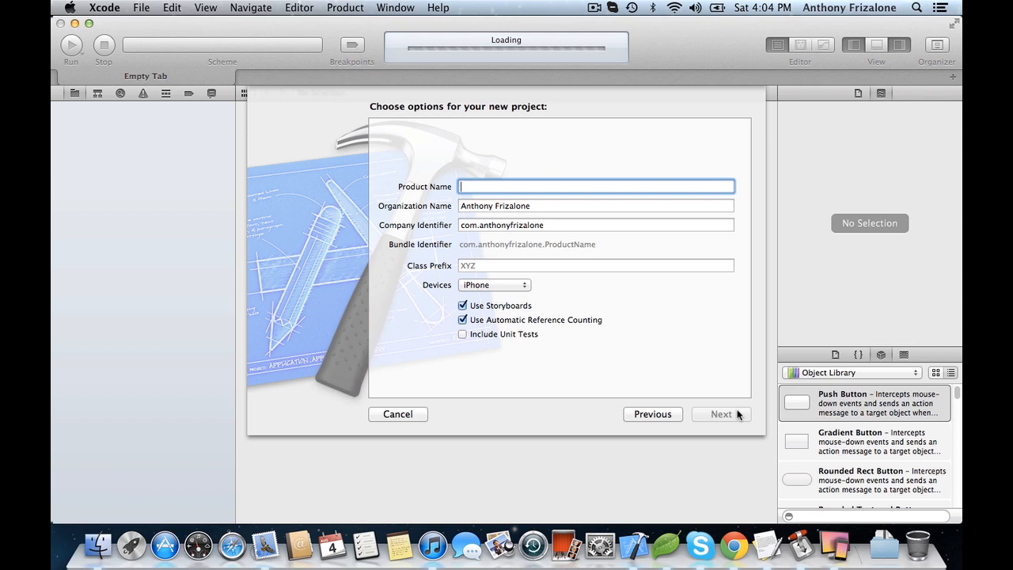
pyautogui.write('P')
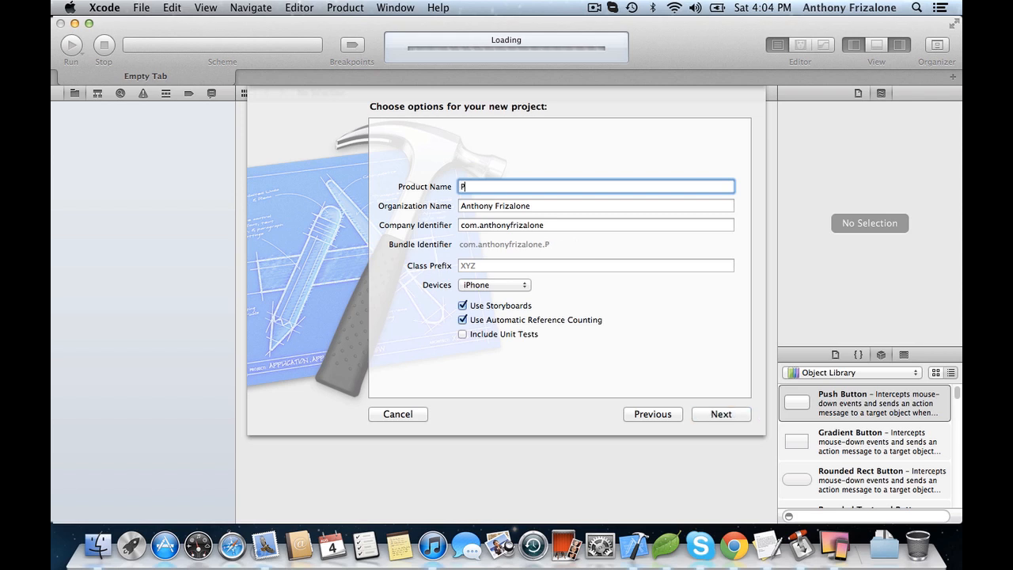
pyautogui.write('ushApp')
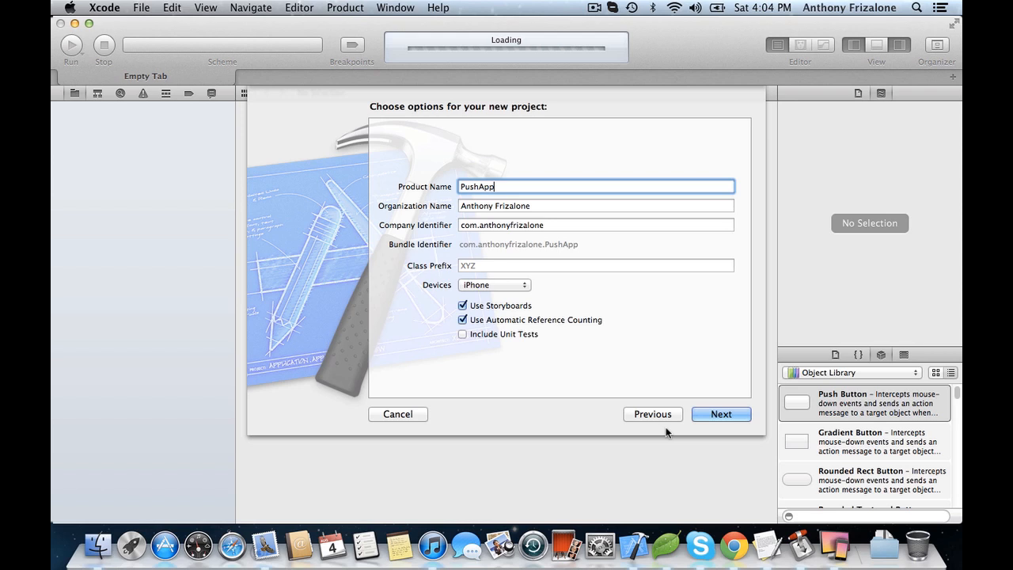
pyautogui.moveTo(530, 283)
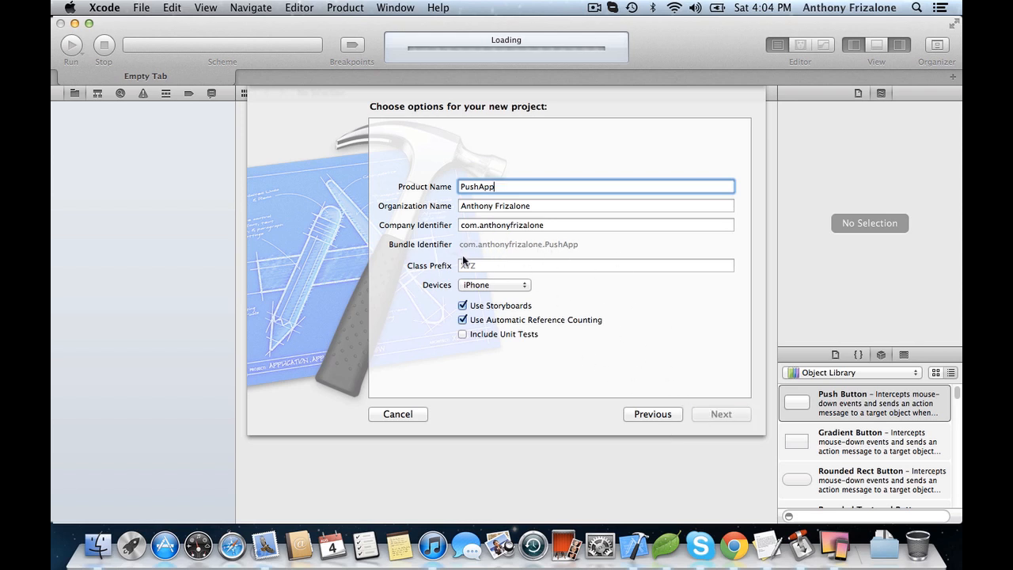
pyautogui.click(720, 414)
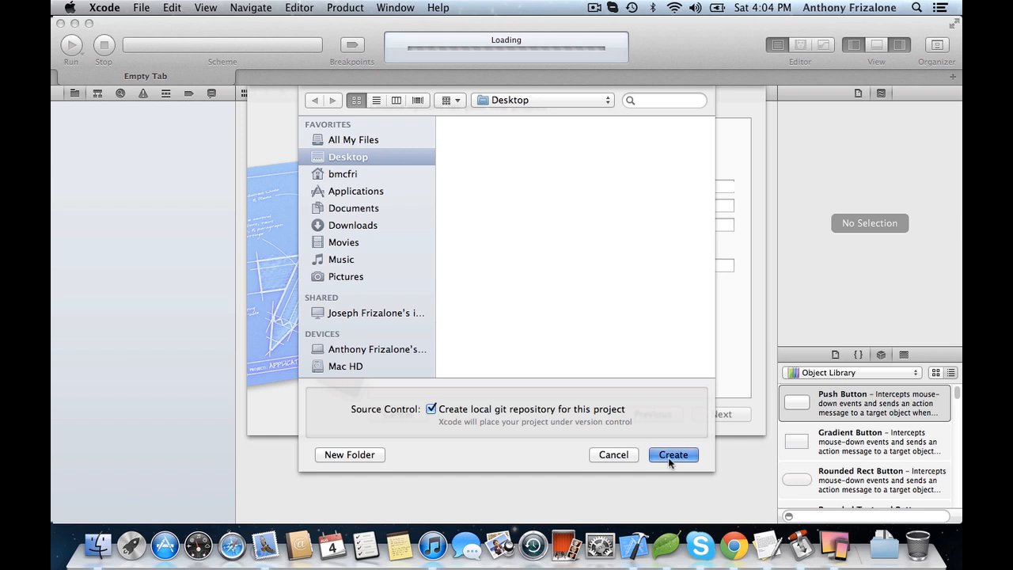
pyautogui.click(672, 454)
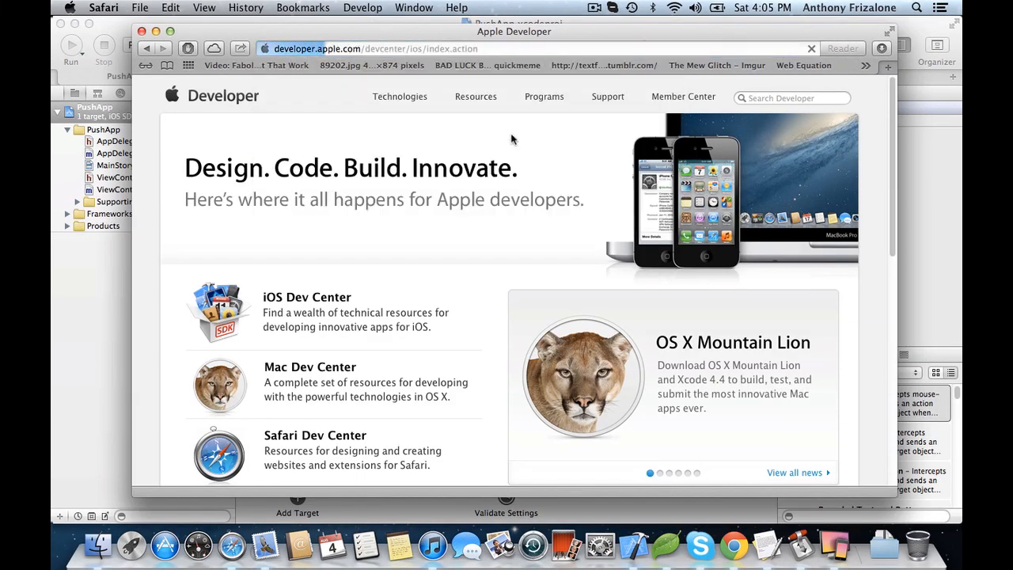
# Log in to the iOS Dev Center with the saved keychain login details.
pyautogui.click(307, 297)
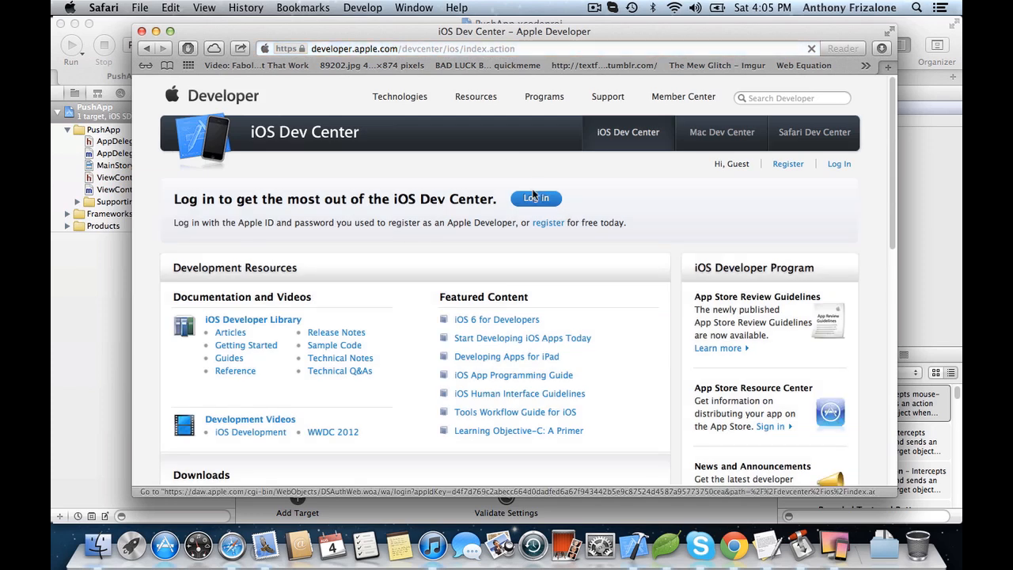
pyautogui.click(535, 199)
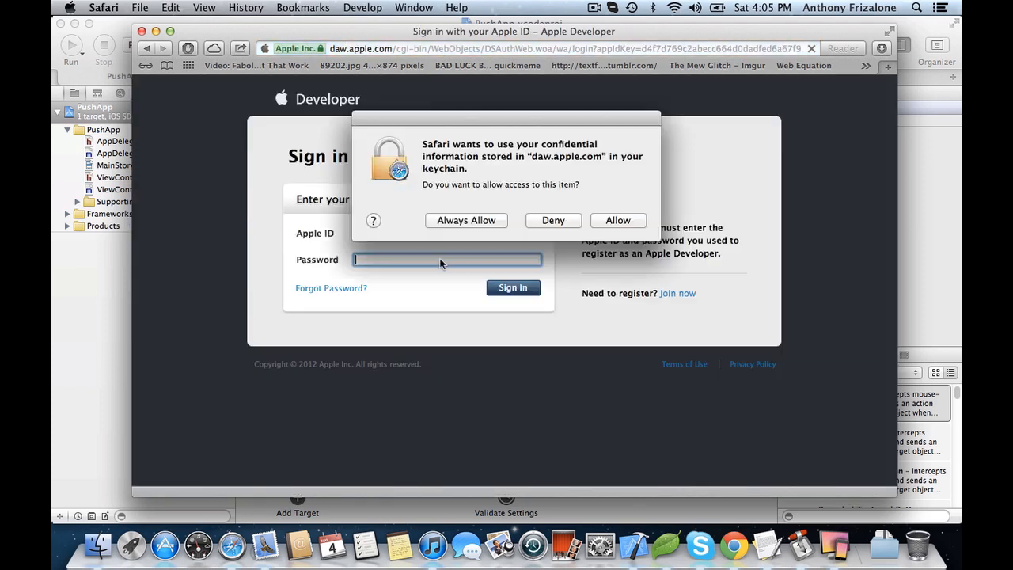
pyautogui.click(618, 220)
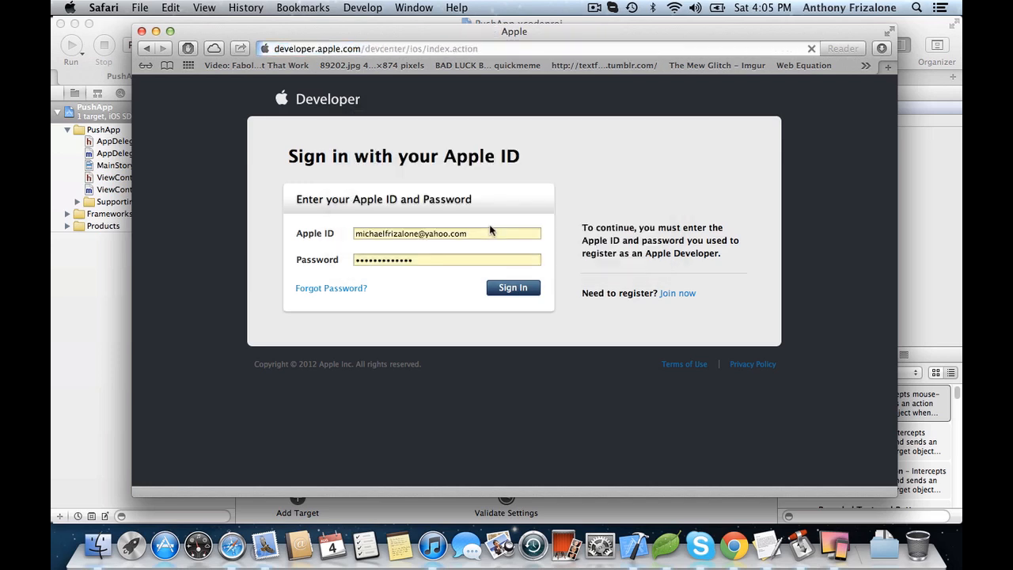
pyautogui.click(513, 287)
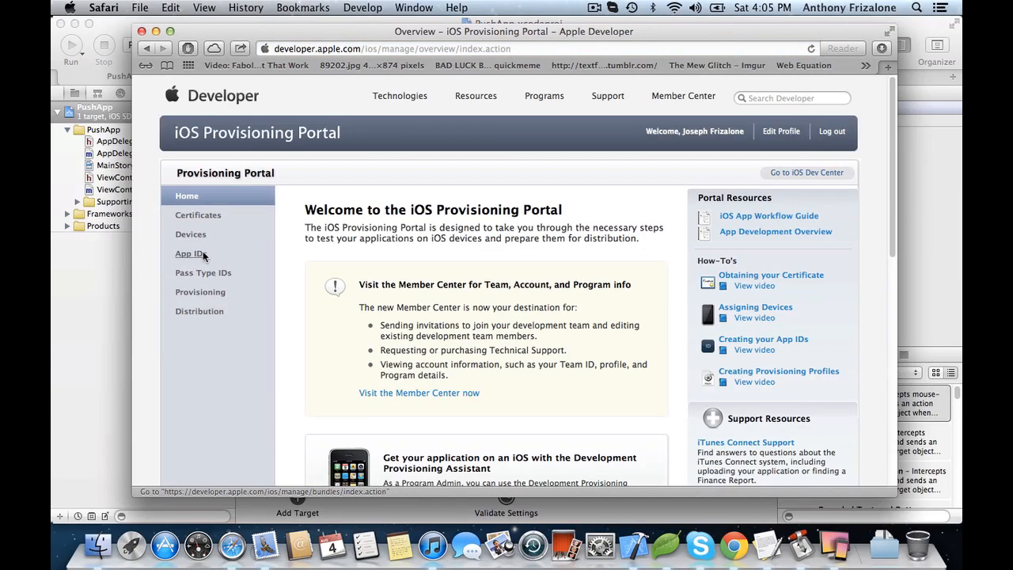
# Submit a new App ID 'PushApp' with bundle identifier com.anthonyfrizalone.PushApp.
pyautogui.click(190, 253)
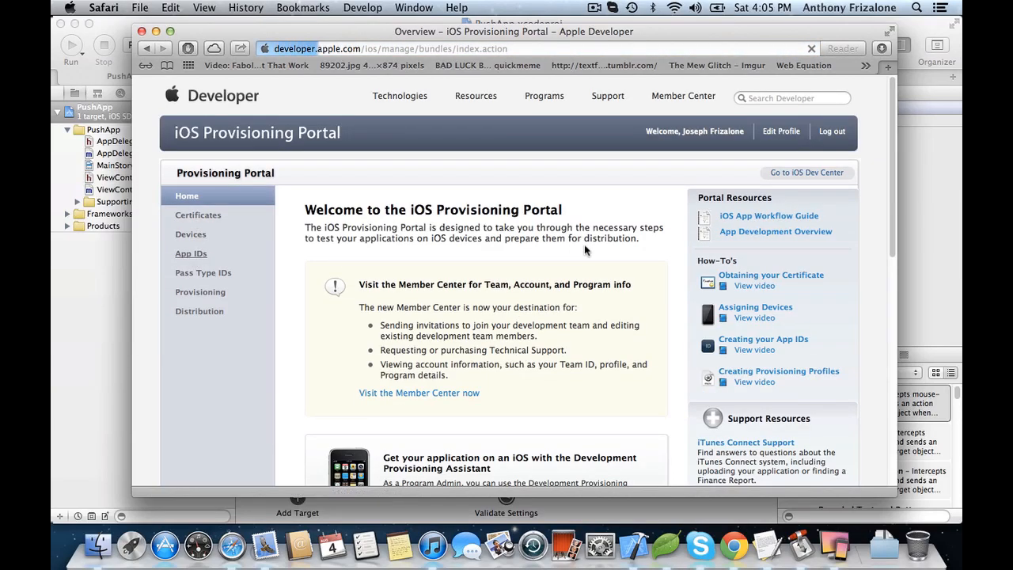
pyautogui.click(191, 253)
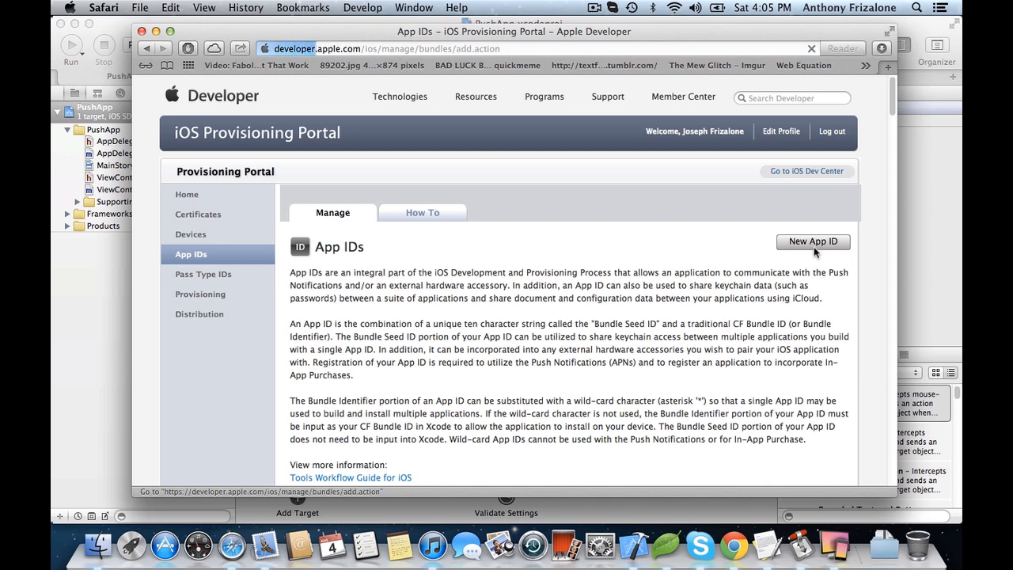
pyautogui.click(812, 241)
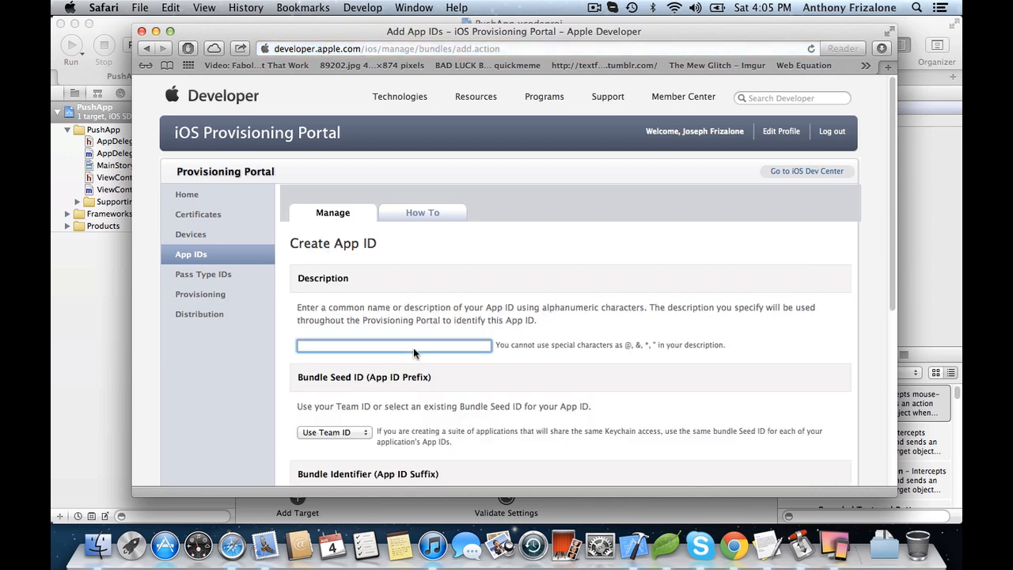
pyautogui.scroll(-3)
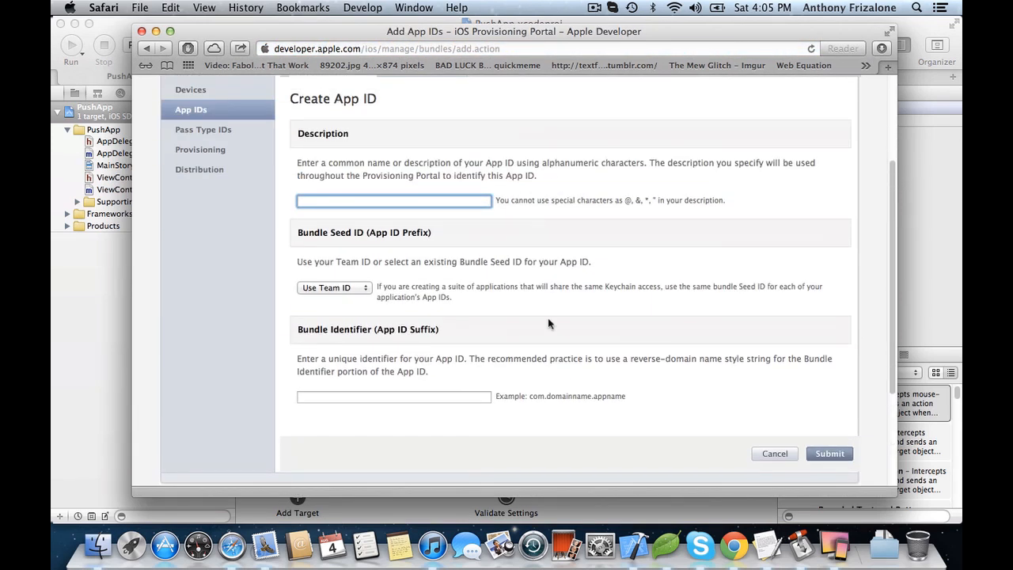
pyautogui.write('PushApp')
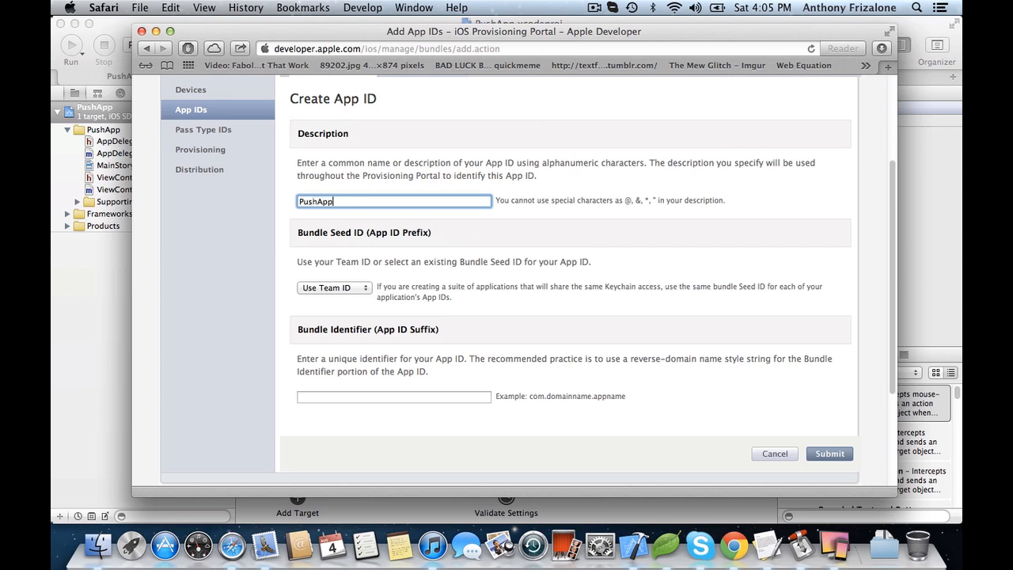
pyautogui.moveTo(365, 378)
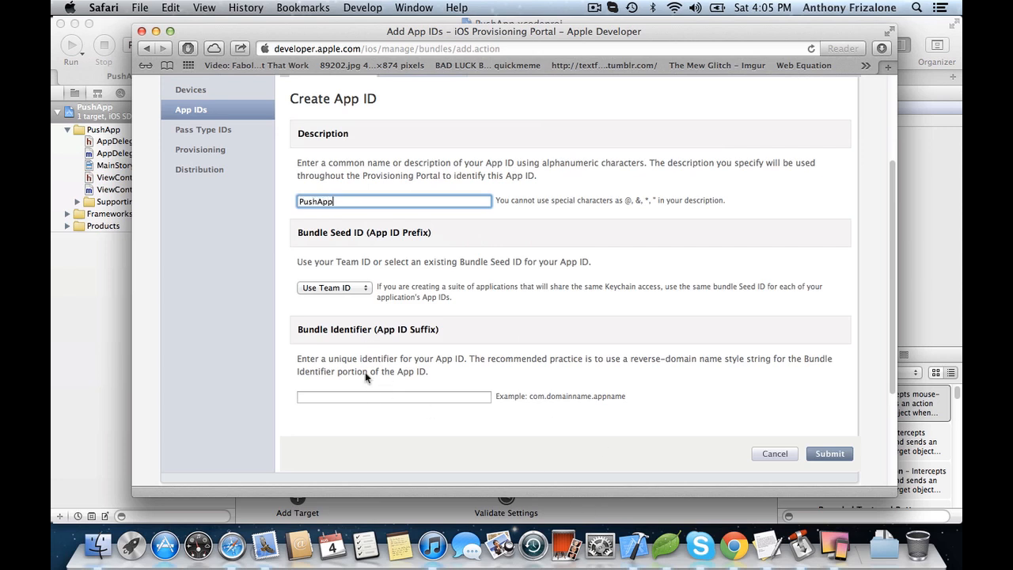
pyautogui.click(393, 397)
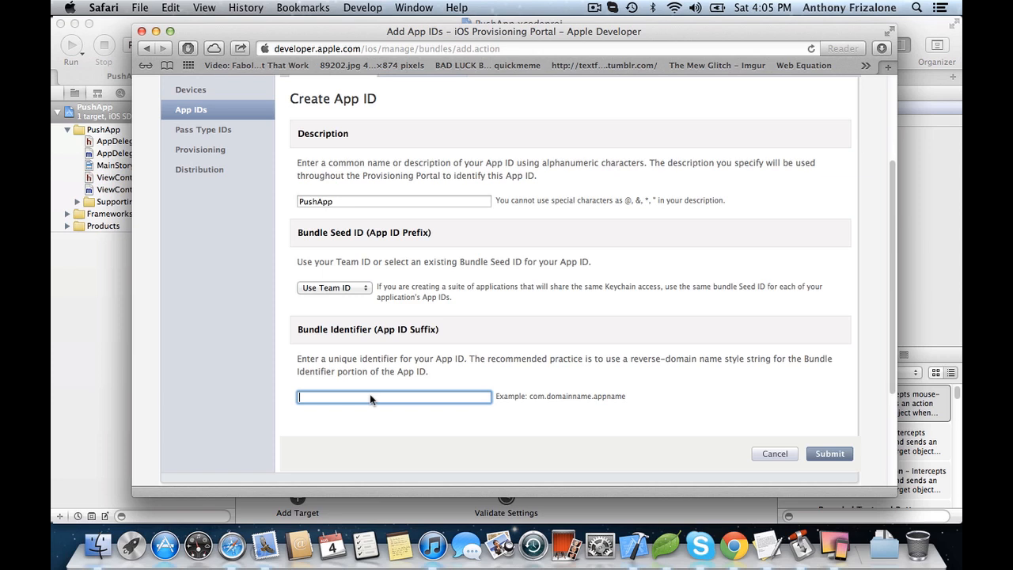
pyautogui.write('com.anthony')
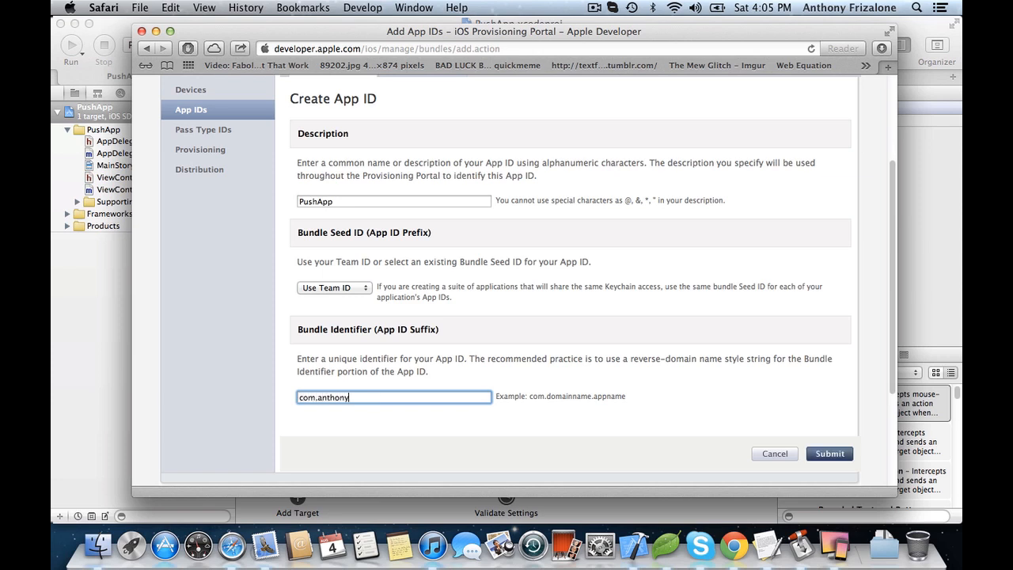
pyautogui.write('frizalone.Push')
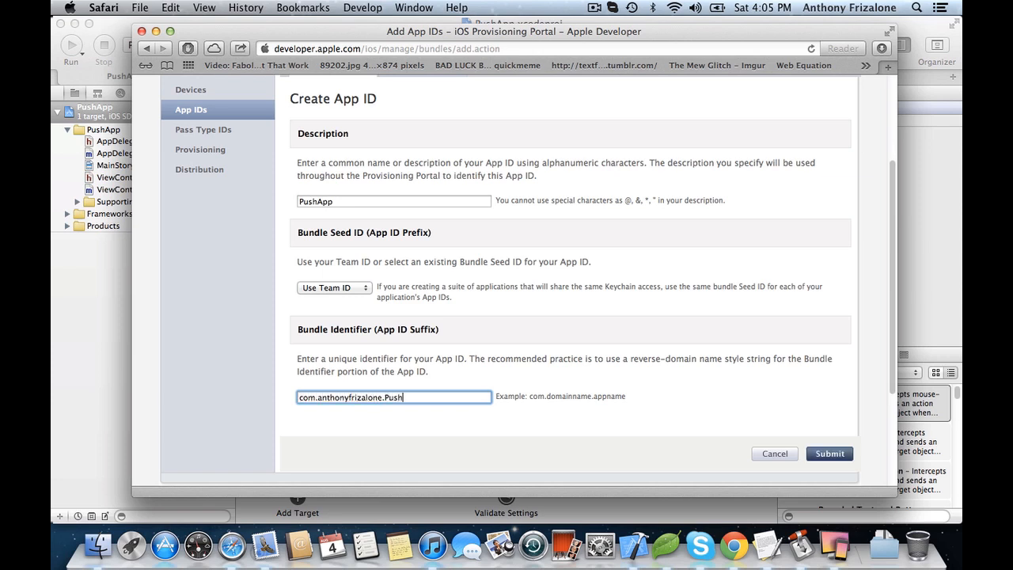
pyautogui.write('App')
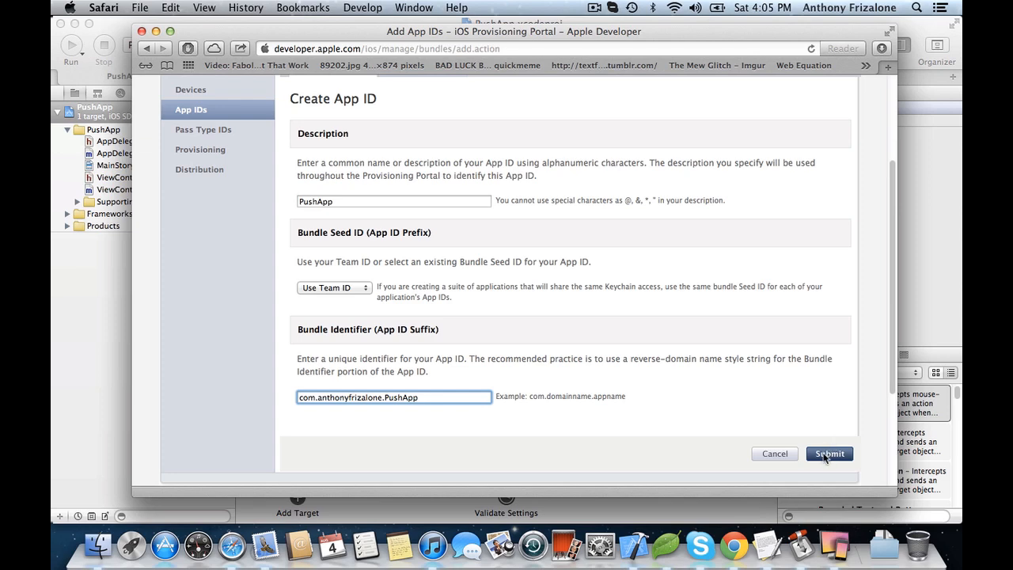
pyautogui.click(828, 452)
pyautogui.write('pushapp')
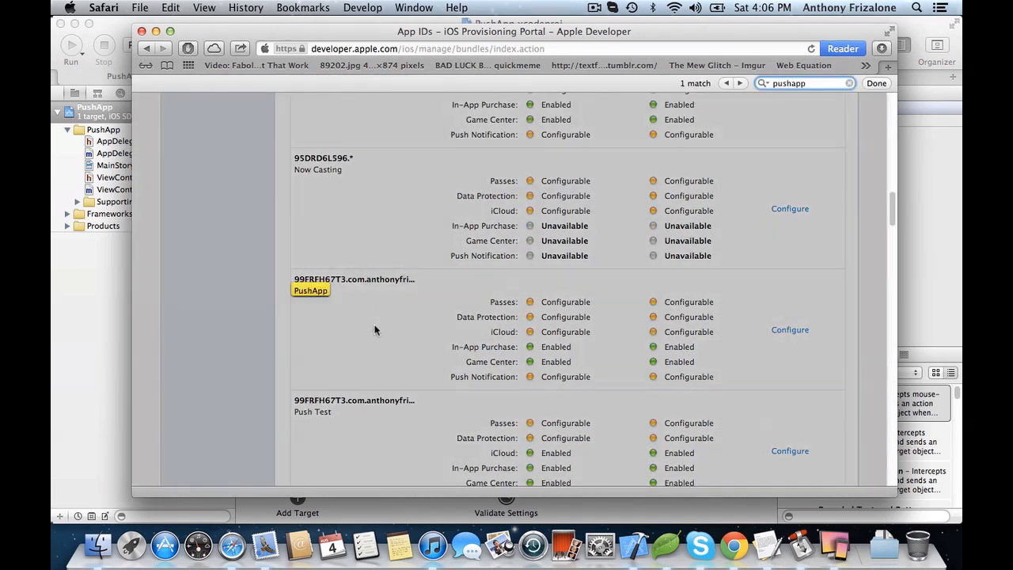
# Scroll to the PushApp App ID and open its Configure page.
pyautogui.scroll(-3)
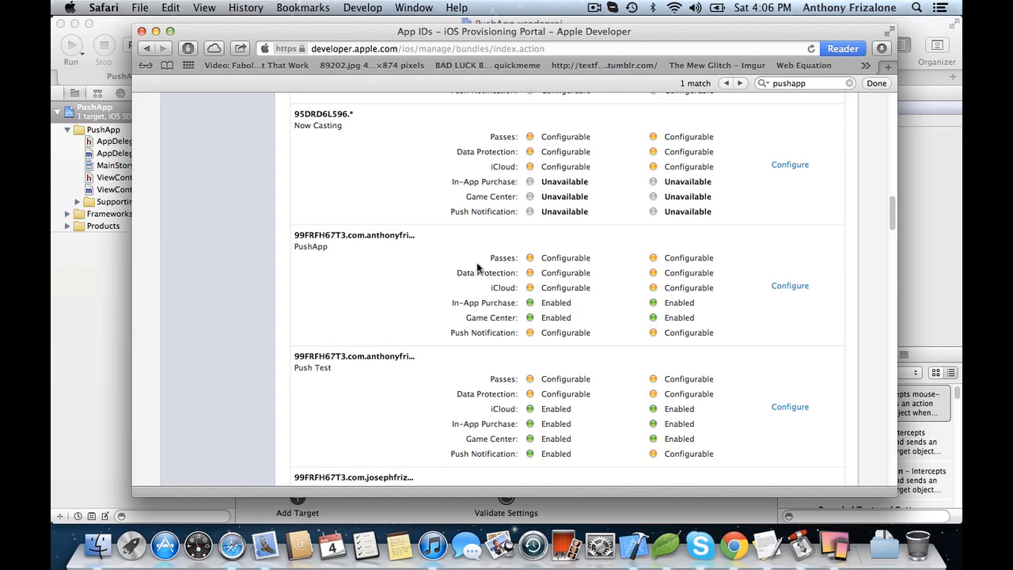
pyautogui.moveTo(510, 269)
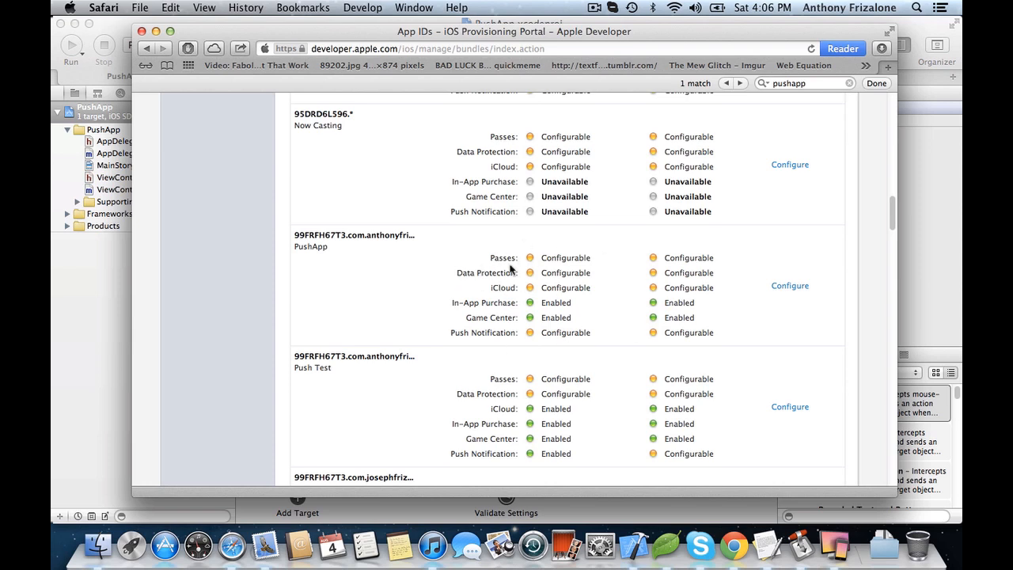
pyautogui.moveTo(506, 339)
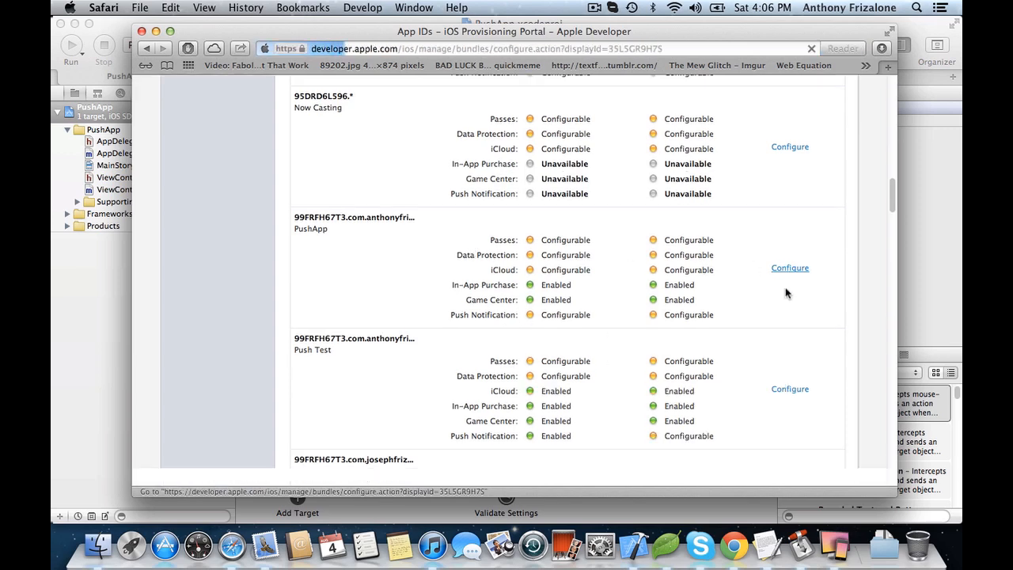
pyautogui.click(790, 267)
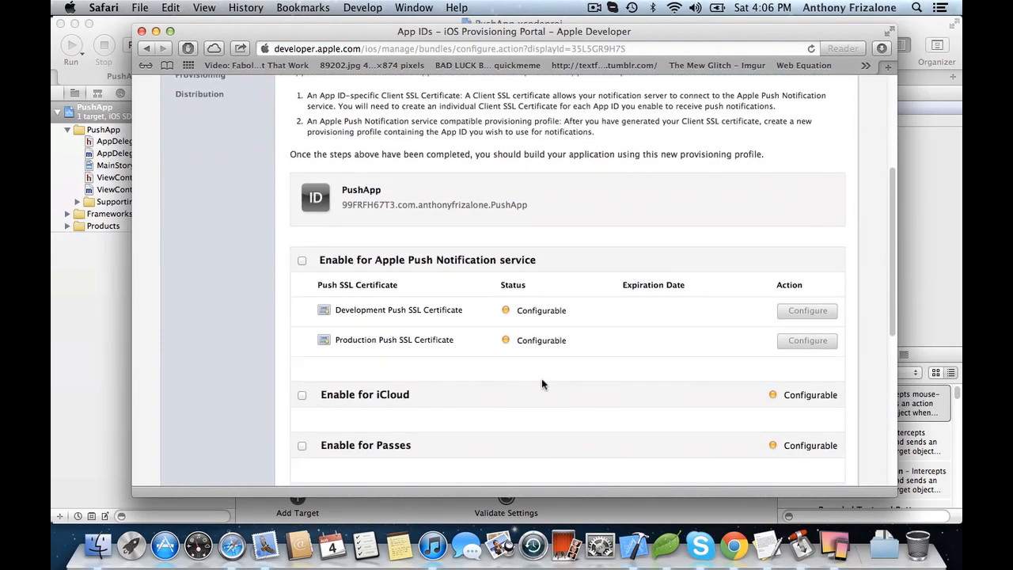
# Enable Apple Push Notification service and start the Development Push SSL Certificate setup.
pyautogui.click(301, 260)
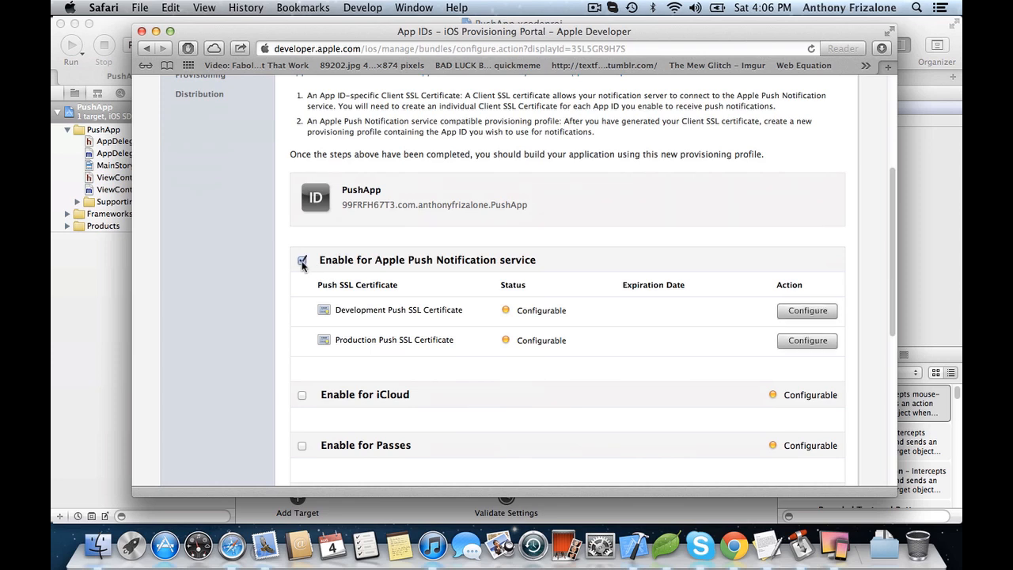
pyautogui.click(302, 260)
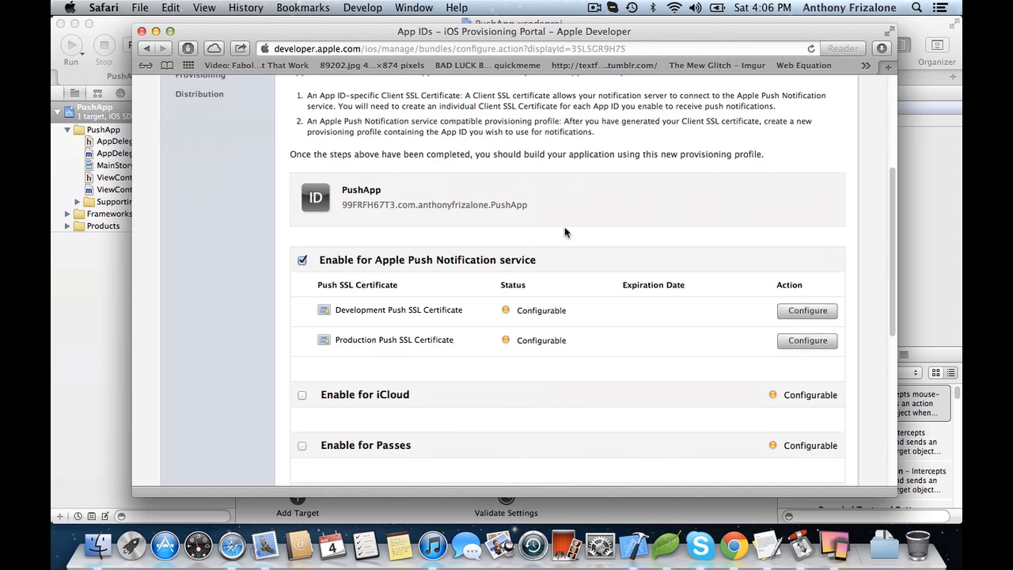
pyautogui.moveTo(385, 314)
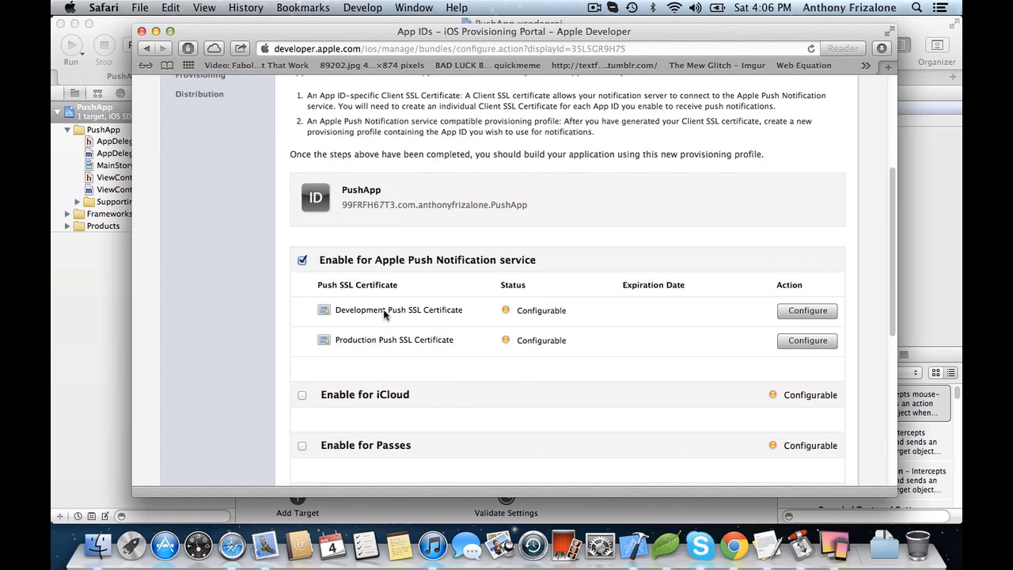
pyautogui.moveTo(451, 314)
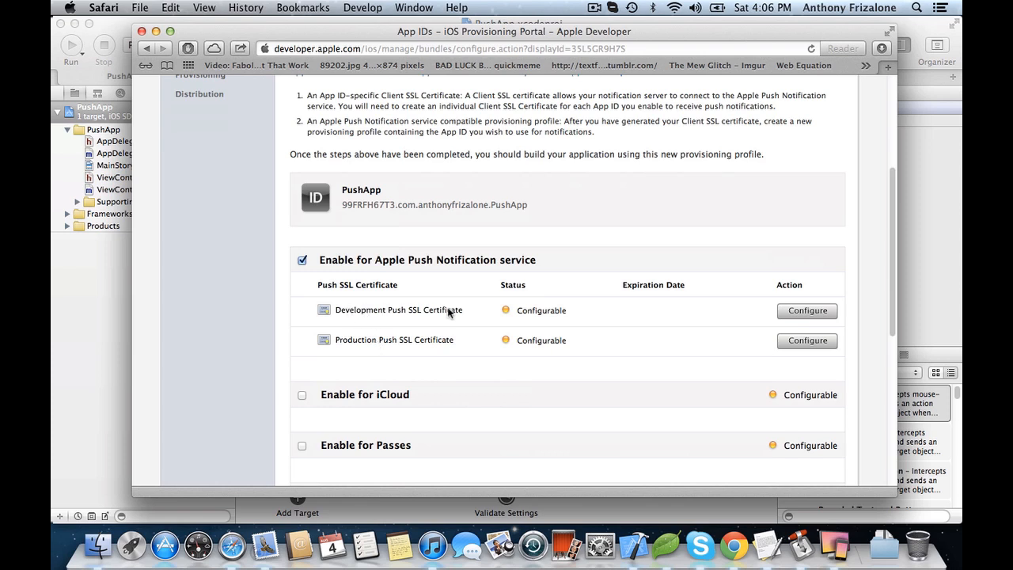
pyautogui.moveTo(349, 341)
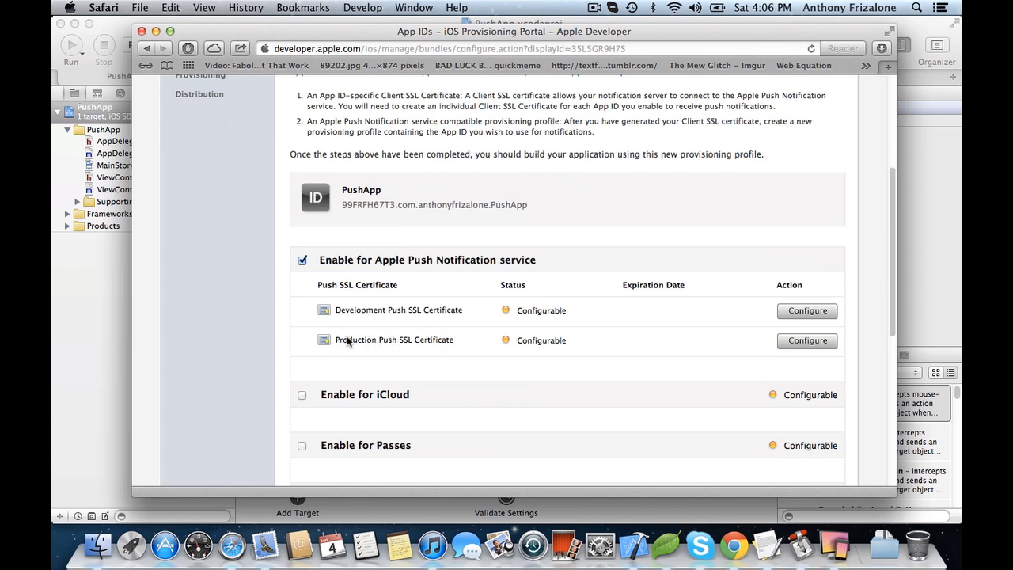
pyautogui.moveTo(433, 345)
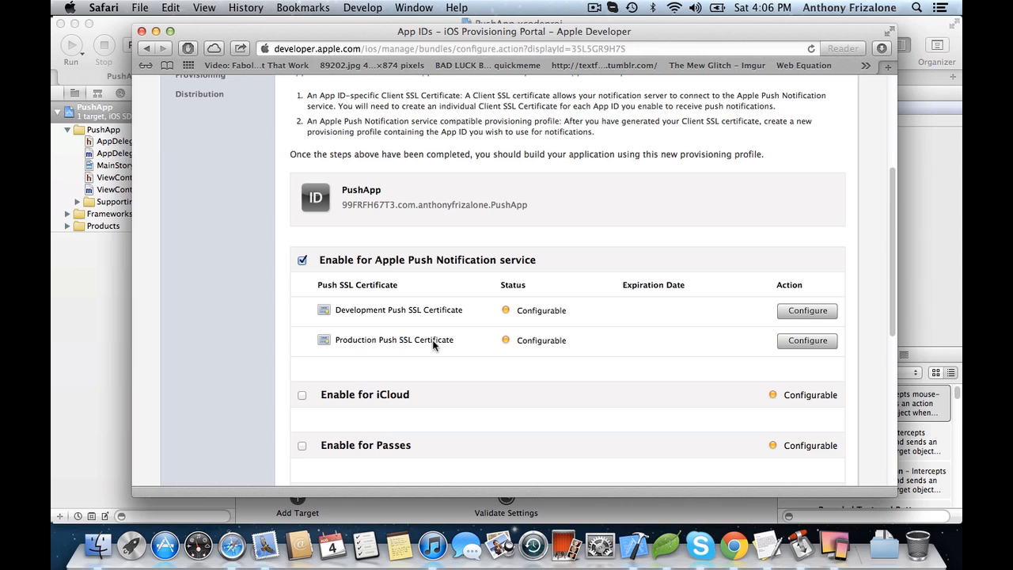
pyautogui.moveTo(767, 314)
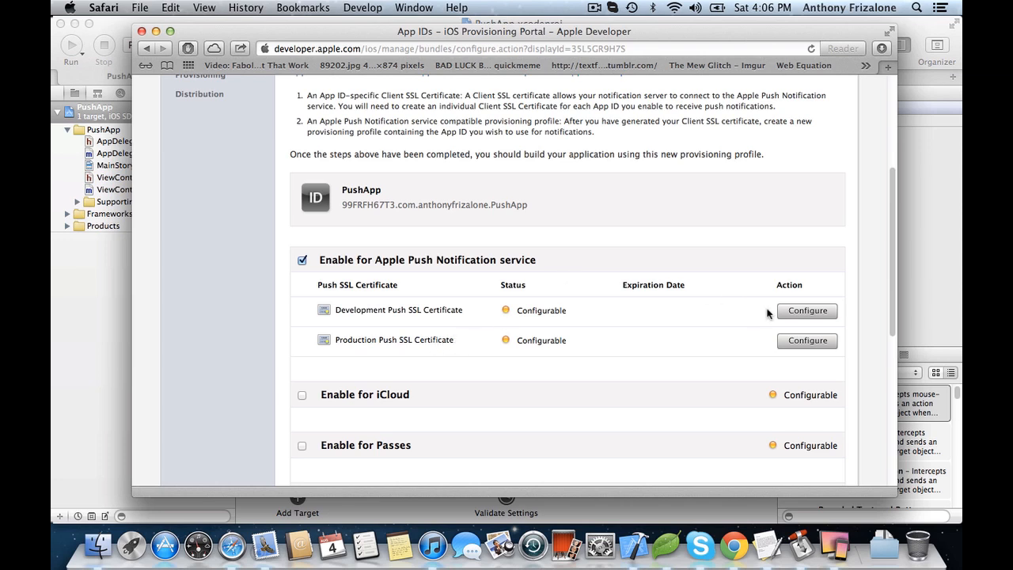
pyautogui.moveTo(806, 310)
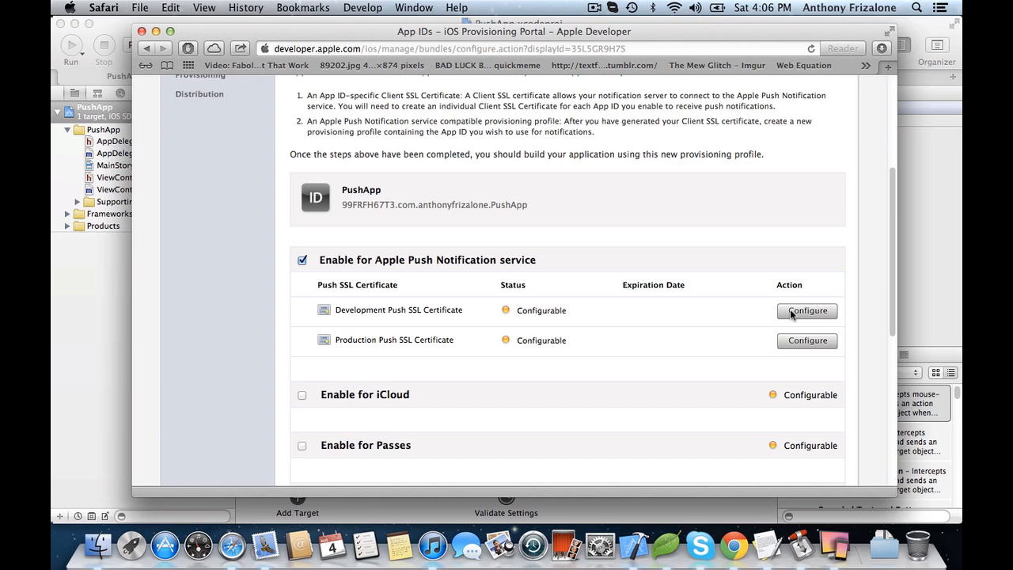
pyautogui.click(806, 310)
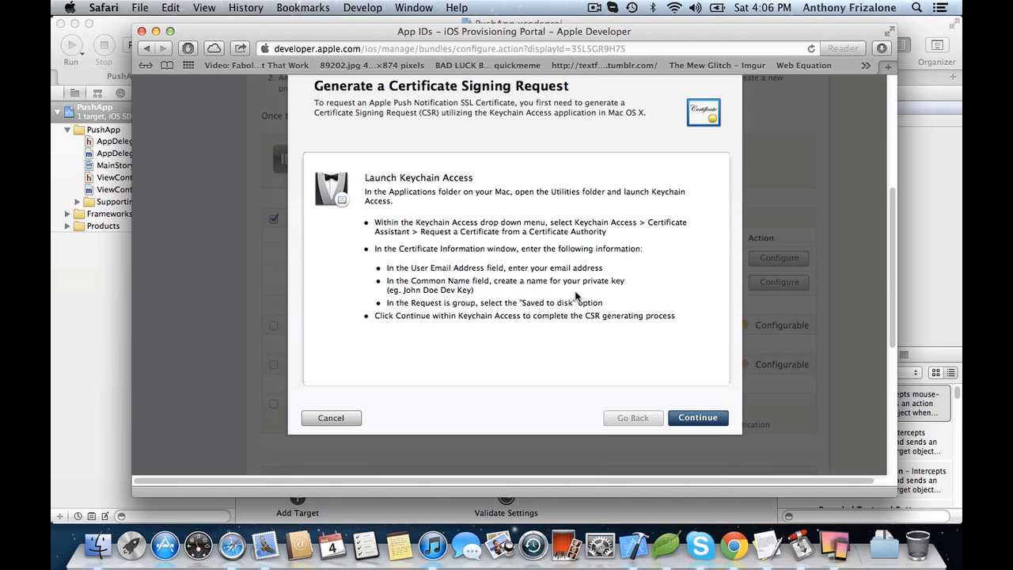
# Search Spotlight for 'keychain' and launch Keychain Access.
pyautogui.write('scree')
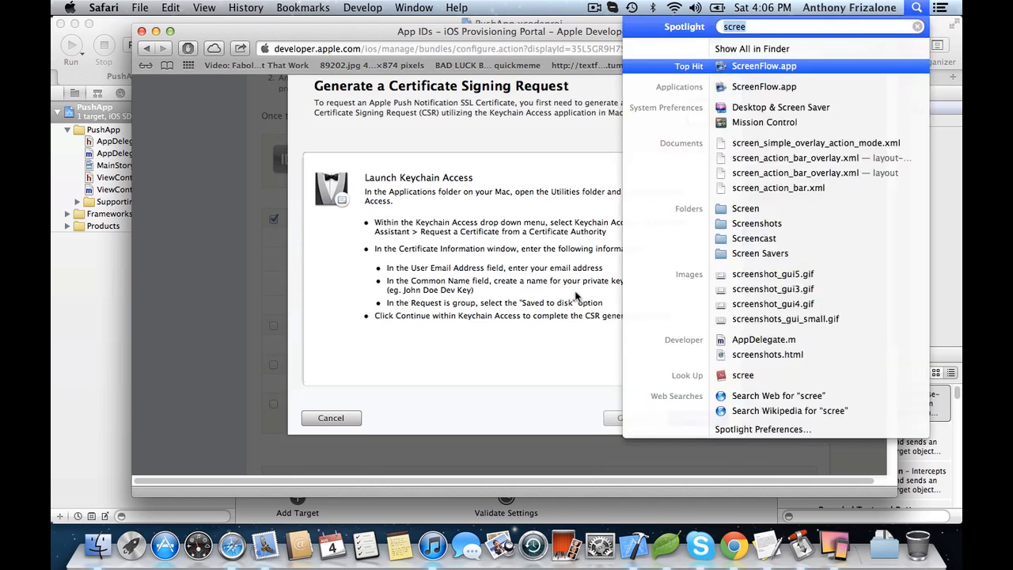
pyautogui.write('keychain')
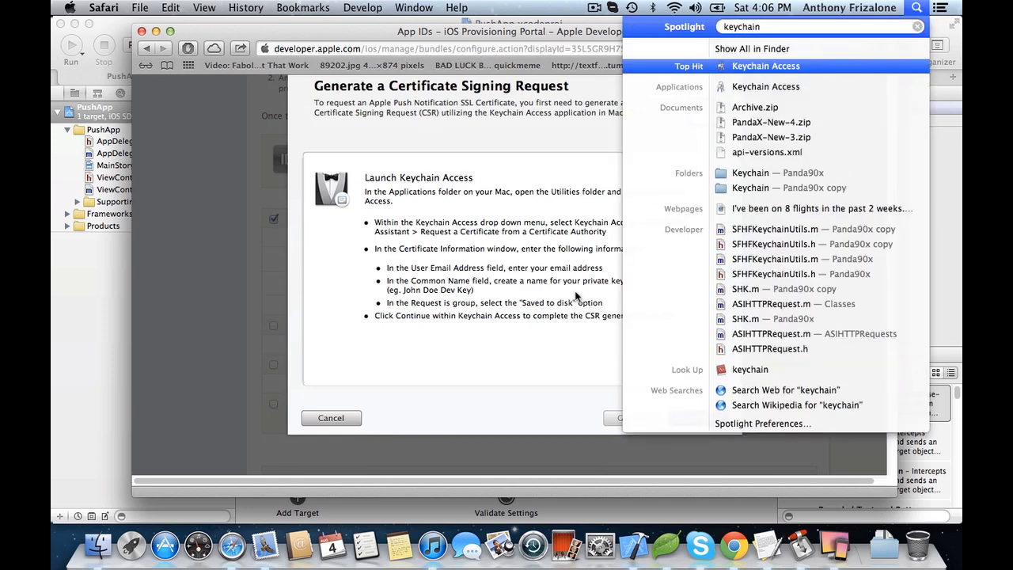
pyautogui.click(765, 66)
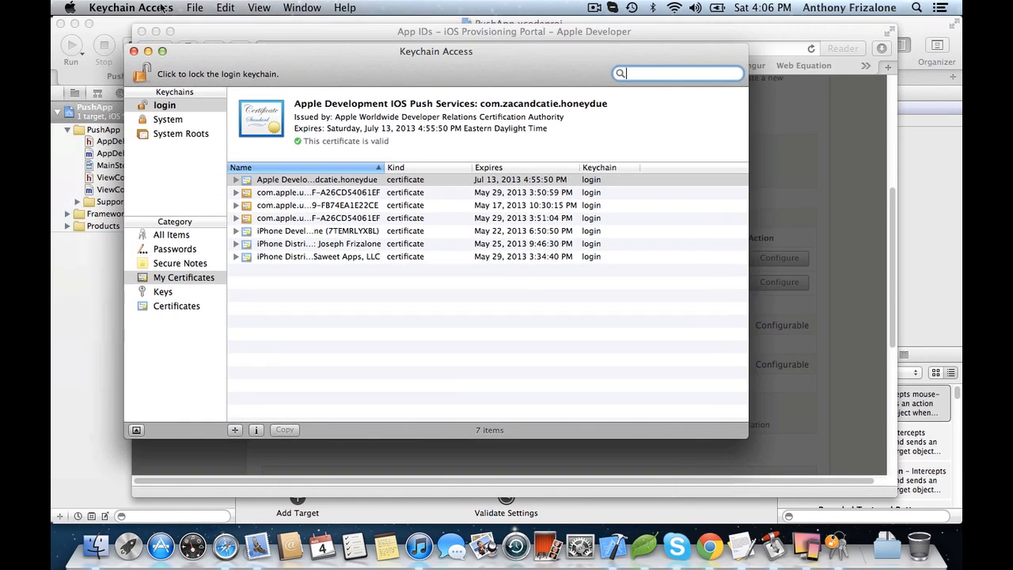
# Request a certificate from a certificate authority, saving PushCert.certSigningRequest to the Desktop.
pyautogui.click(131, 7)
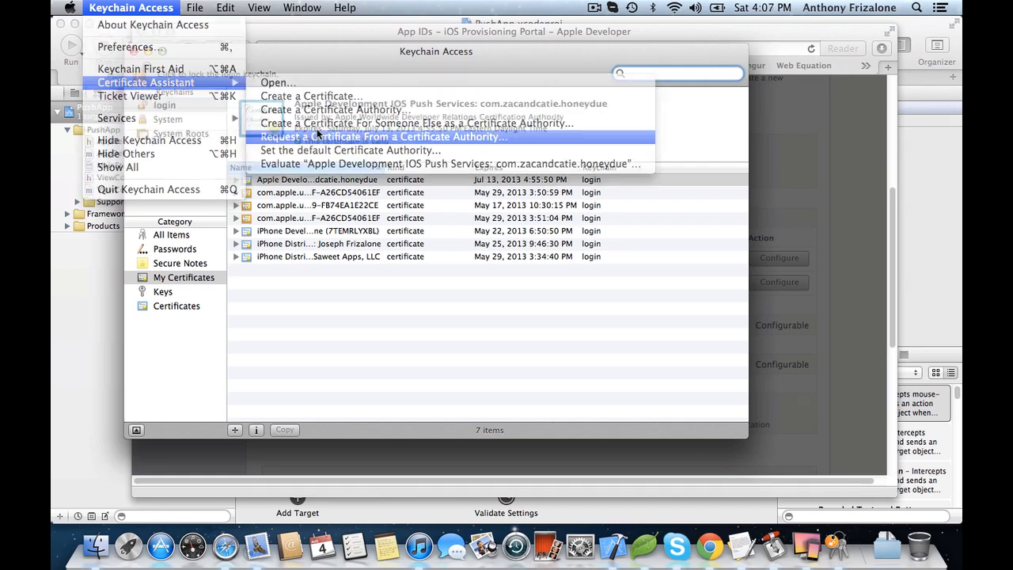
pyautogui.click(384, 137)
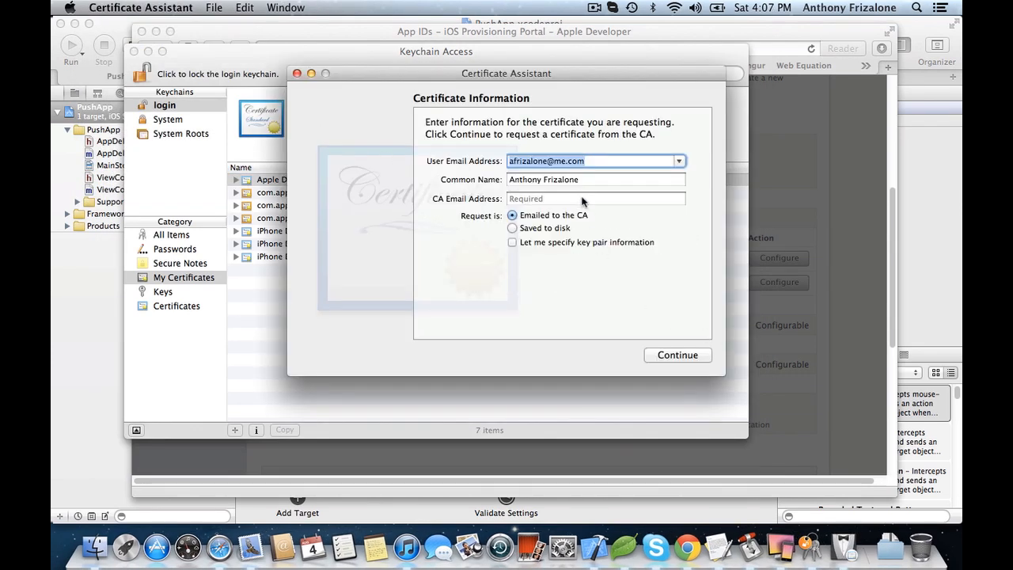
pyautogui.click(512, 228)
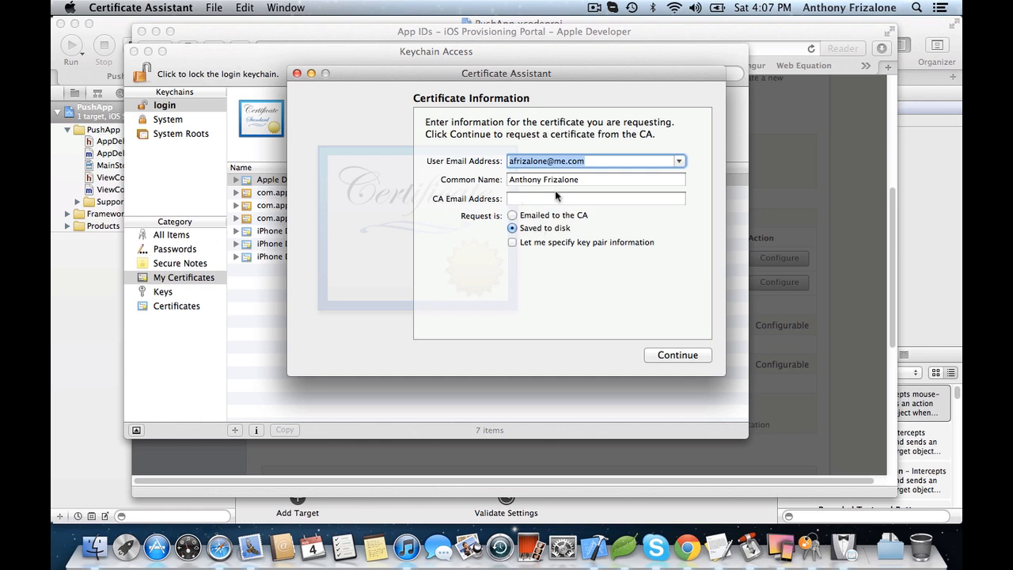
pyautogui.moveTo(552, 174)
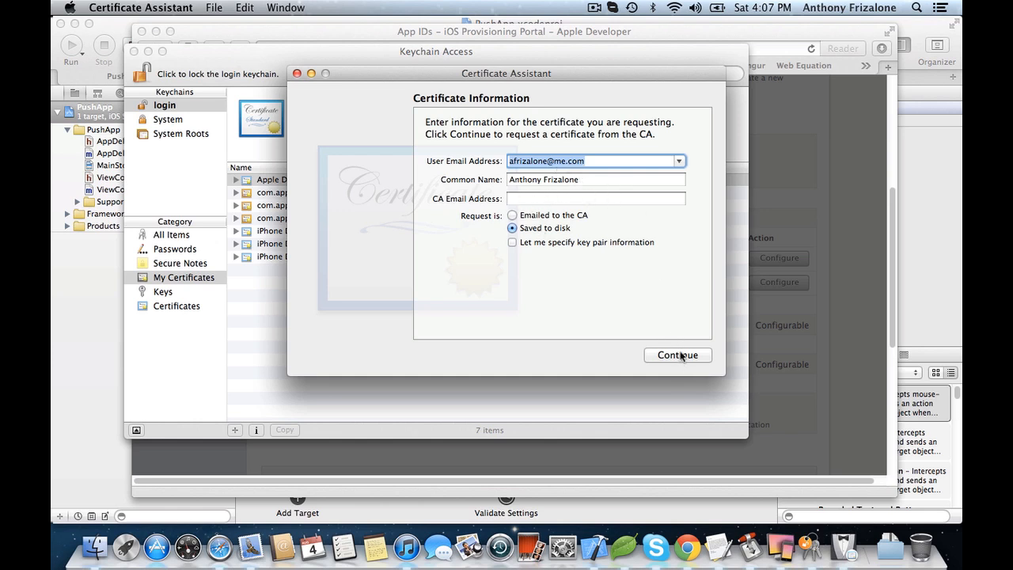
pyautogui.click(677, 355)
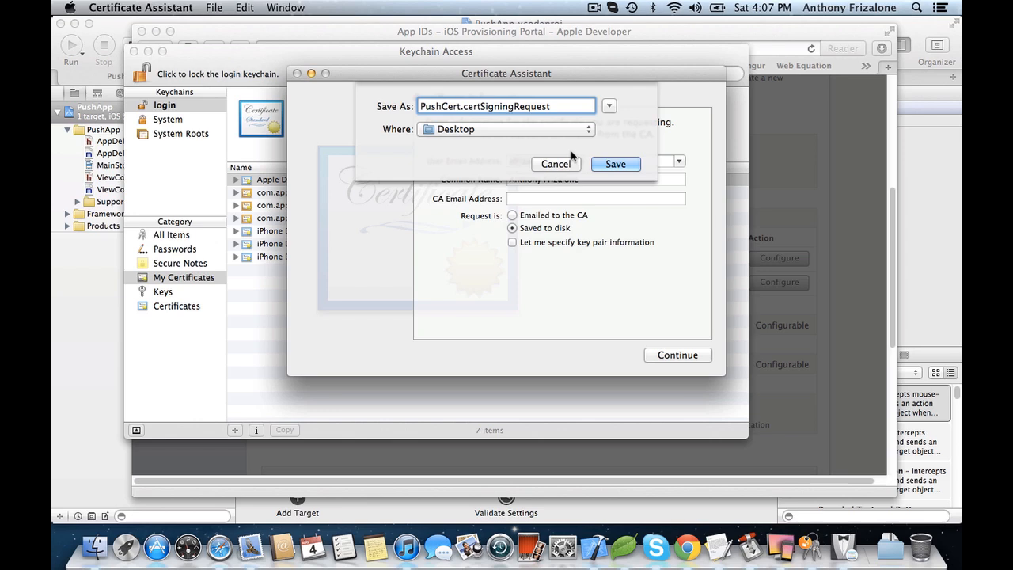
pyautogui.click(615, 164)
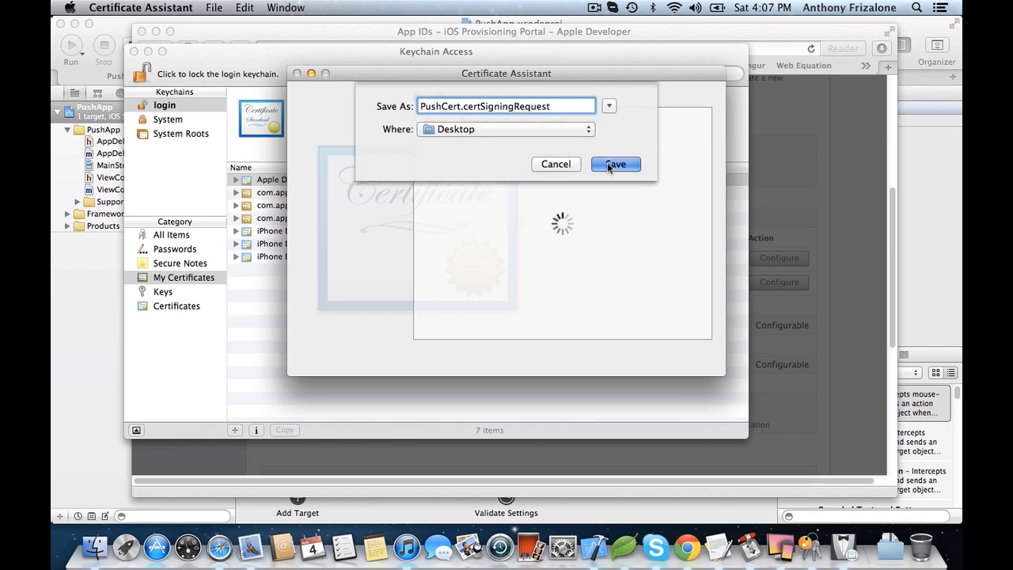
pyautogui.click(614, 164)
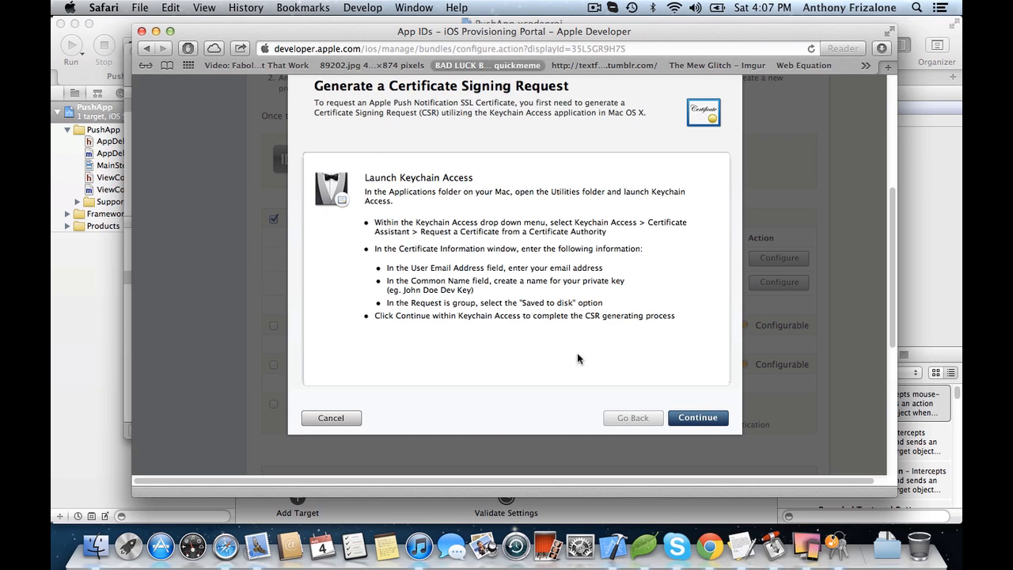
# Choose PushCert.certSigningRequest from the Desktop as the upload file.
pyautogui.click(697, 417)
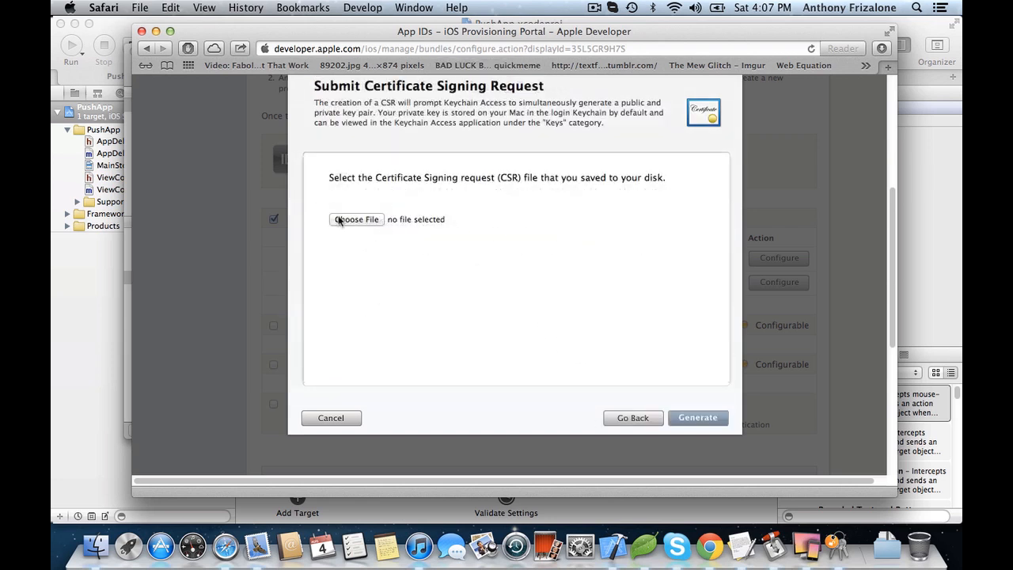
pyautogui.click(356, 219)
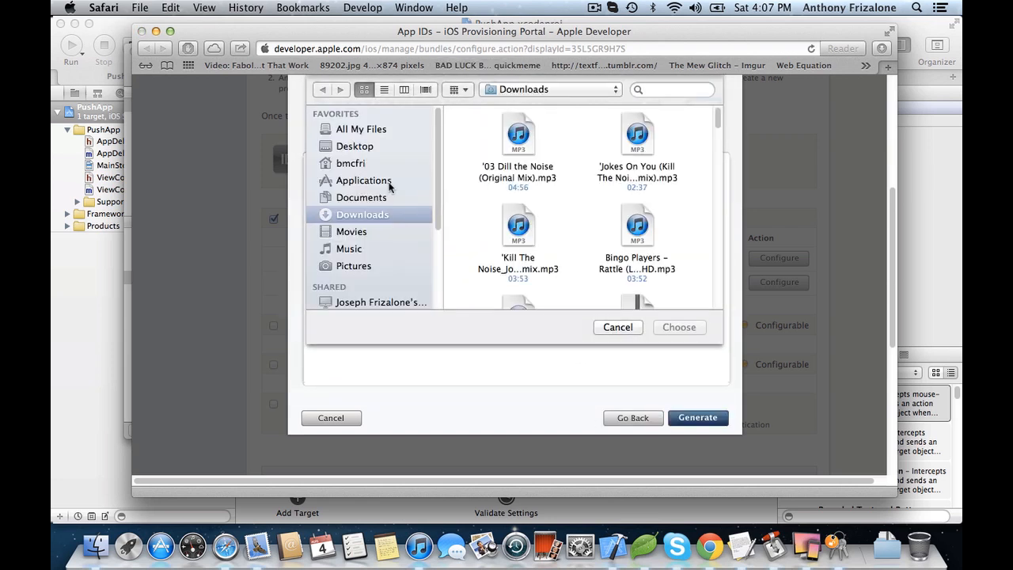
pyautogui.click(356, 146)
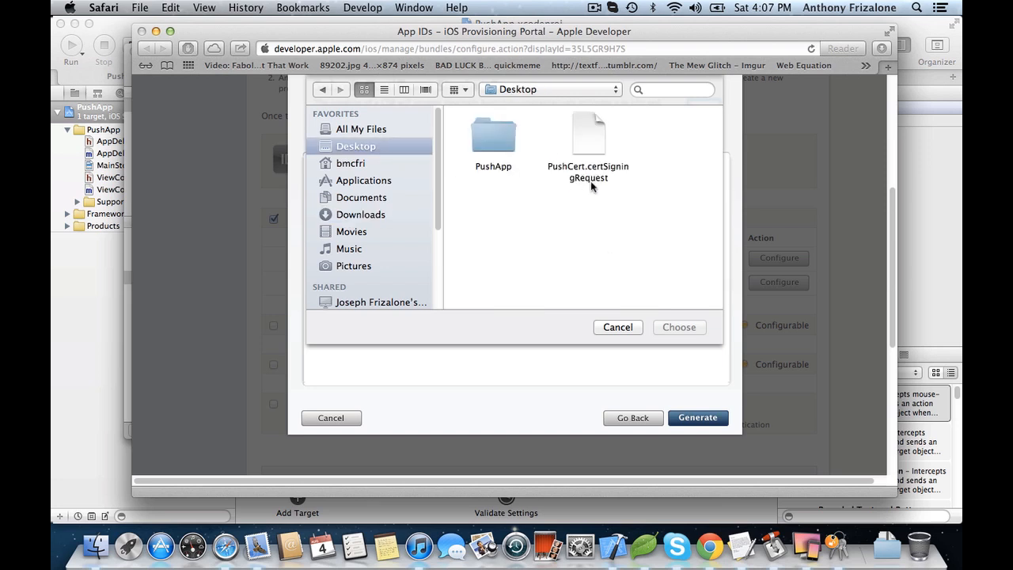
pyautogui.click(588, 135)
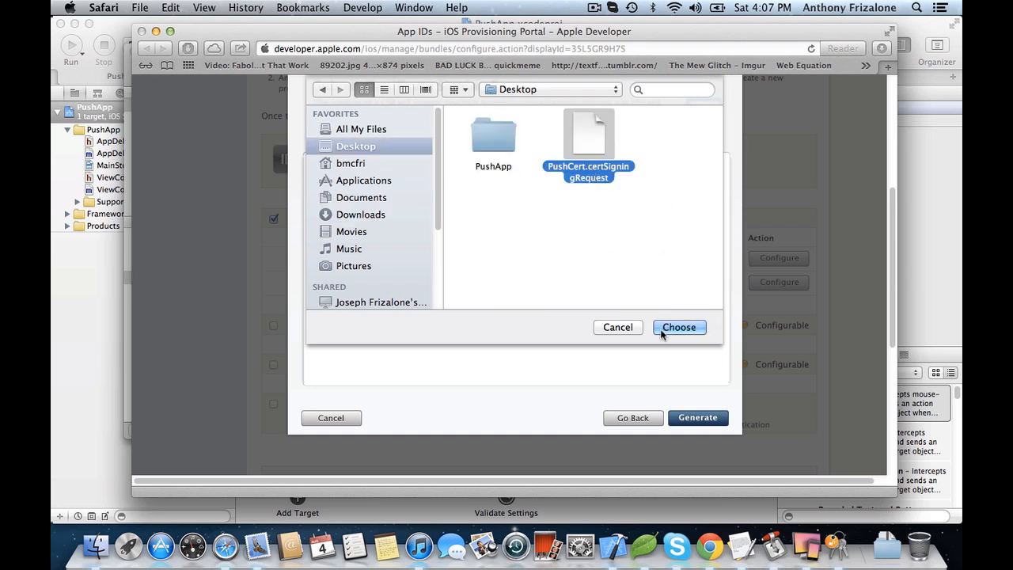
pyautogui.click(678, 327)
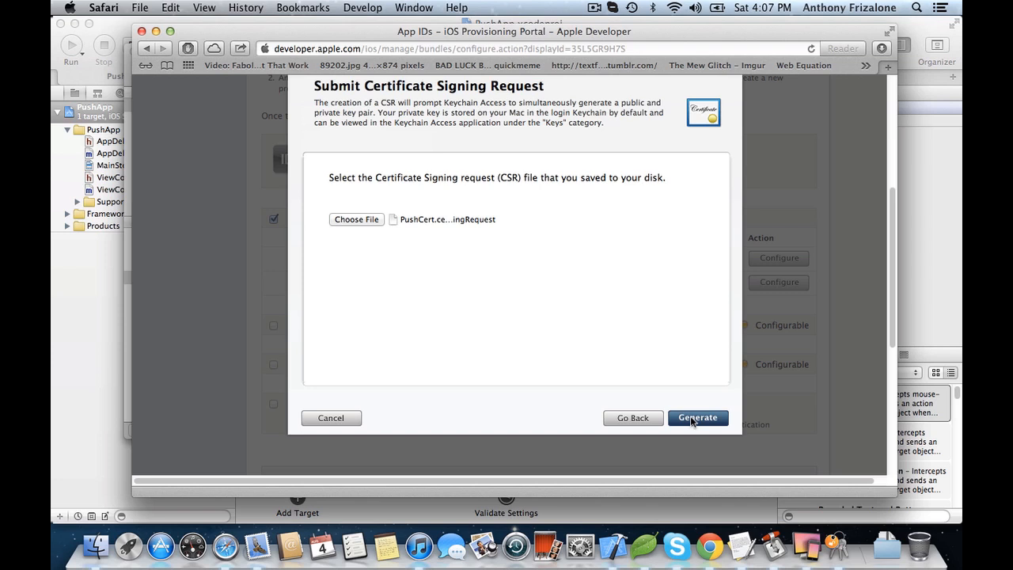
pyautogui.moveTo(577, 235)
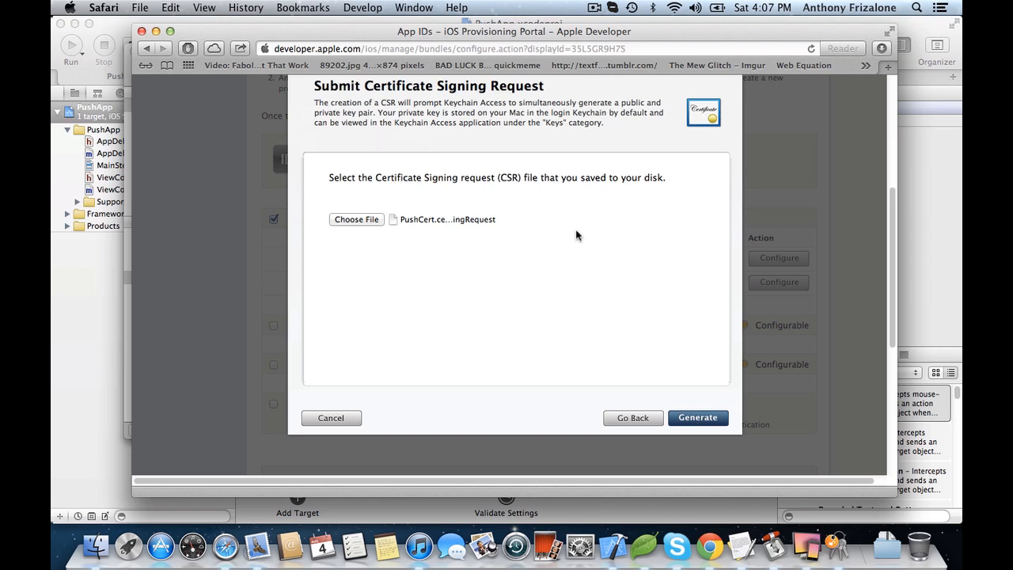
# Generate the push SSL certificate and continue to its download step.
pyautogui.click(696, 417)
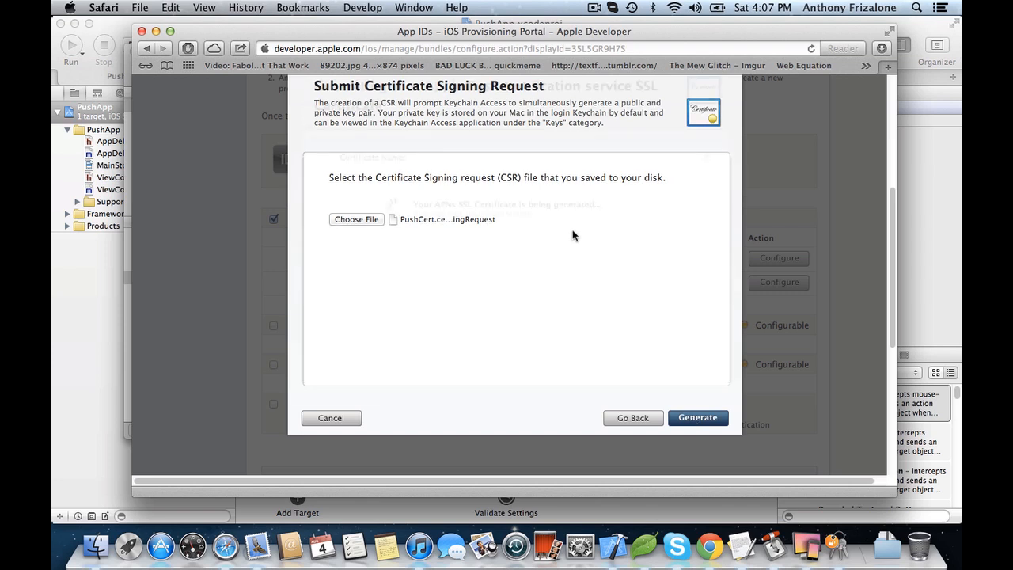
pyautogui.click(697, 417)
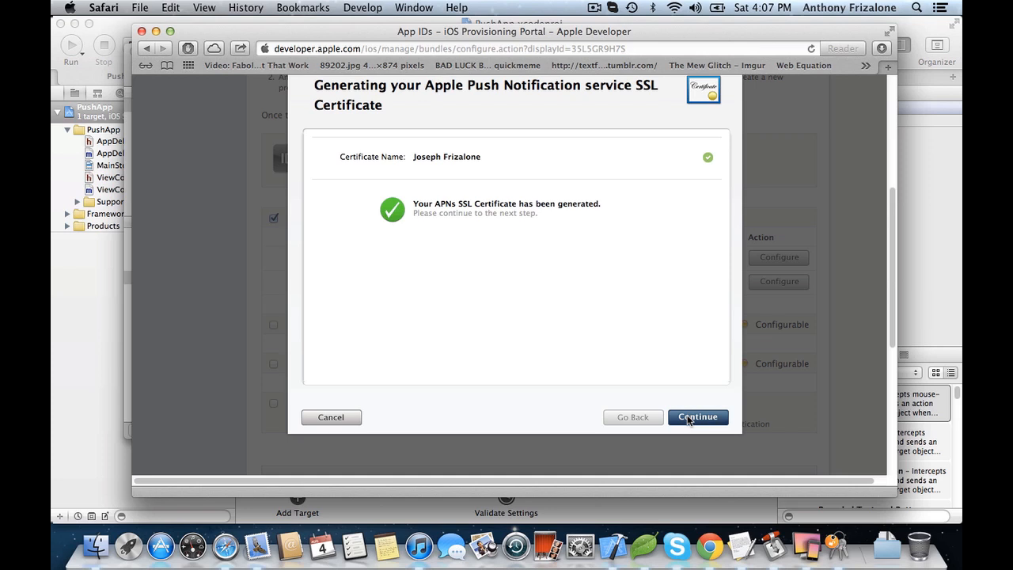
pyautogui.click(697, 417)
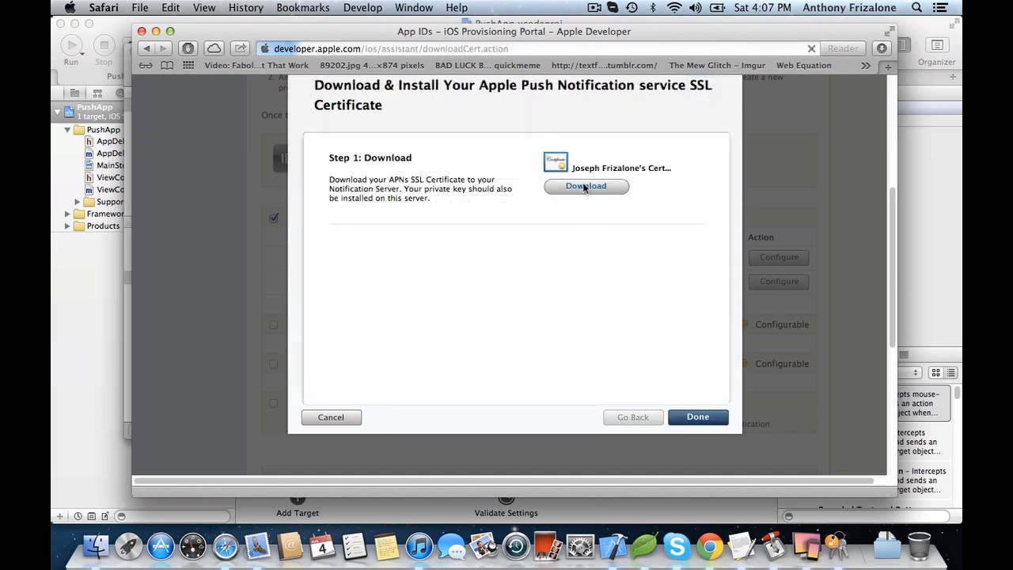
# Download the push certificate and expand it in Keychain Access to show its private key.
pyautogui.click(586, 185)
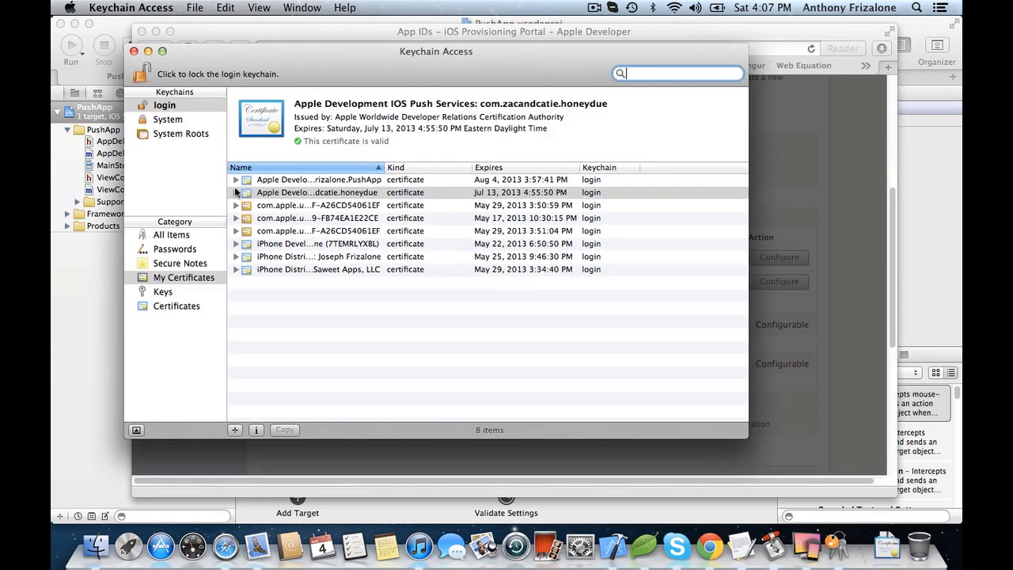
pyautogui.click(320, 179)
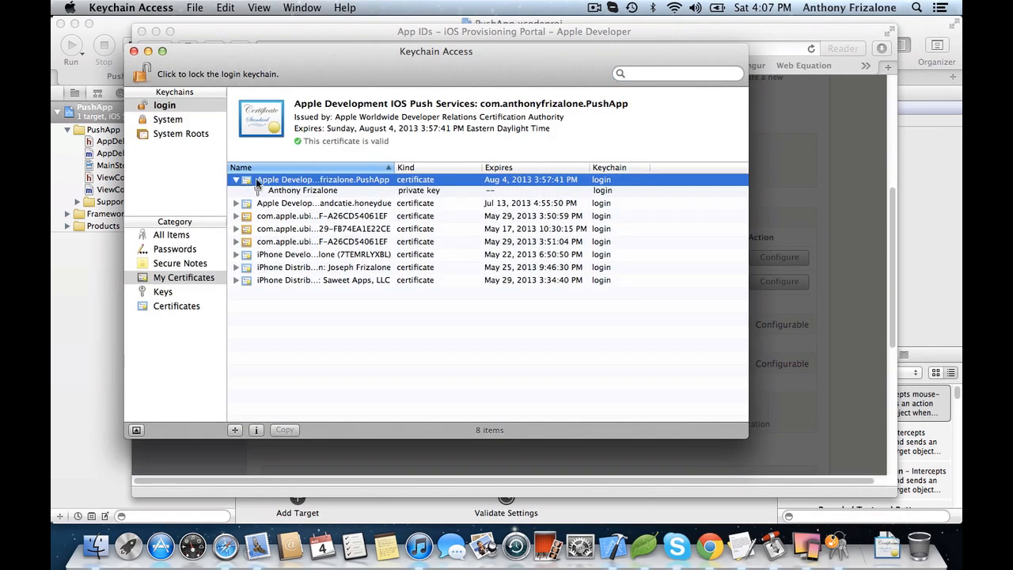
pyautogui.click(303, 190)
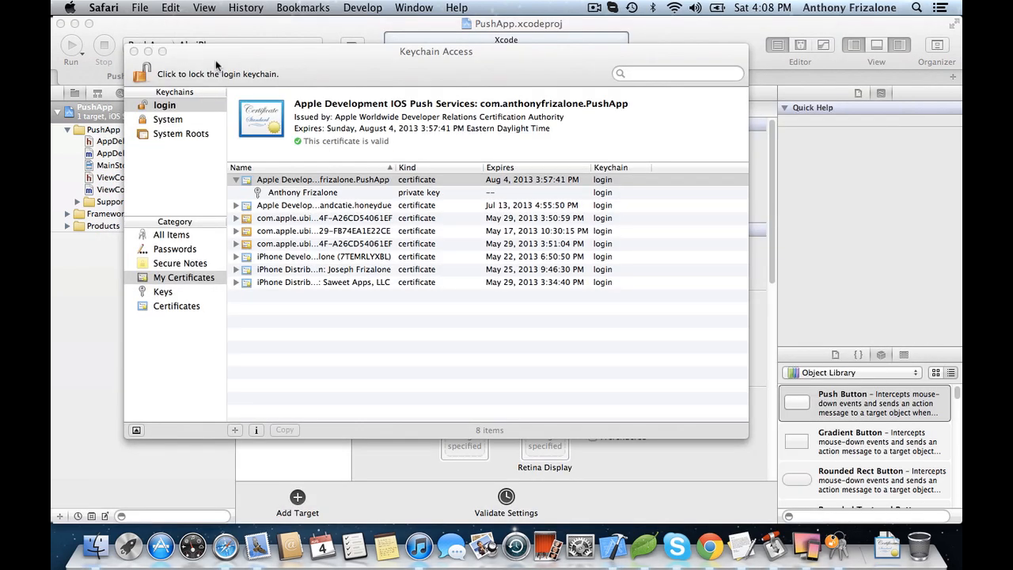
pyautogui.click(323, 179)
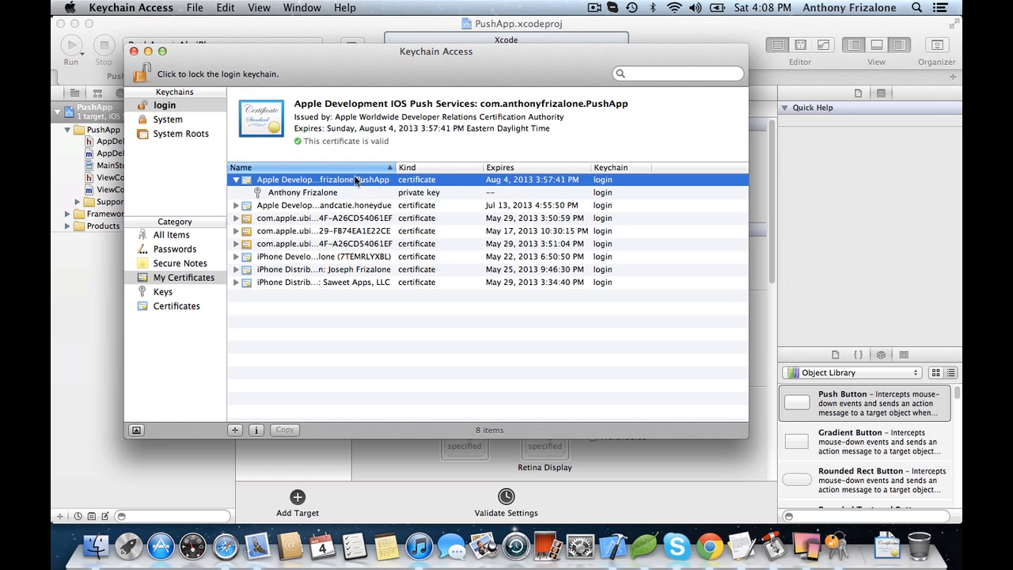
pyautogui.click(302, 192)
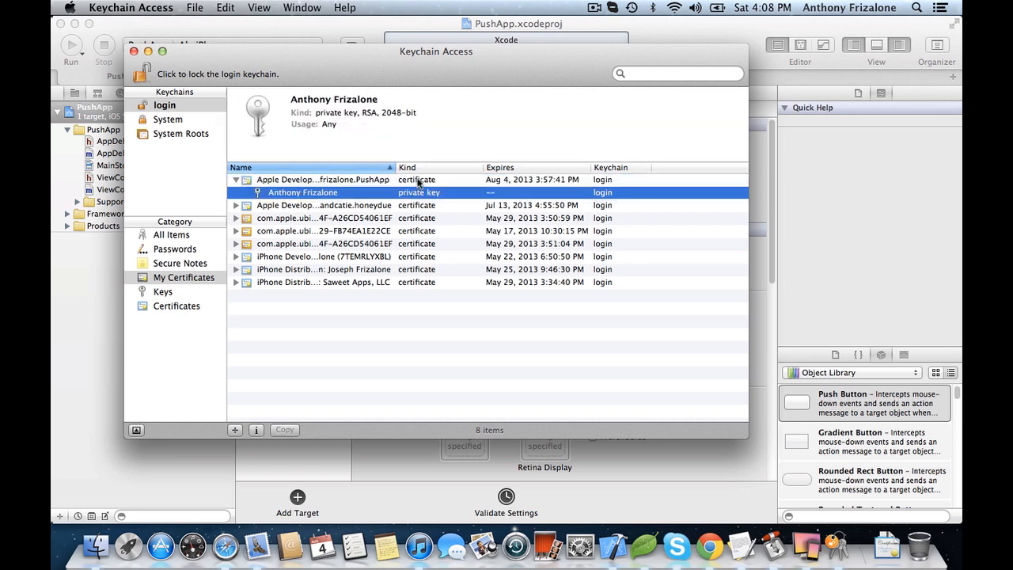
pyautogui.click(323, 179)
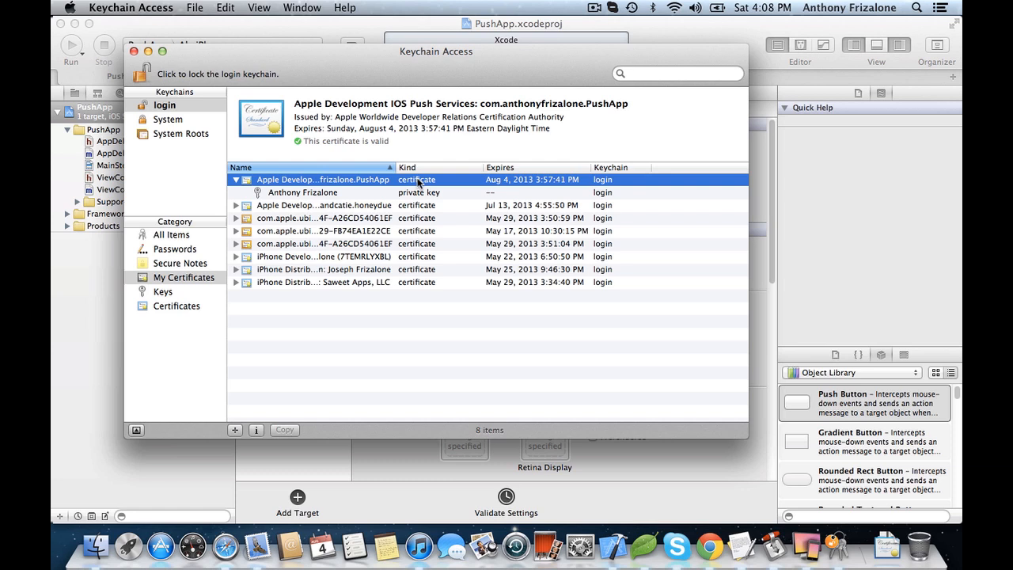
pyautogui.rightClick(323, 179)
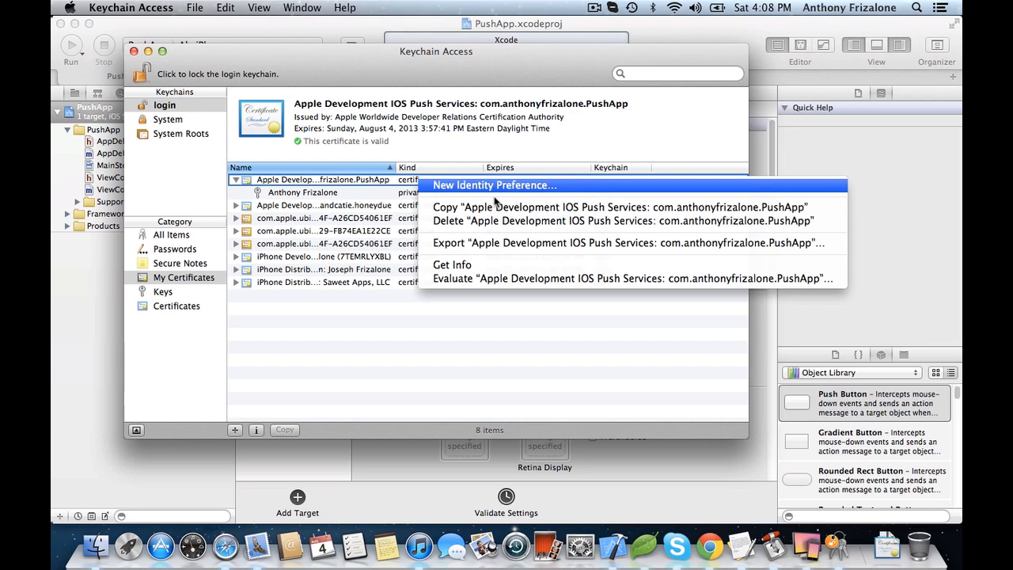
# Export the PushApp push certificate to the Desktop as cert.p12 with no password.
pyautogui.click(627, 242)
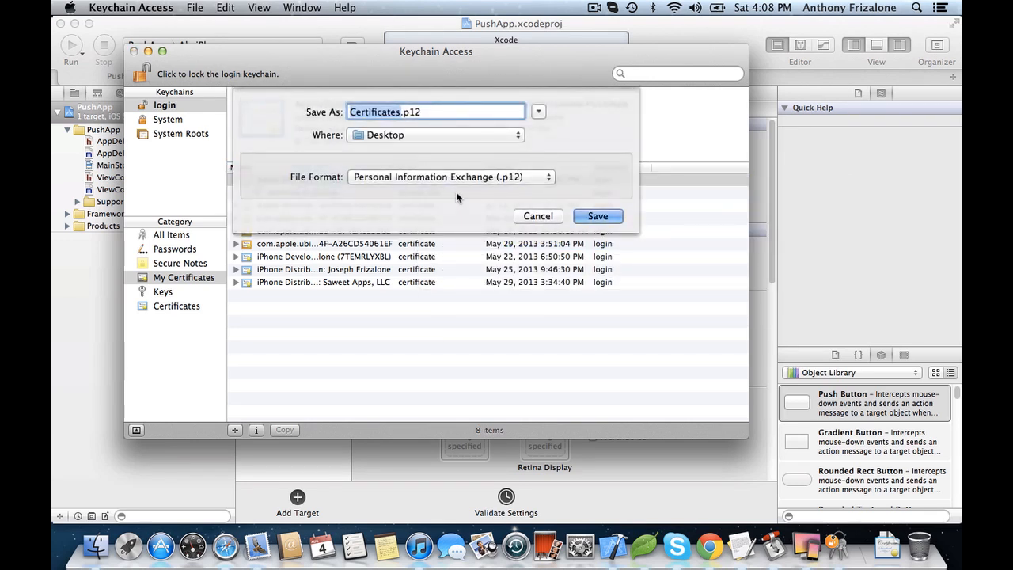
pyautogui.write('cert.p12')
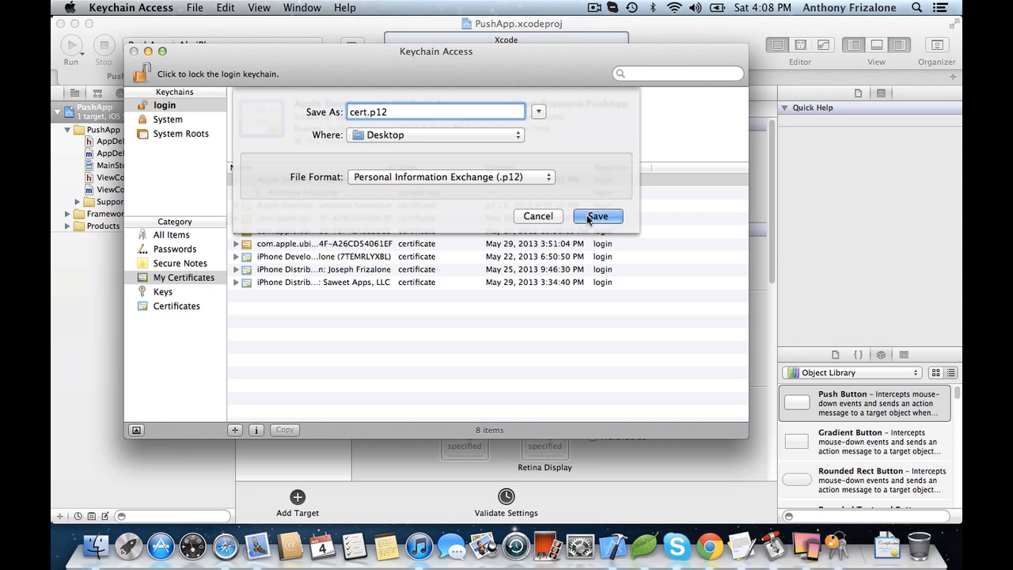
pyautogui.click(597, 216)
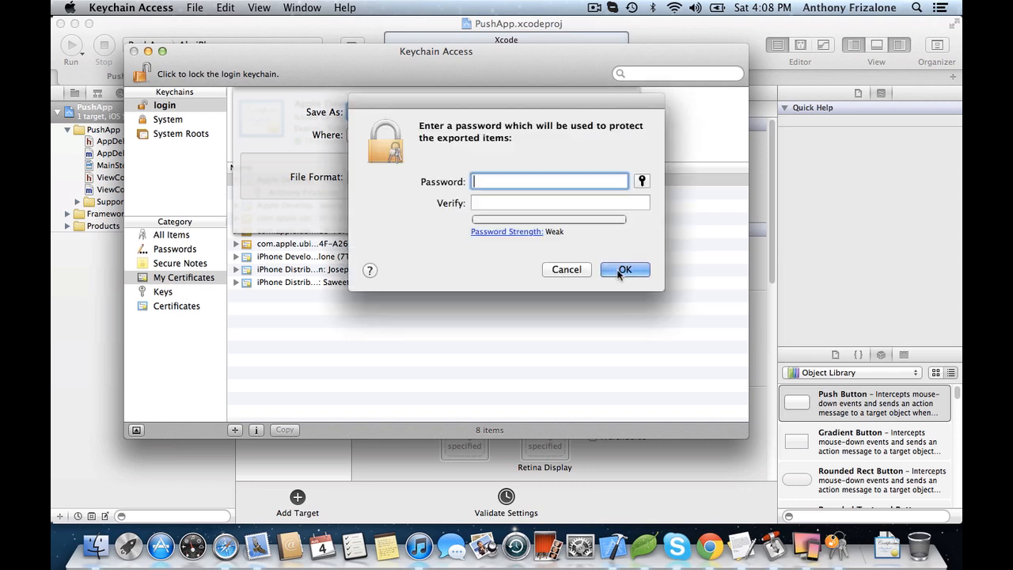
pyautogui.click(624, 269)
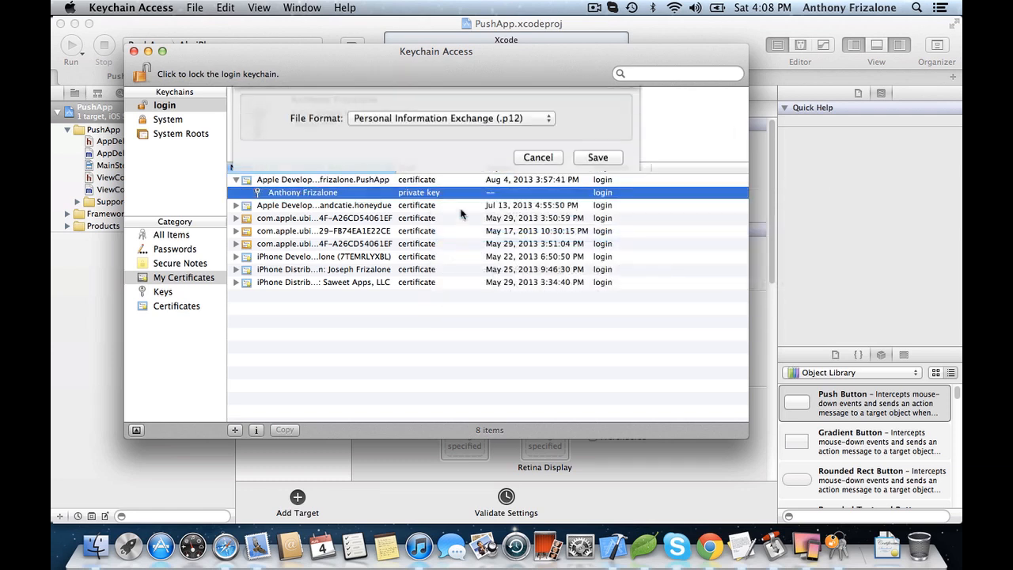
# Save the private key as key.p12 on the Desktop, no password, and allow the keychain export.
pyautogui.click(597, 156)
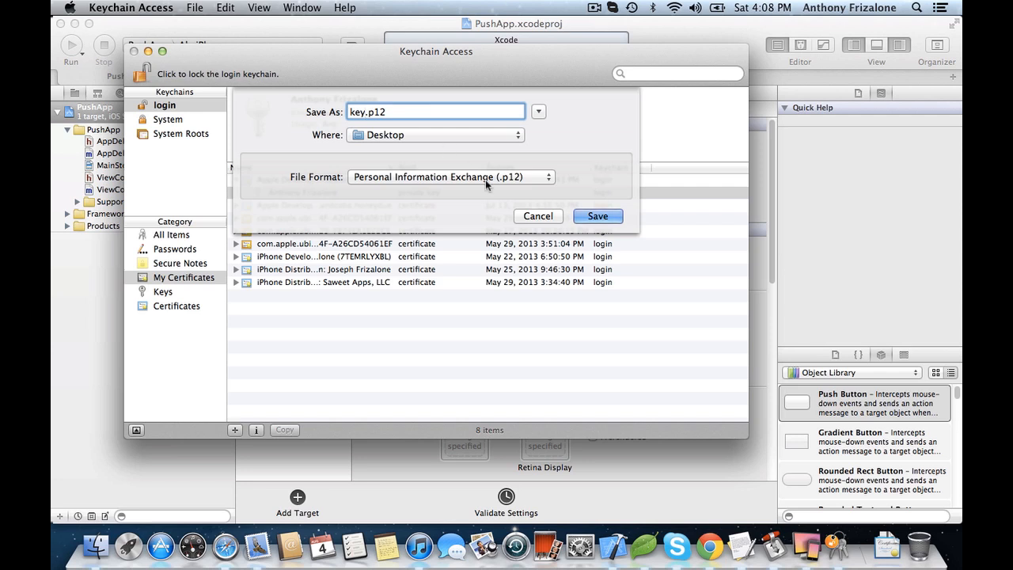
pyautogui.click(597, 215)
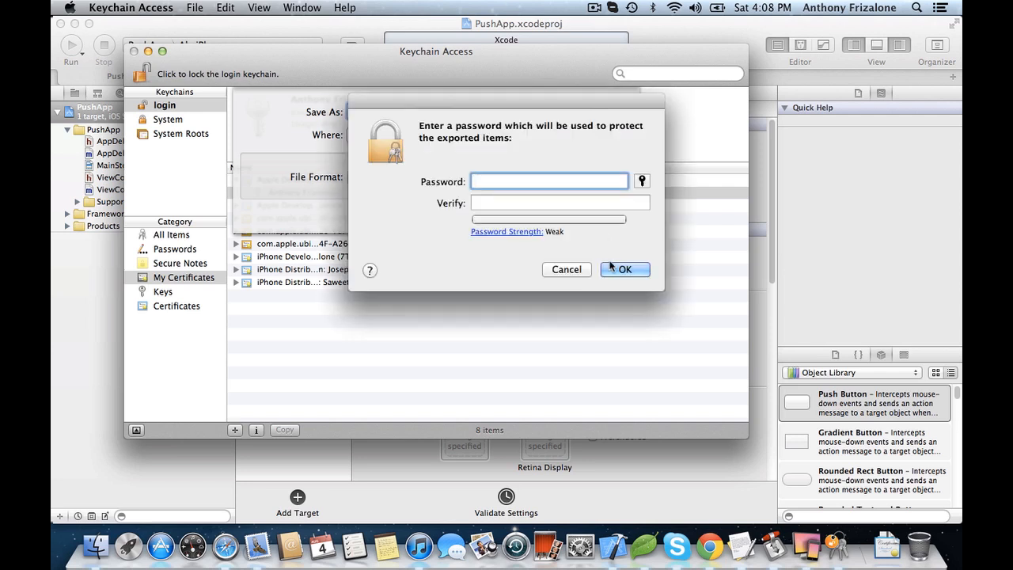
pyautogui.click(624, 269)
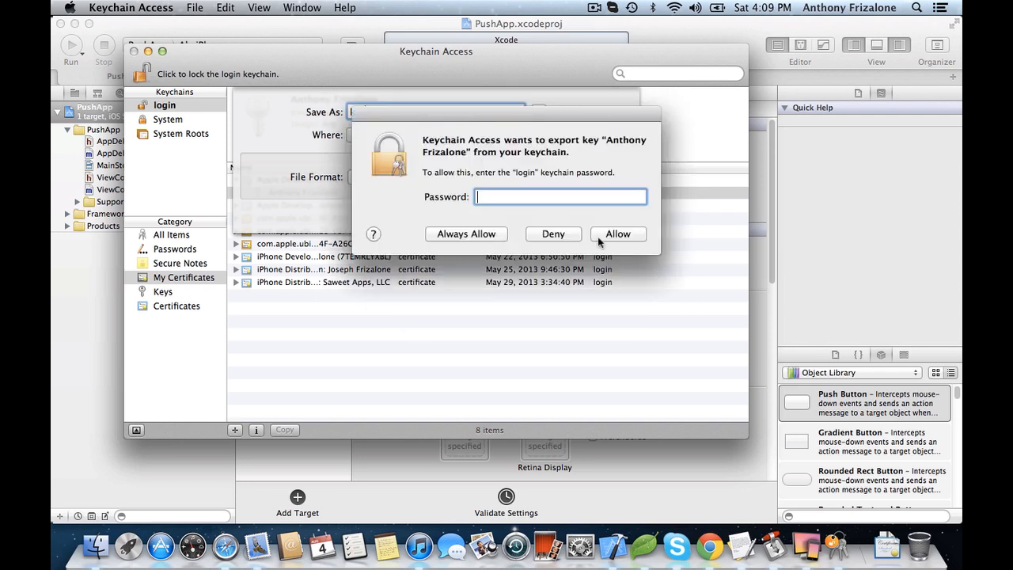
pyautogui.click(617, 233)
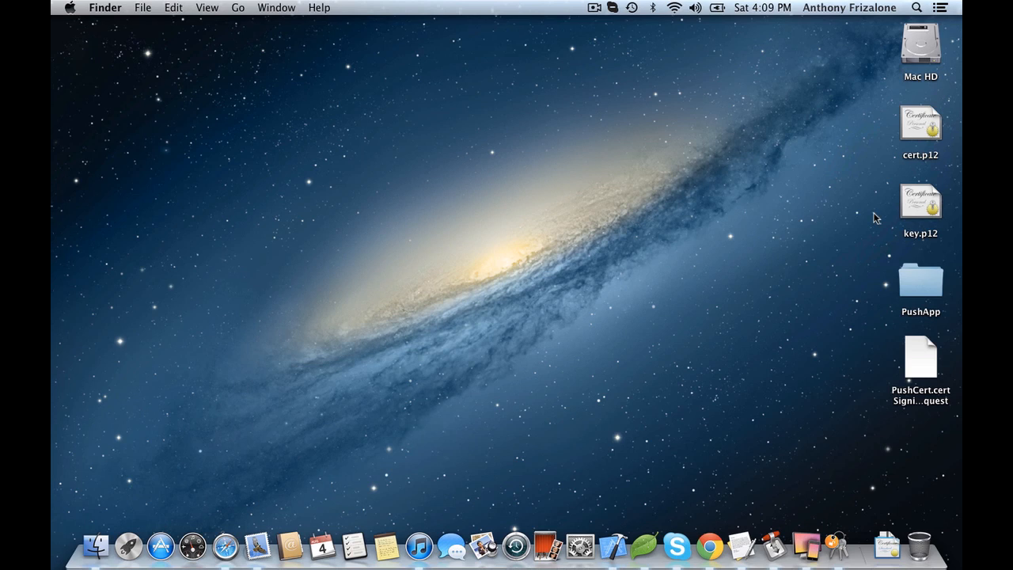
pyautogui.moveTo(863, 114)
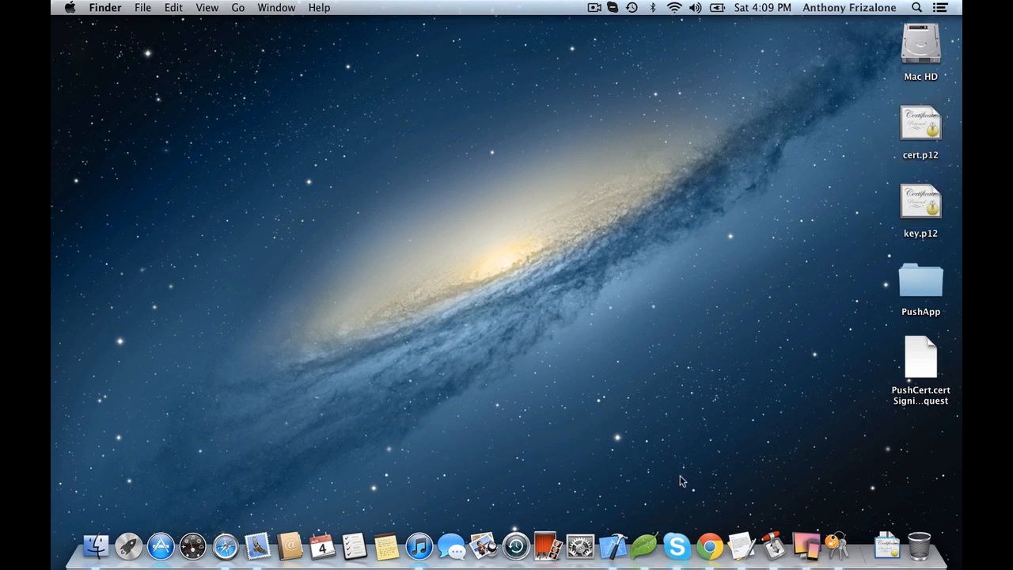
pyautogui.moveTo(748, 507)
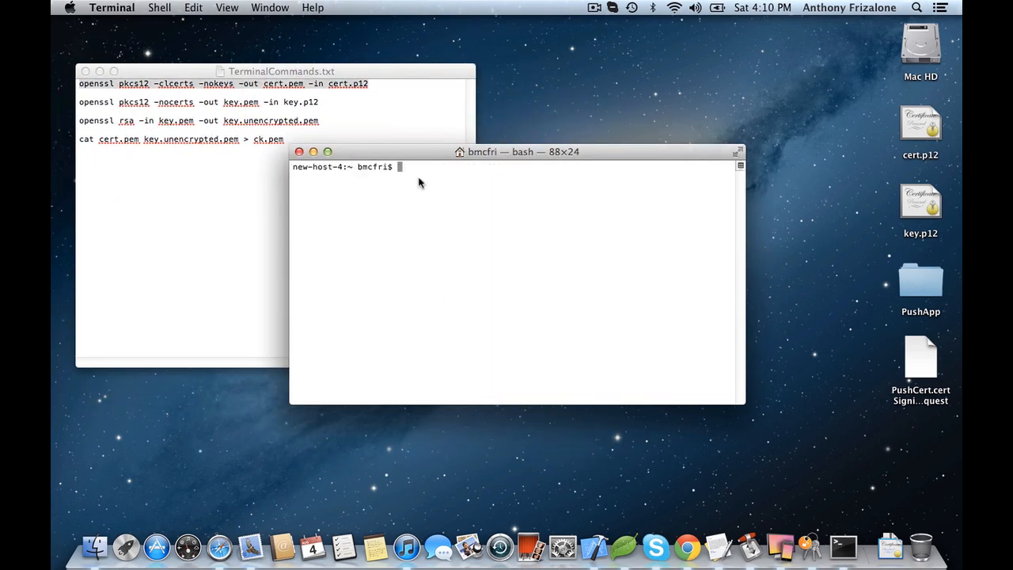
# Change to ~/Desktop and convert cert.p12 to cert.pem with openssl pkcs12 -clcerts -nokeys.
pyautogui.write('cd')
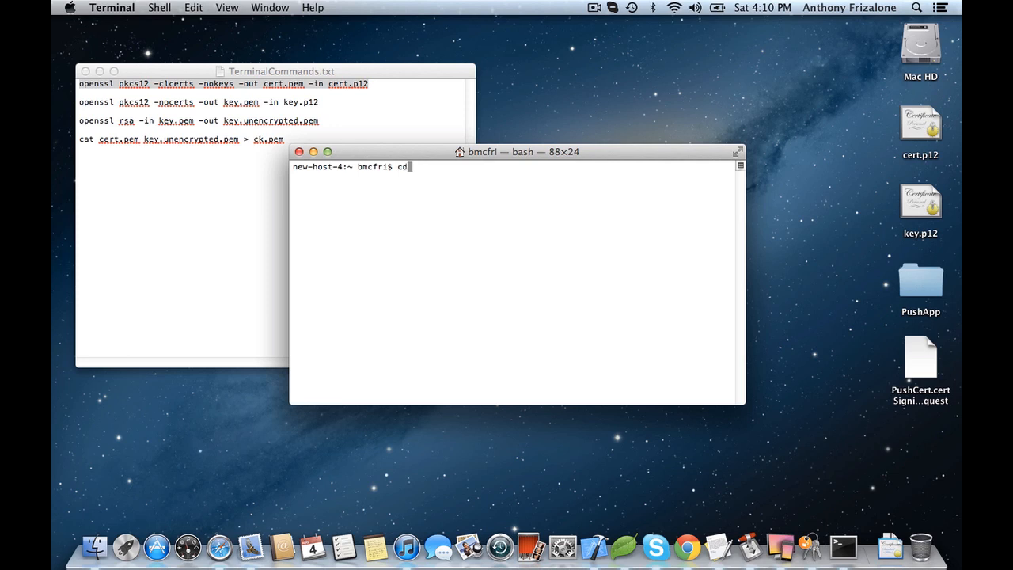
pyautogui.write('~/Desktop')
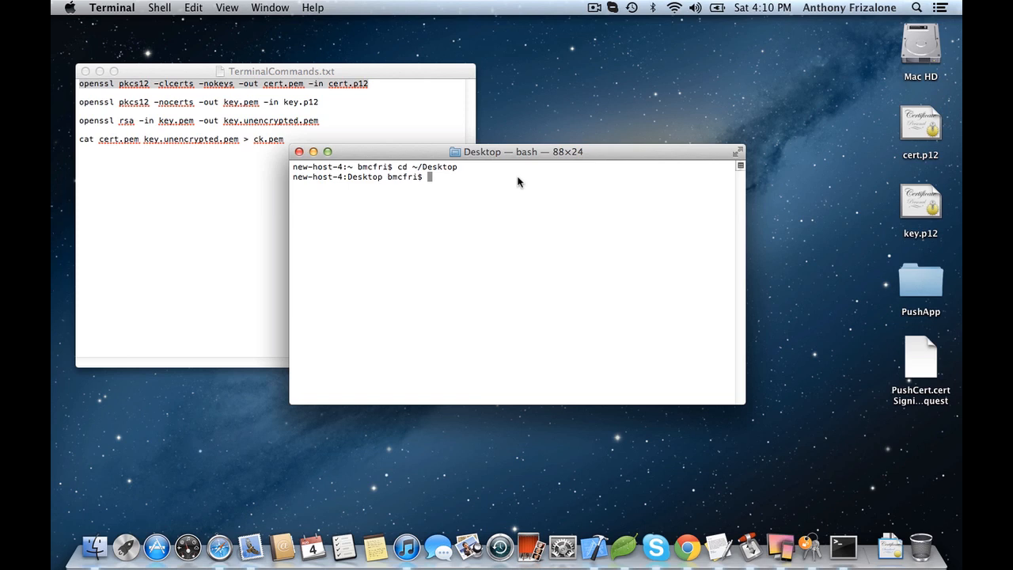
pyautogui.write('openssl pkcs12 -clcerts -nokeys -out cert.pem -in cert.p12')
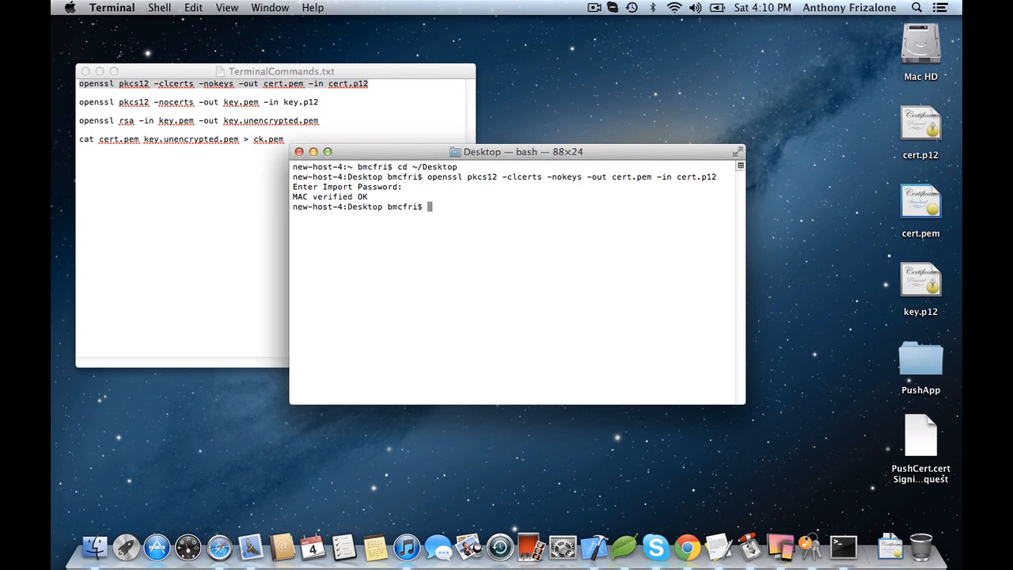
pyautogui.moveTo(811, 303)
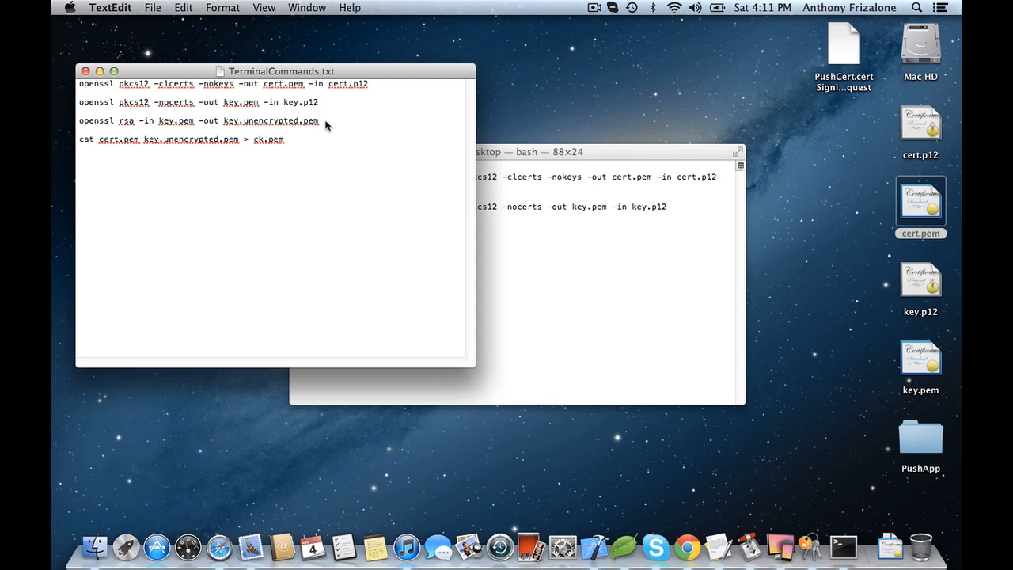
# In the TerminalCommands.txt notes, select the cat cert.pem key.pem > ck.pem line.
pyautogui.click(321, 120)
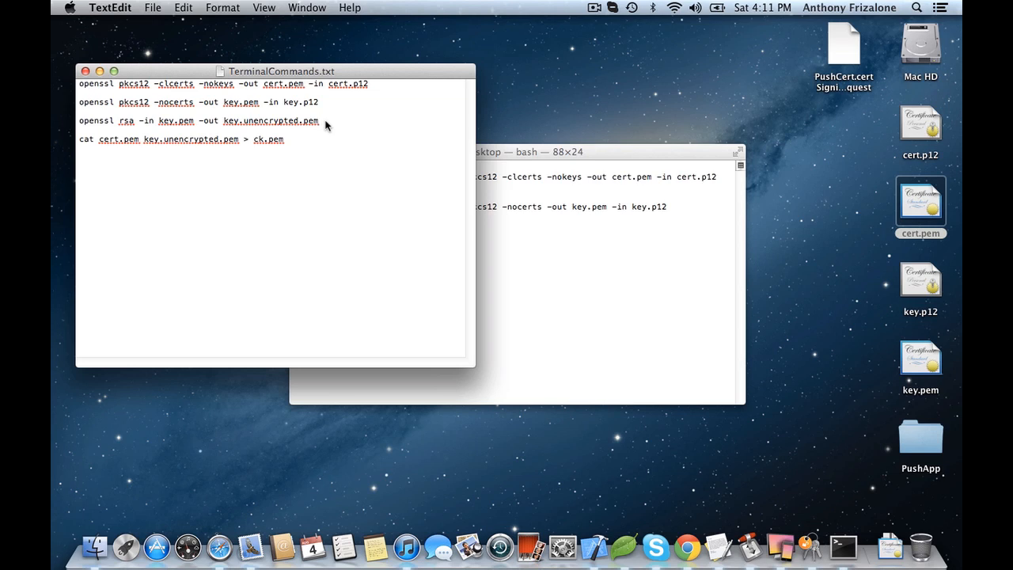
pyautogui.click(319, 121)
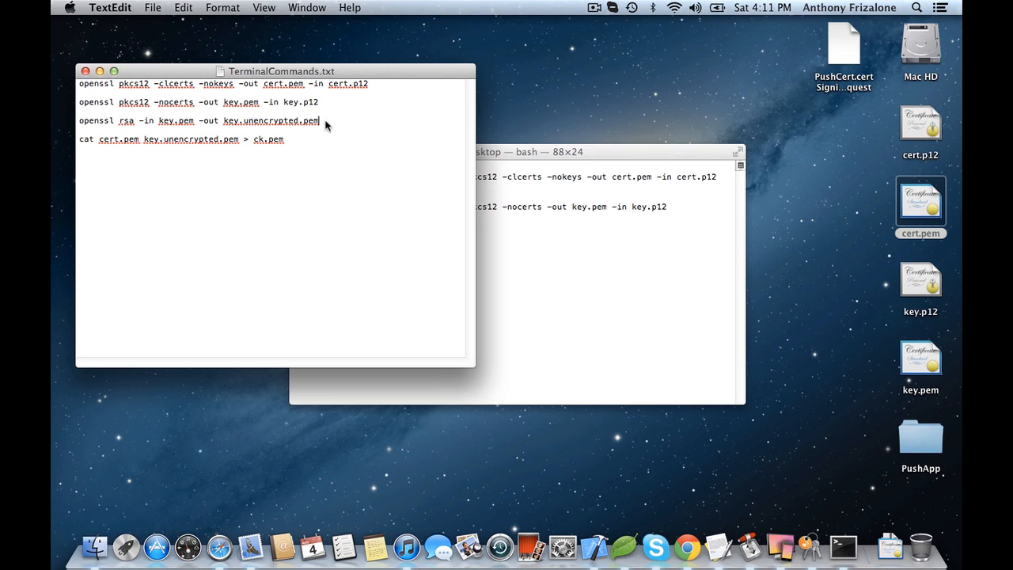
pyautogui.tripleClick(198, 120)
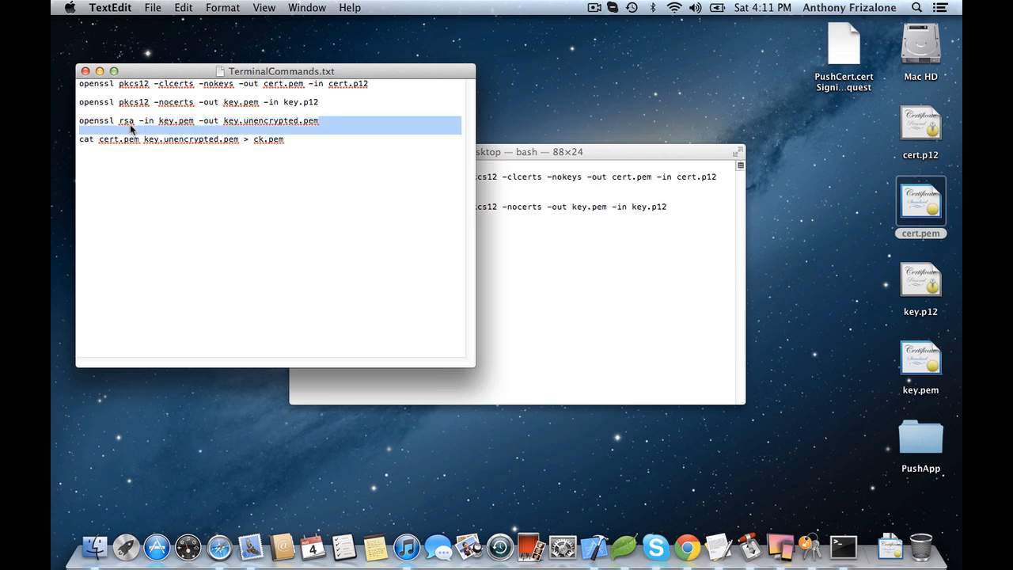
pyautogui.click(268, 139)
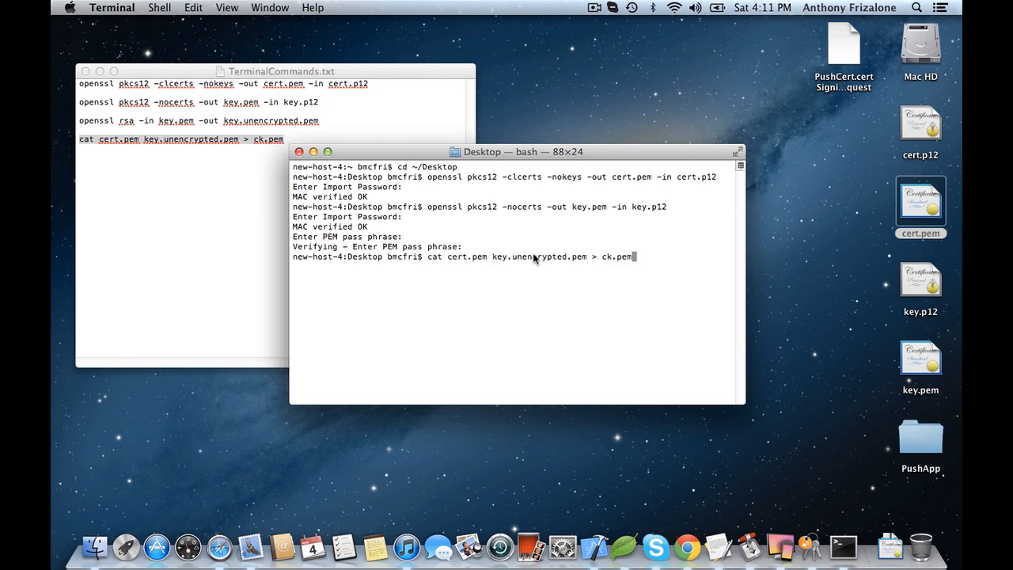
pyautogui.moveTo(573, 262)
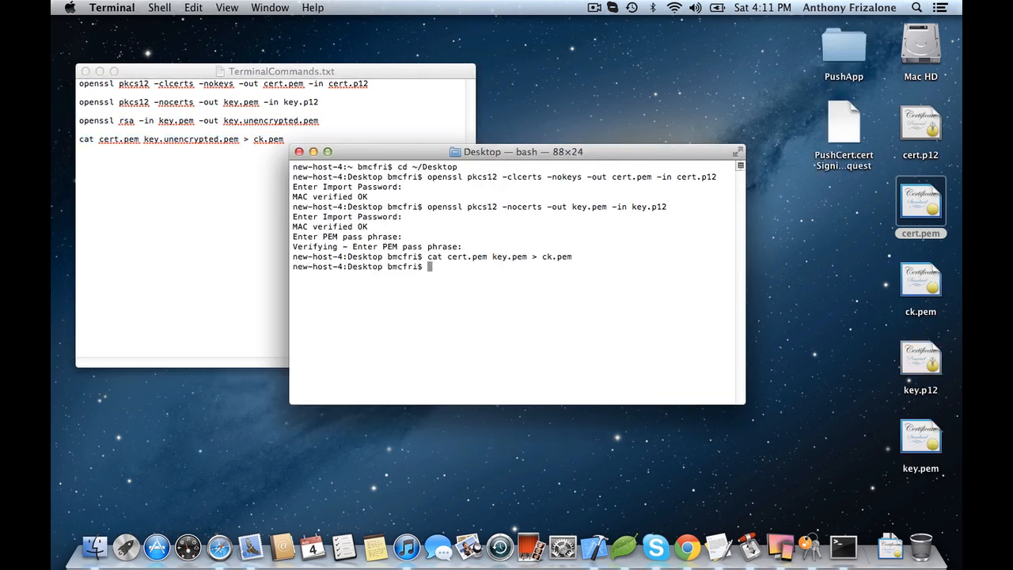
# Switch from Terminal to Safari once ck.pem is created.
pyautogui.click(920, 279)
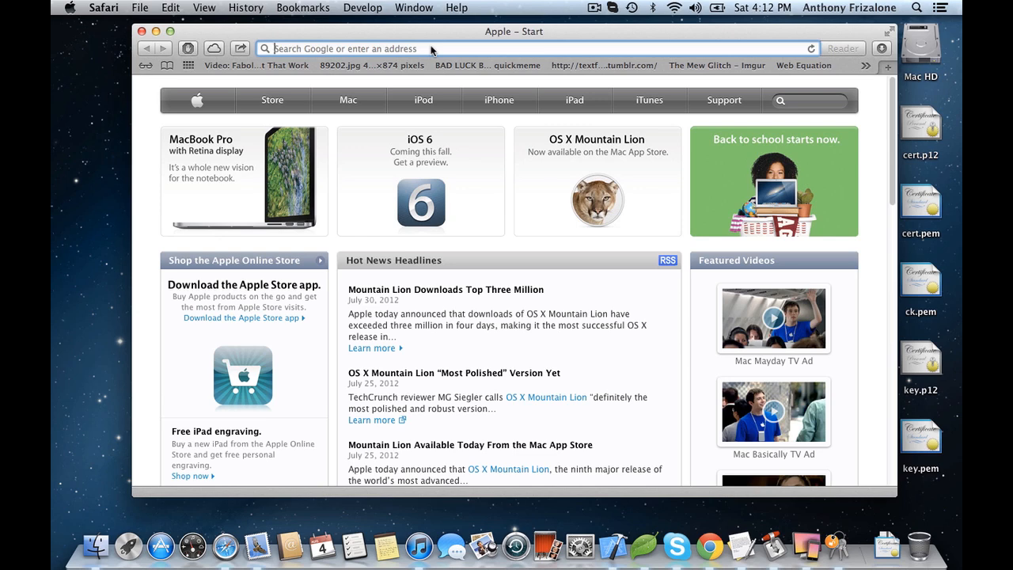
# Sign in at developer.apple.com and start a new profile under Provisioning.
pyautogui.write('developer.apple.com/devcenter/ios/index.action')
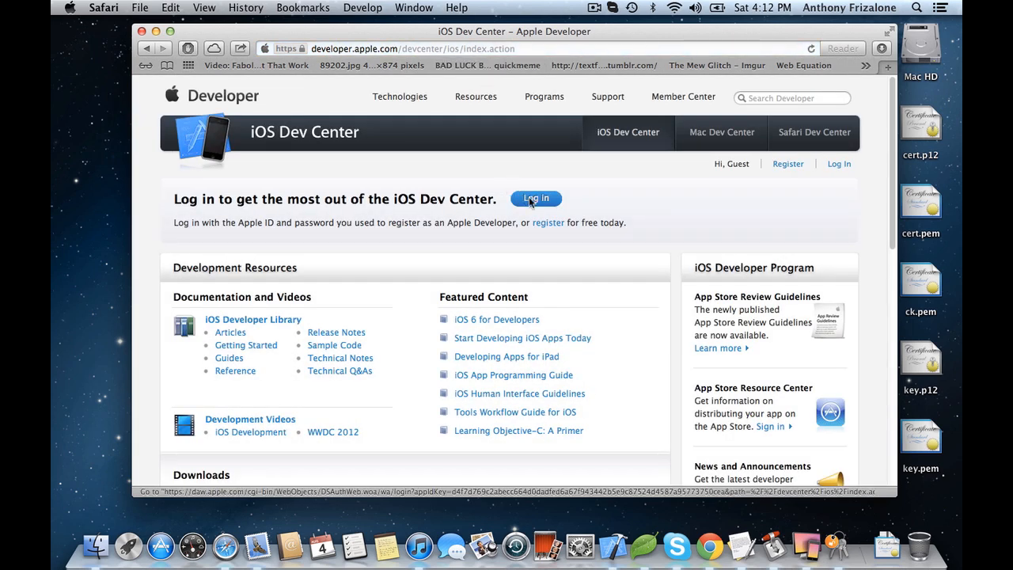
pyautogui.click(536, 198)
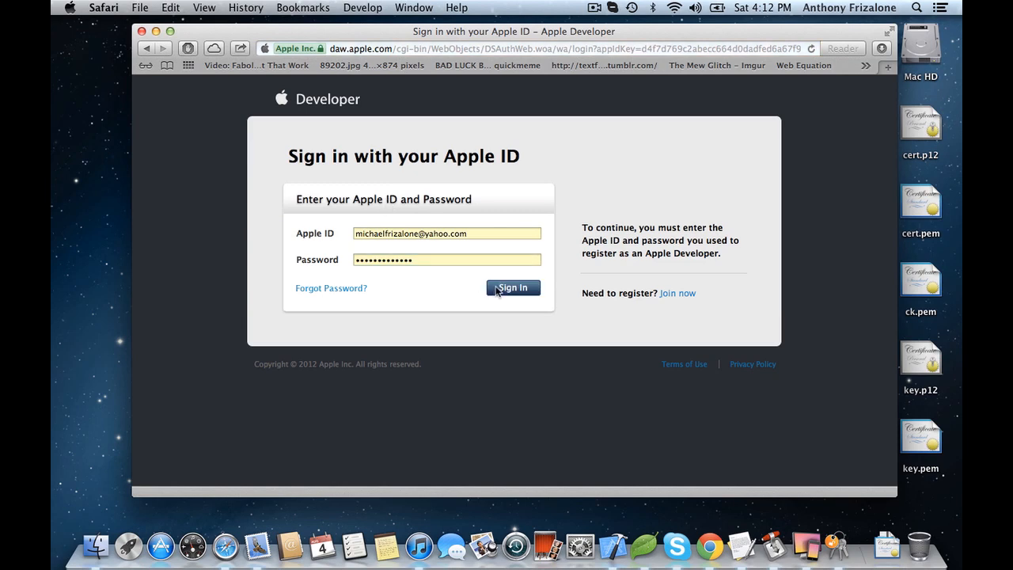
pyautogui.click(512, 287)
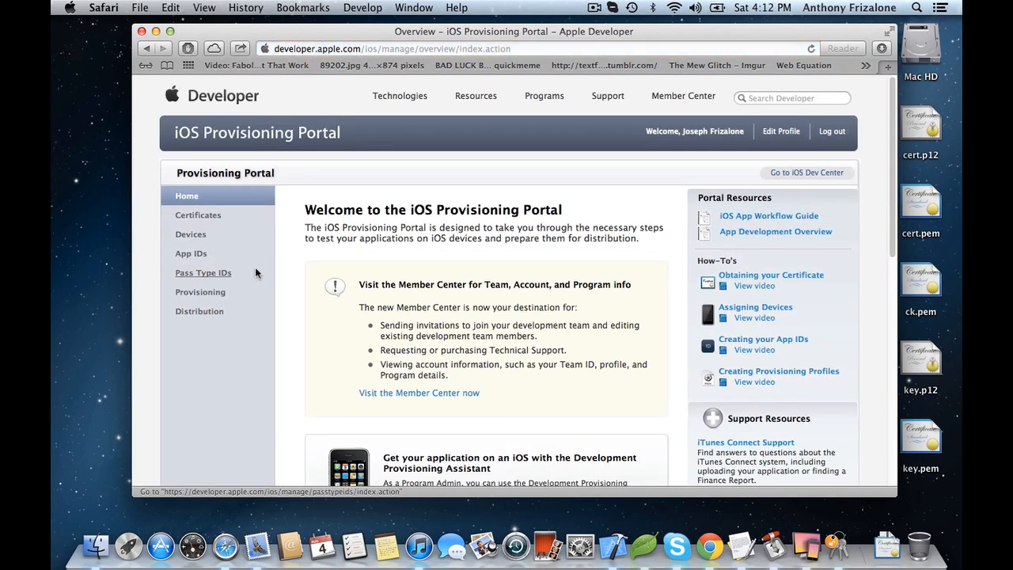
pyautogui.click(200, 291)
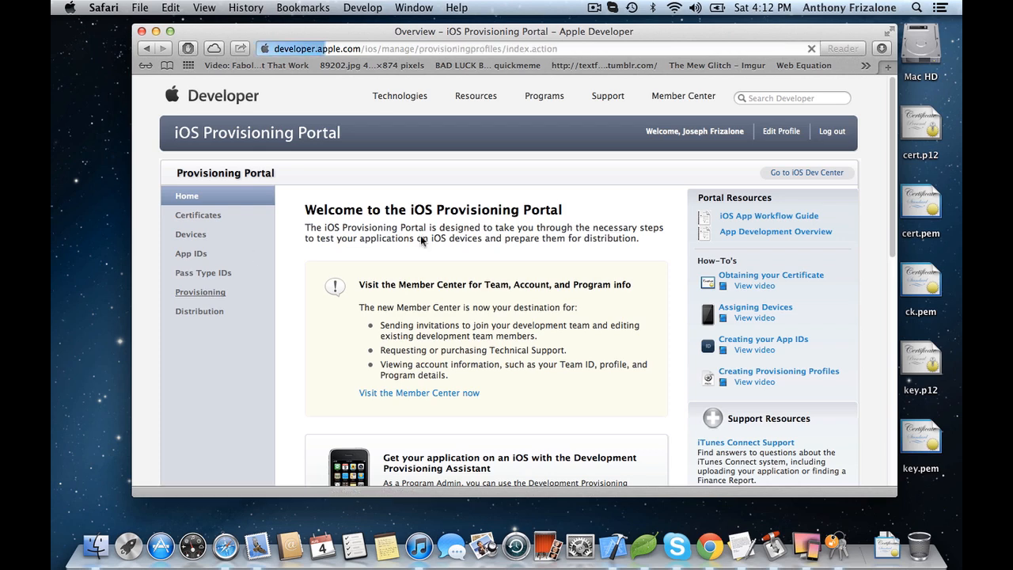
pyautogui.click(200, 292)
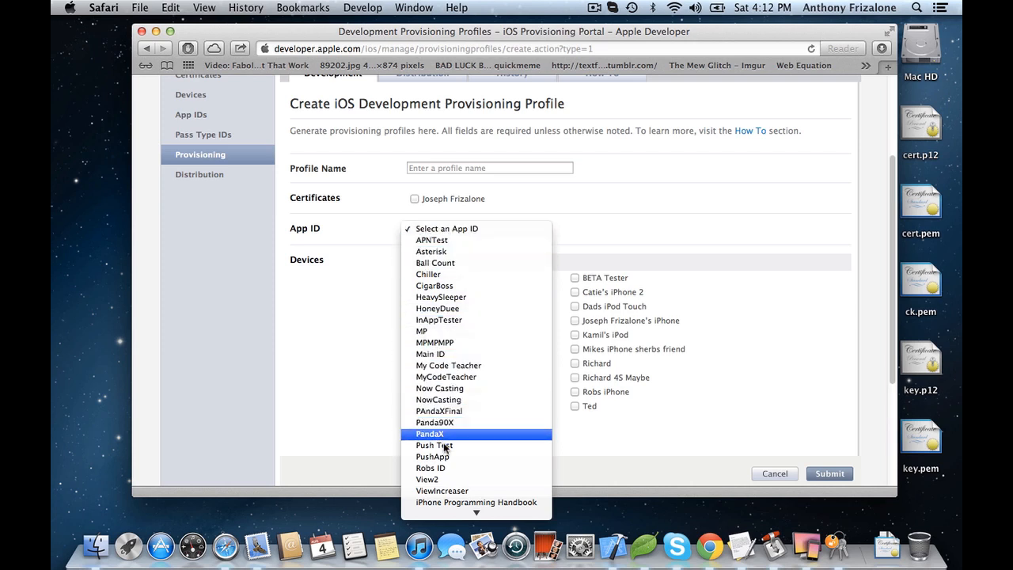
# Pick the PushApp App ID, select all devices, and name the profile PushAppPrpfile.
pyautogui.click(432, 456)
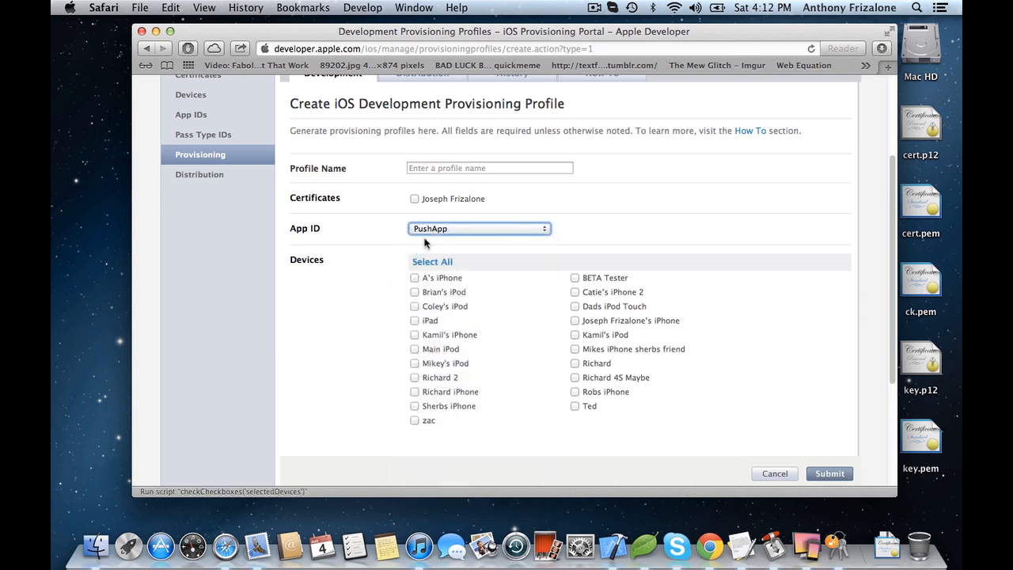
pyautogui.click(432, 261)
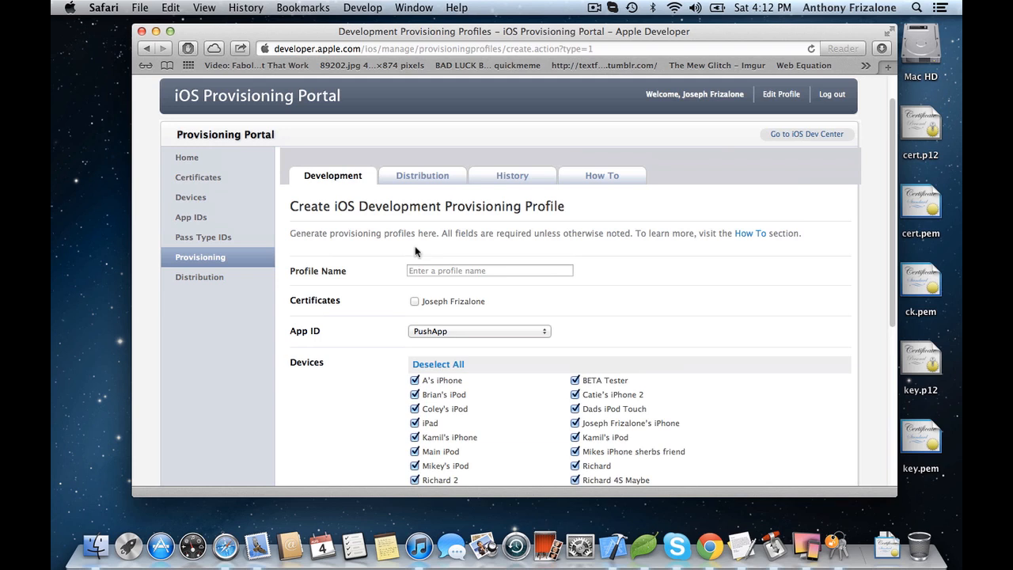
pyautogui.click(489, 271)
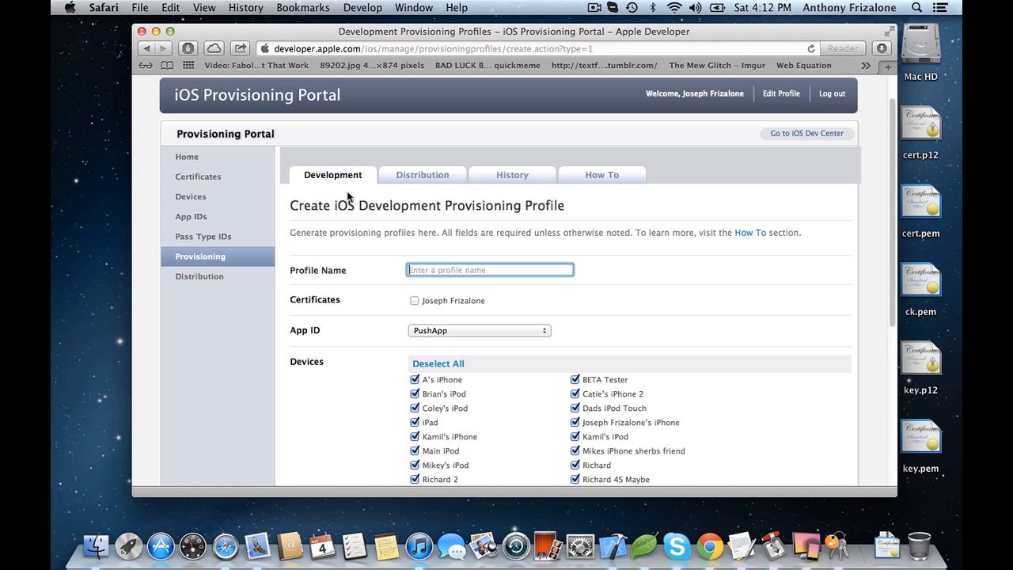
pyautogui.write('PushAppPrpfile')
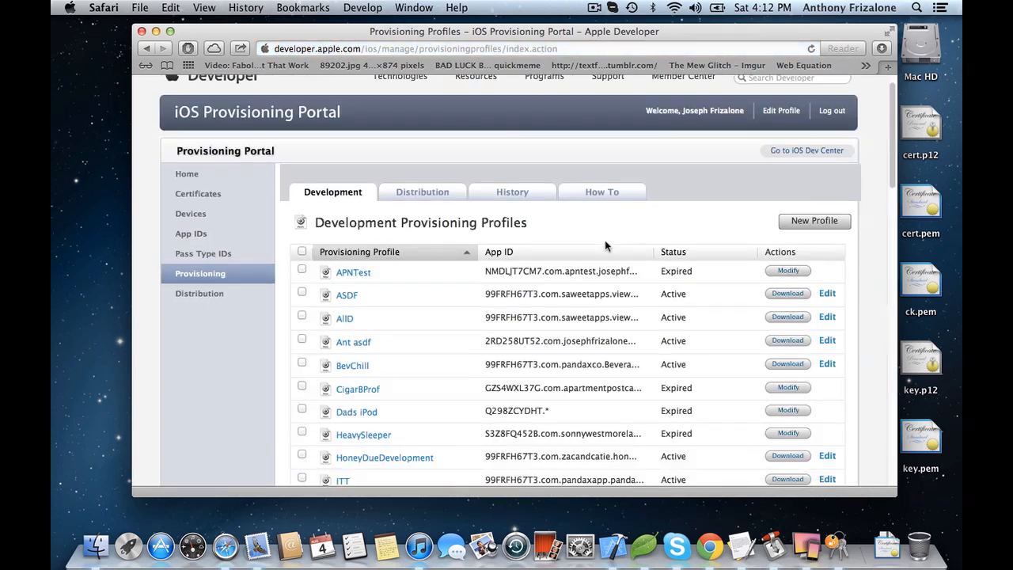
pyautogui.scroll(-3)
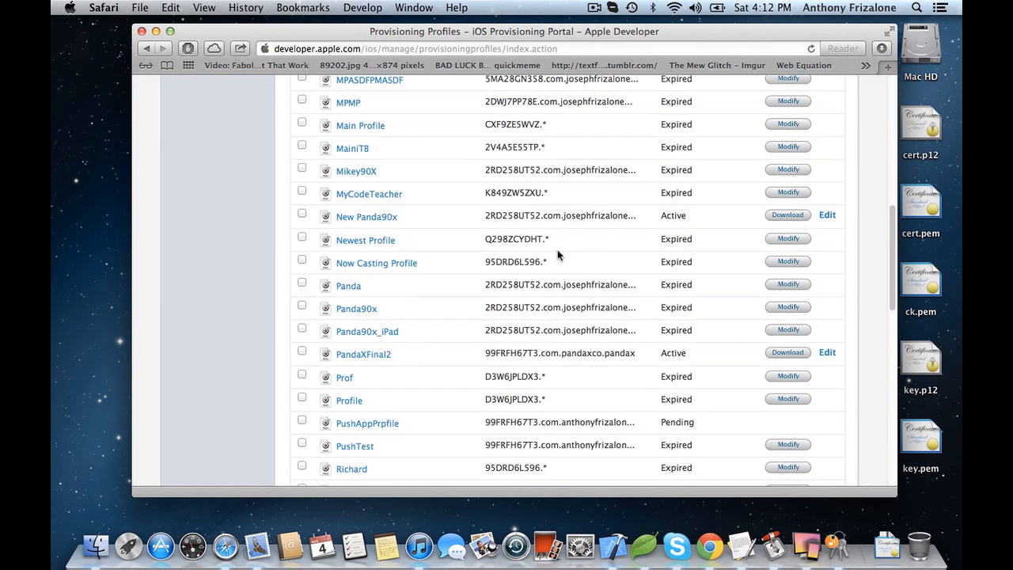
# Download the Active PushAppPrpfile profile from the list.
pyautogui.scroll(-3)
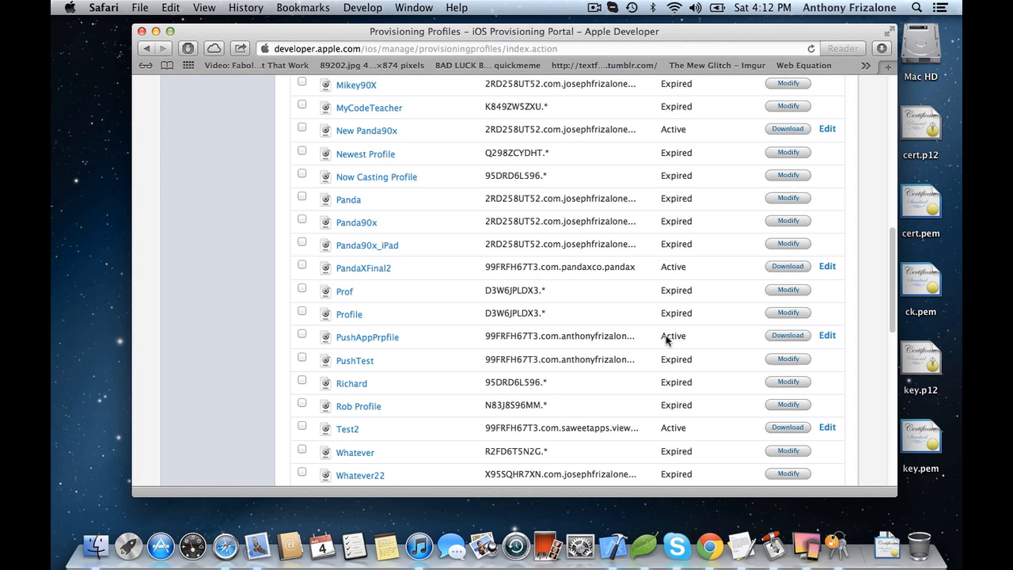
pyautogui.click(788, 335)
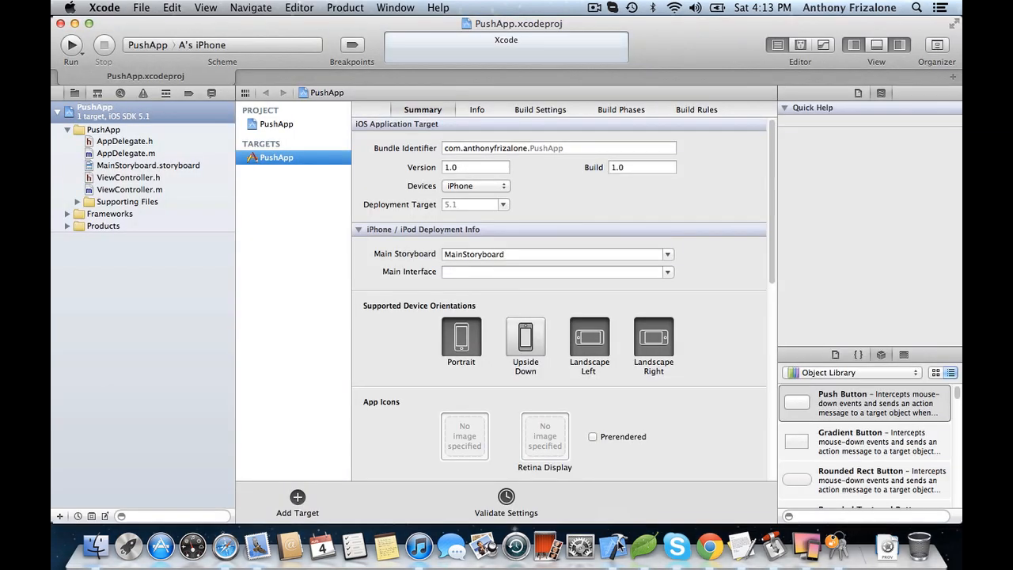
# Under All Build Settings, set the Debug Code Signing Identity to the PushAppPrpfile iPhone Developer.
pyautogui.click(936, 45)
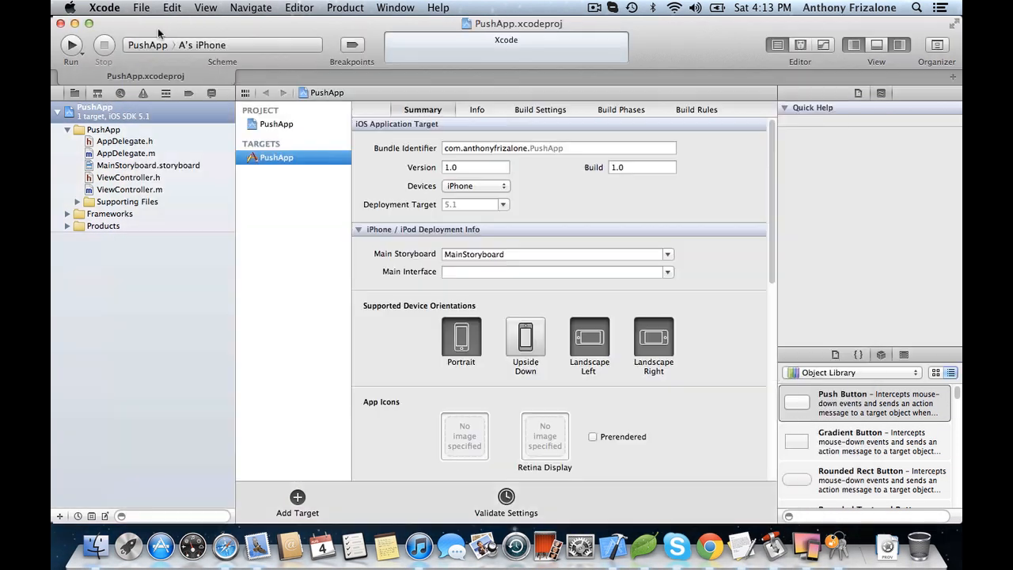
pyautogui.click(540, 109)
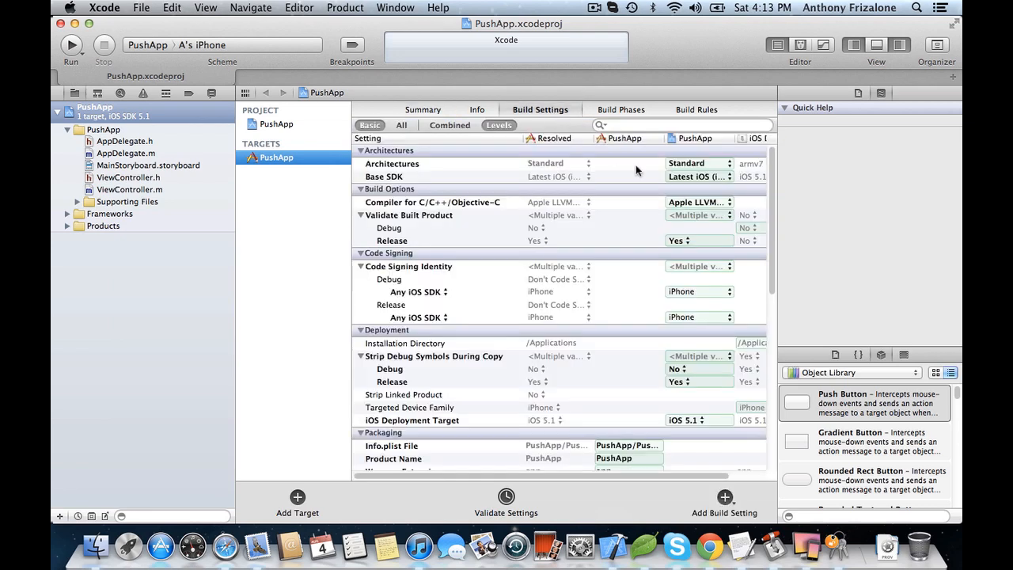
pyautogui.scroll(-3)
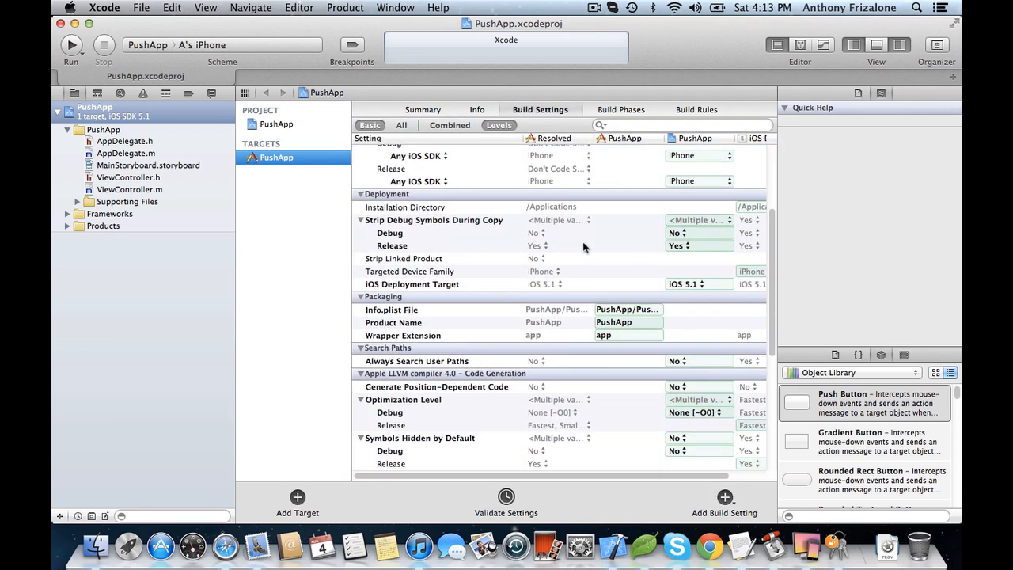
pyautogui.moveTo(571, 237)
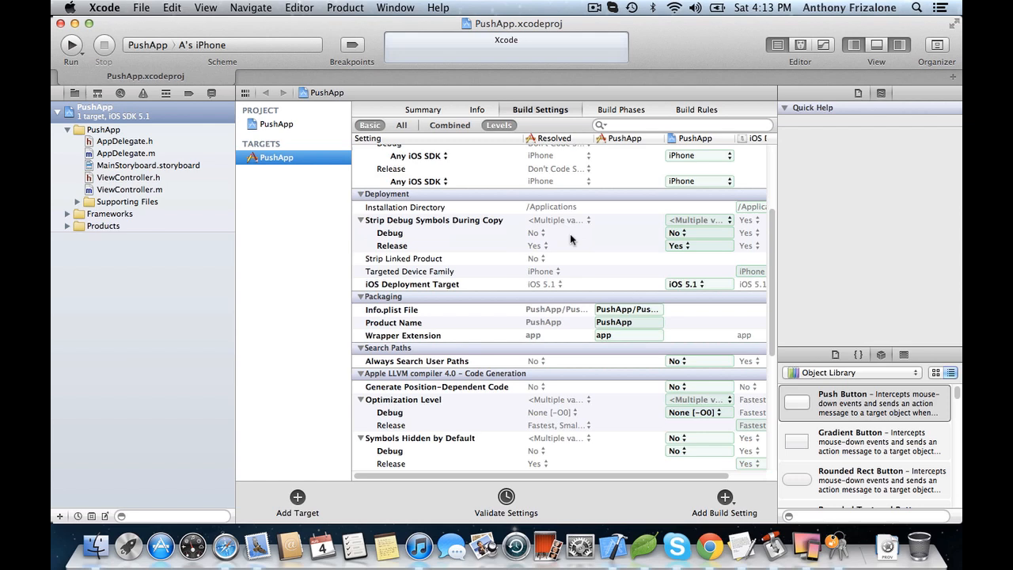
pyautogui.click(401, 125)
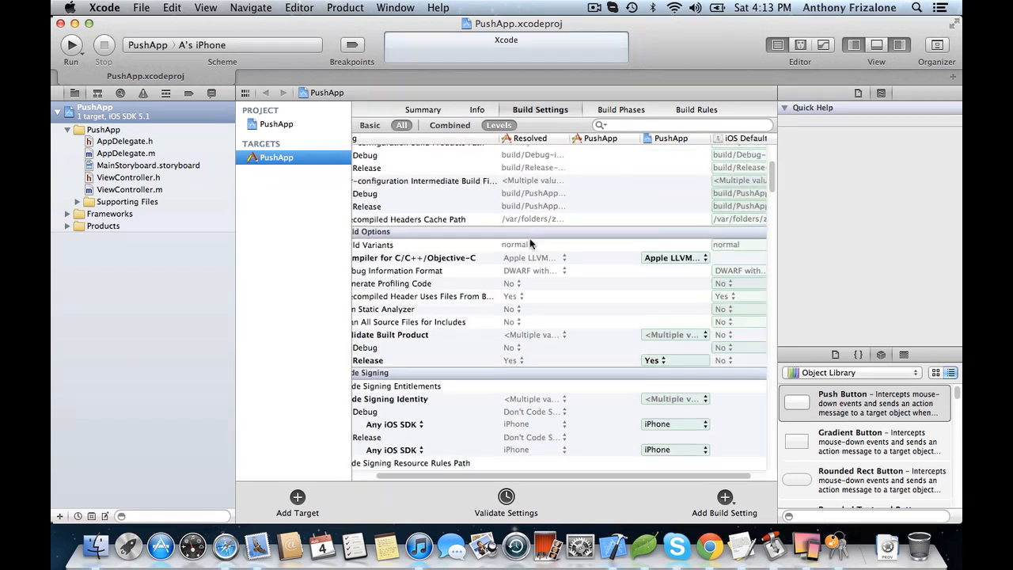
pyautogui.scroll(-3)
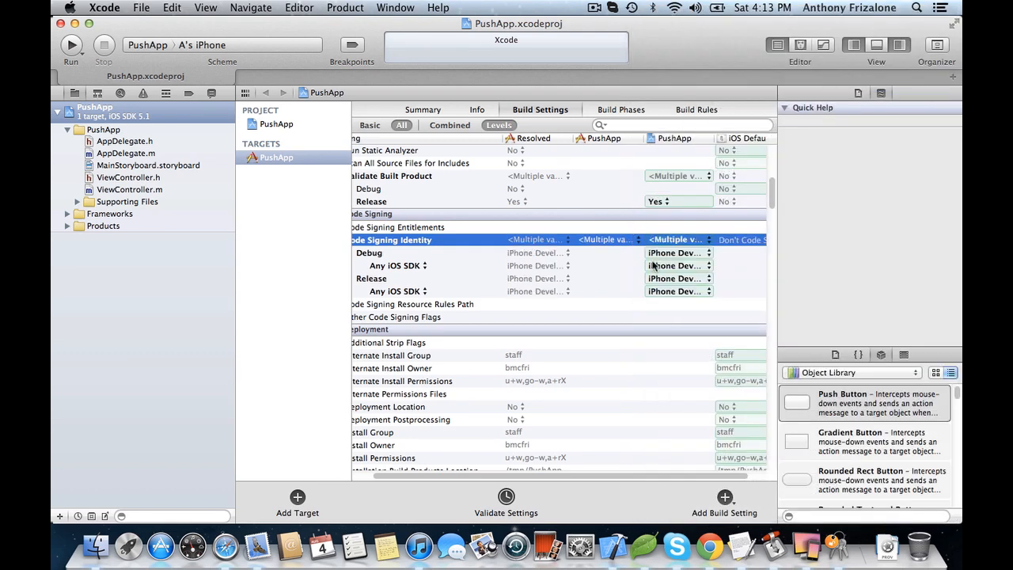
pyautogui.click(676, 252)
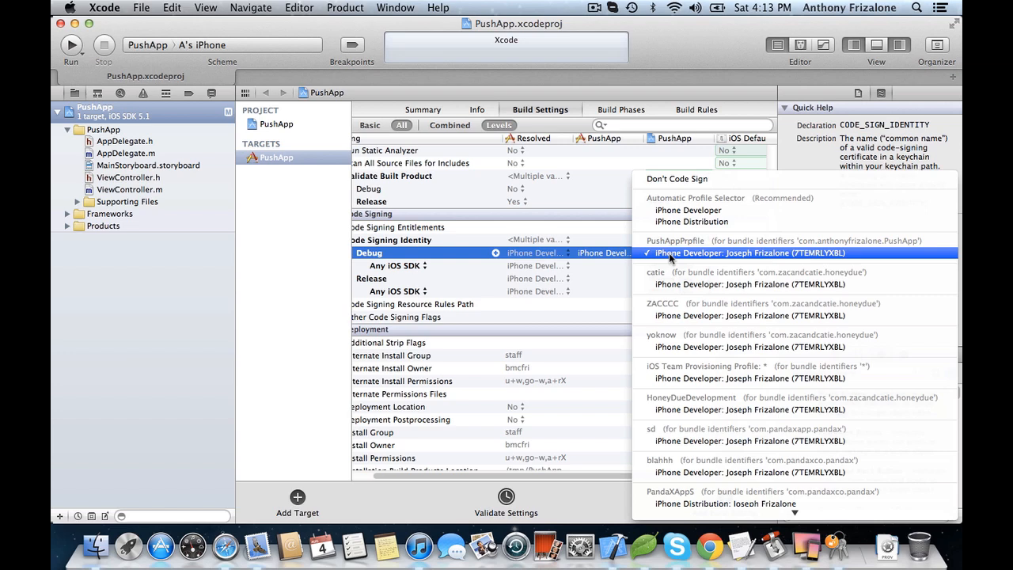
pyautogui.click(748, 251)
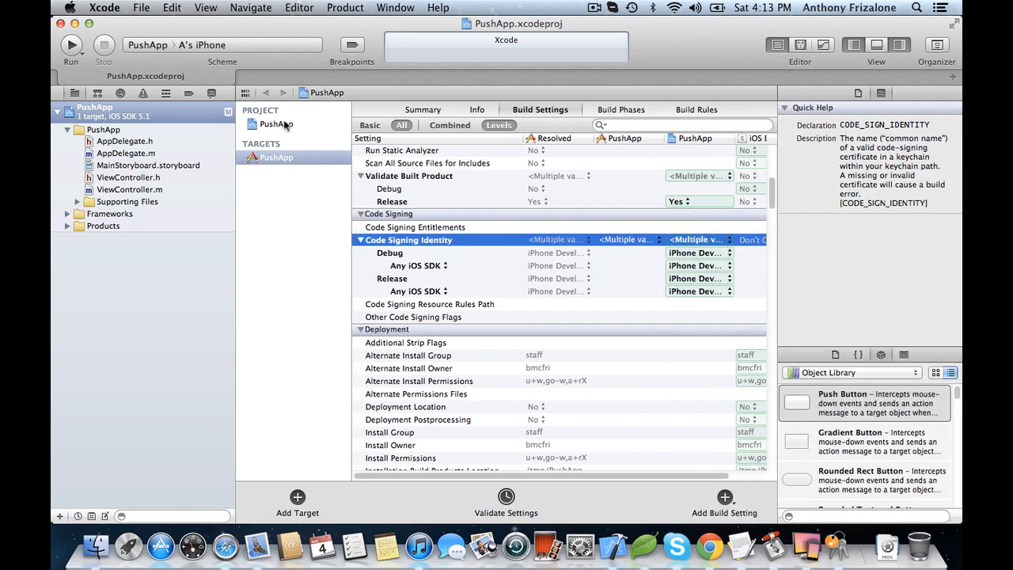
pyautogui.click(126, 153)
pyautogui.write('[[UIApplication sharedApplication')
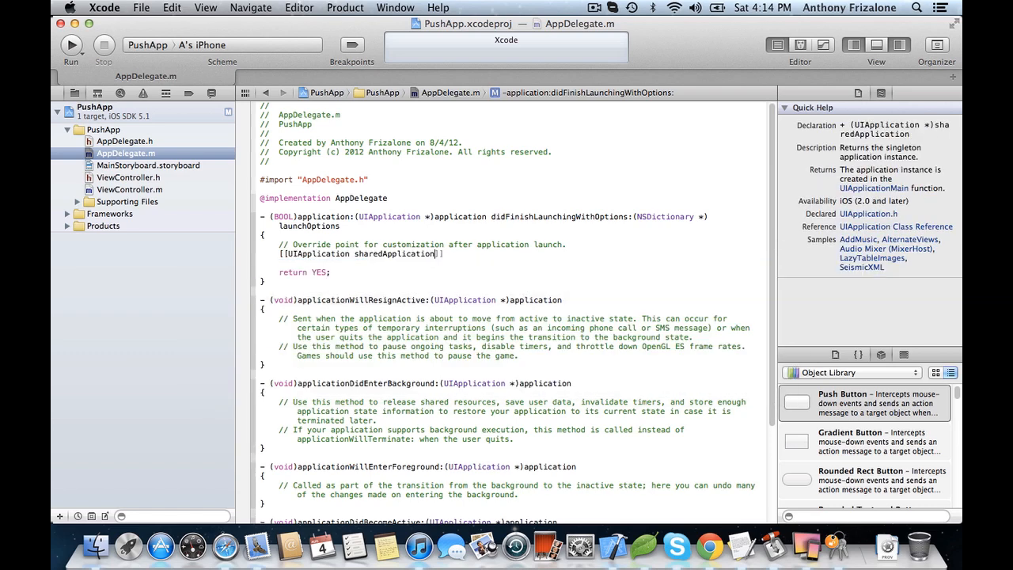
# Type the registerForRemoteNotificationTypes call with UIRemoteNotificationType flags in didFinishLaunchingWithOptions.
pyautogui.write('reg')
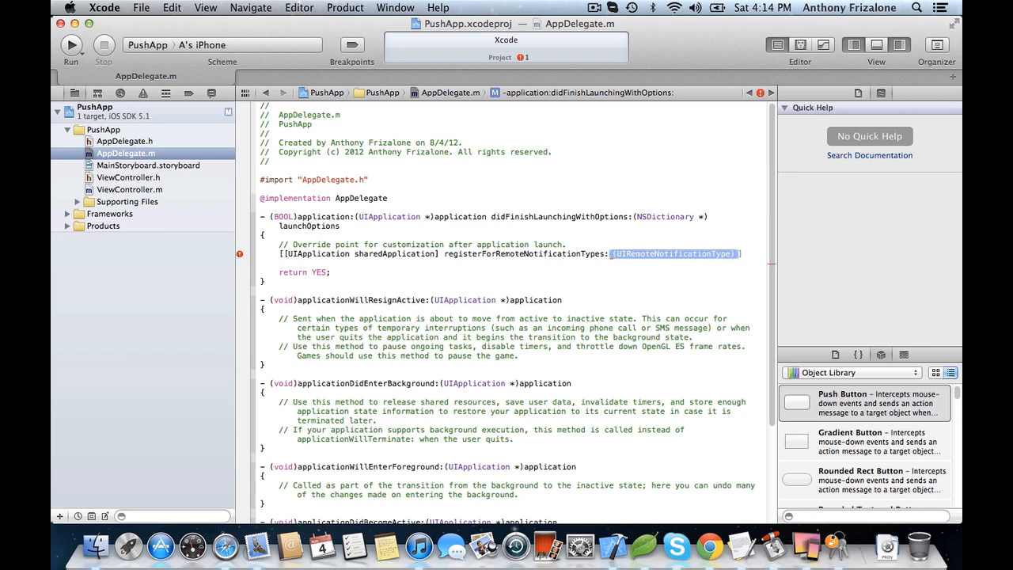
pyautogui.press('Delete')
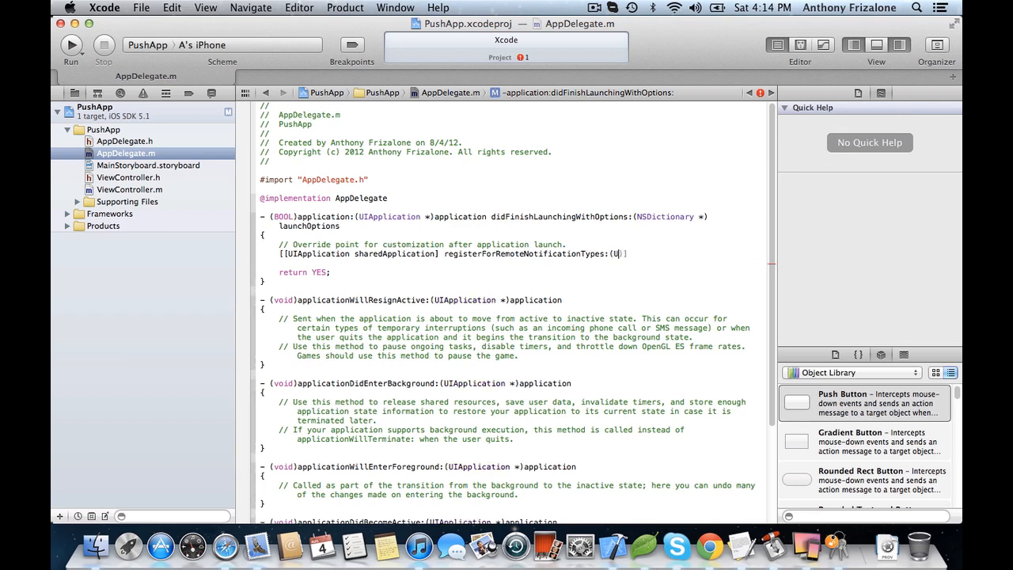
pyautogui.write('UIRemoteNotificationTypeBadge | UIRemoteNotificationTypeNone)];')
pyautogui.write('- (void')
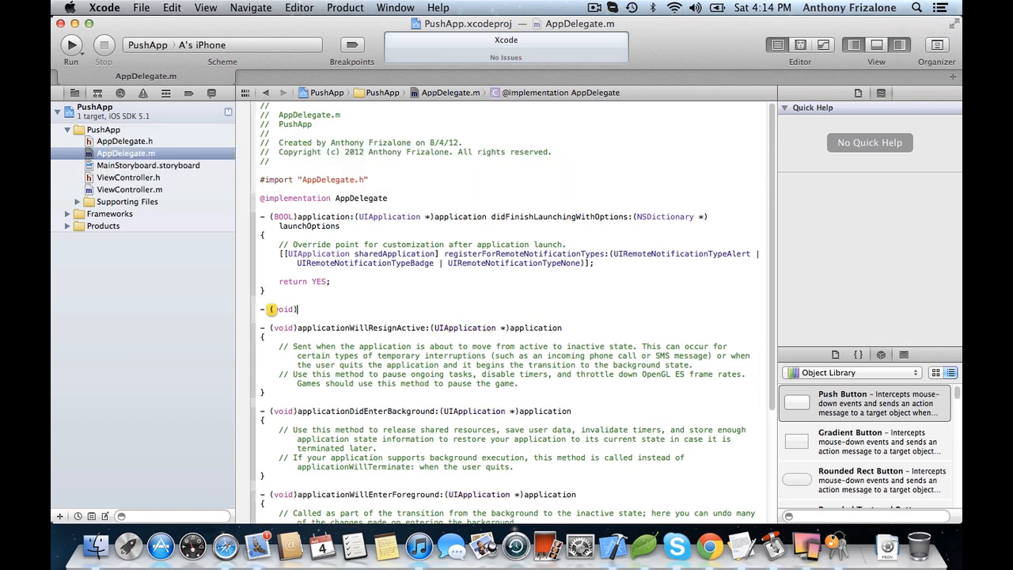
# Add a didRegisterForRemoteNotificationsWithDeviceToken method that formats deviceToken into deviceTokenString.
pyautogui.write('applic')
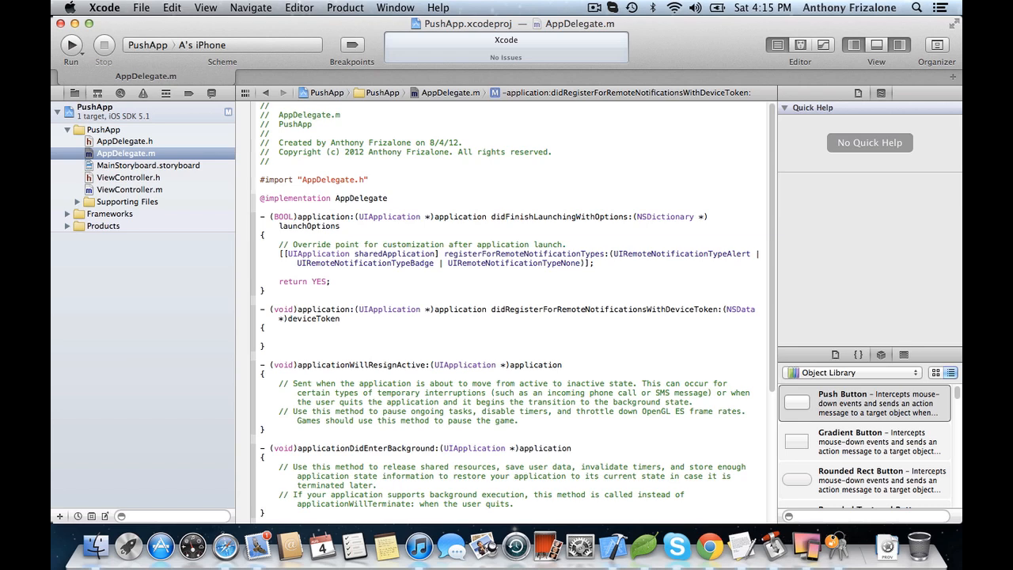
pyautogui.write('NSString *')
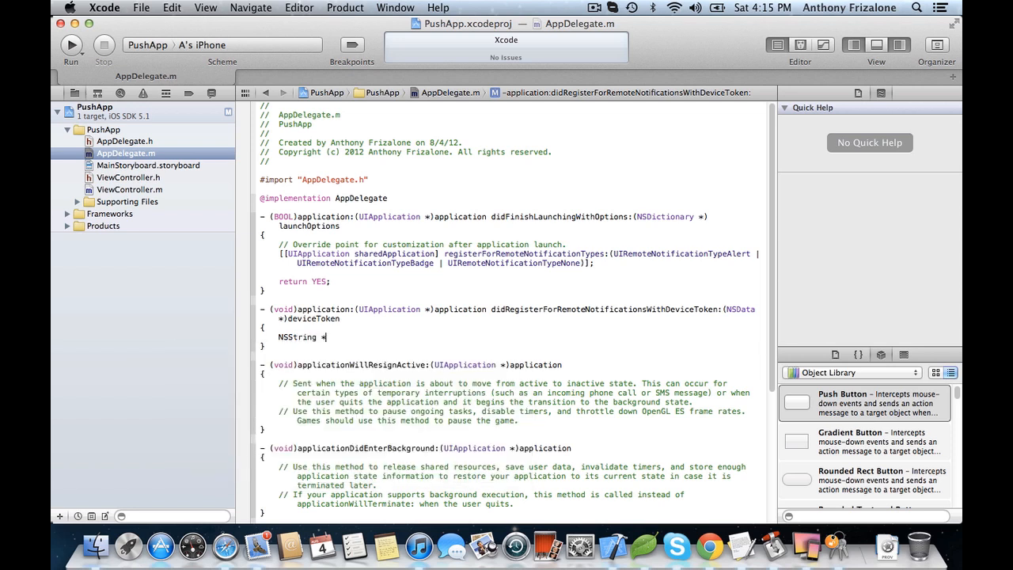
pyautogui.write('deviceT')
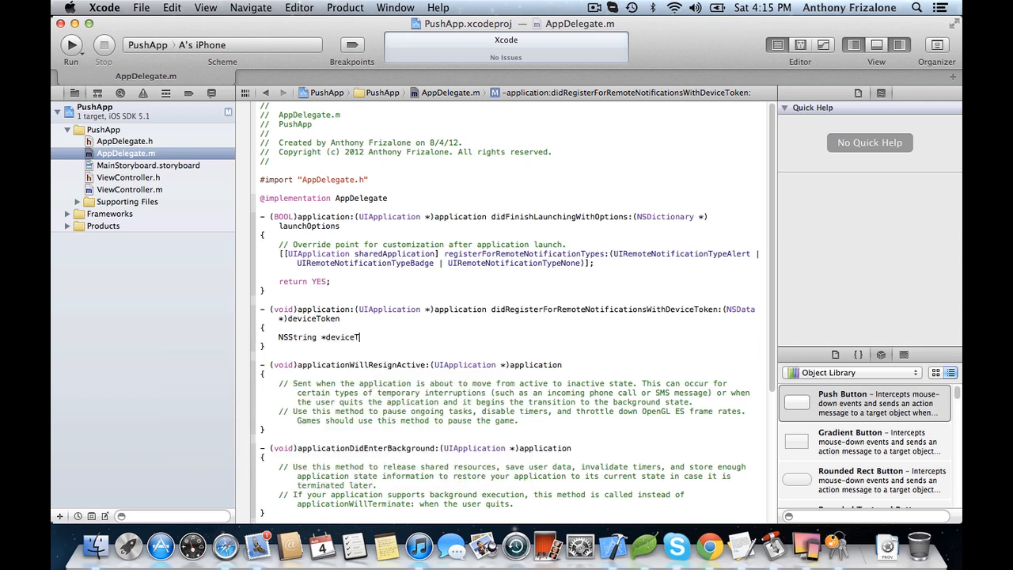
pyautogui.write('okenString =')
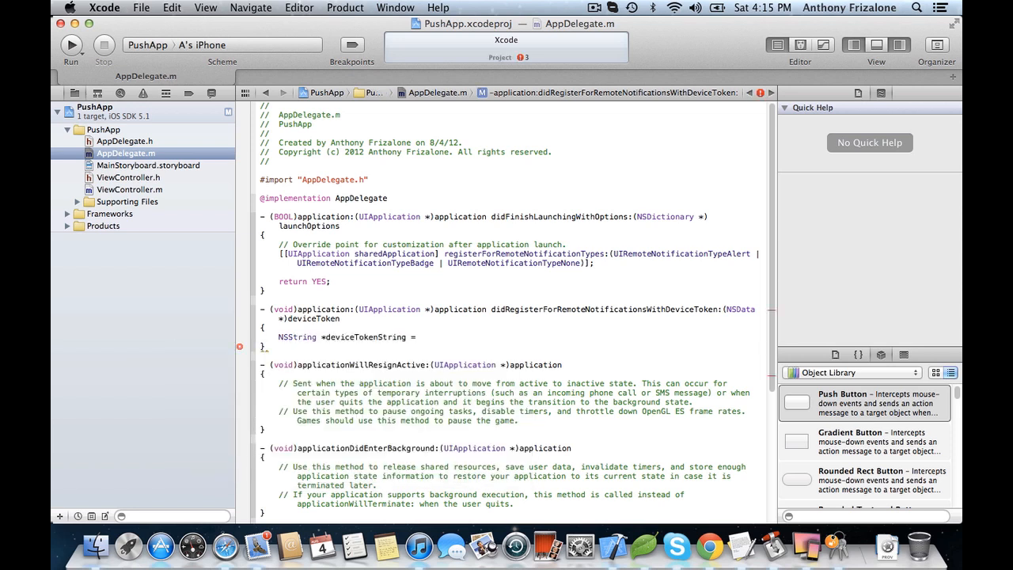
pyautogui.write('[N')
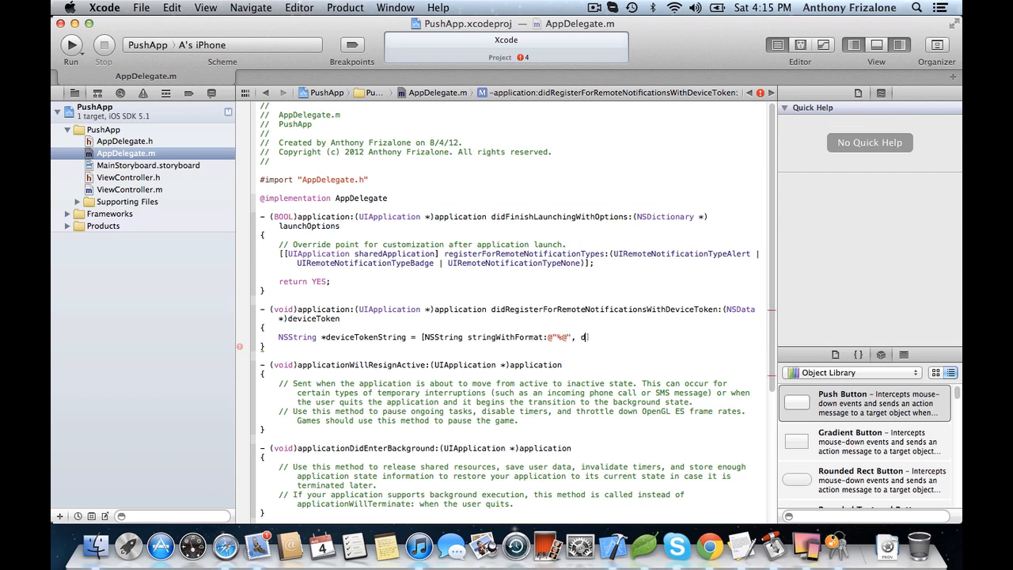
pyautogui.write('eviceToken];')
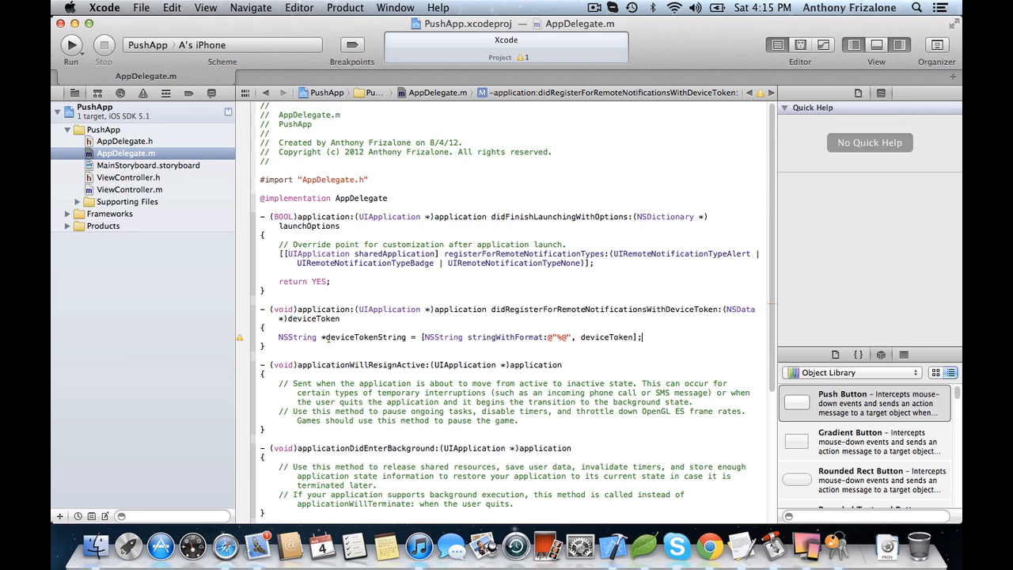
# Log deviceTokenString with NSLog, then build and run the app on the iPhone.
pyautogui.write('NSLog(deviceTokenString);')
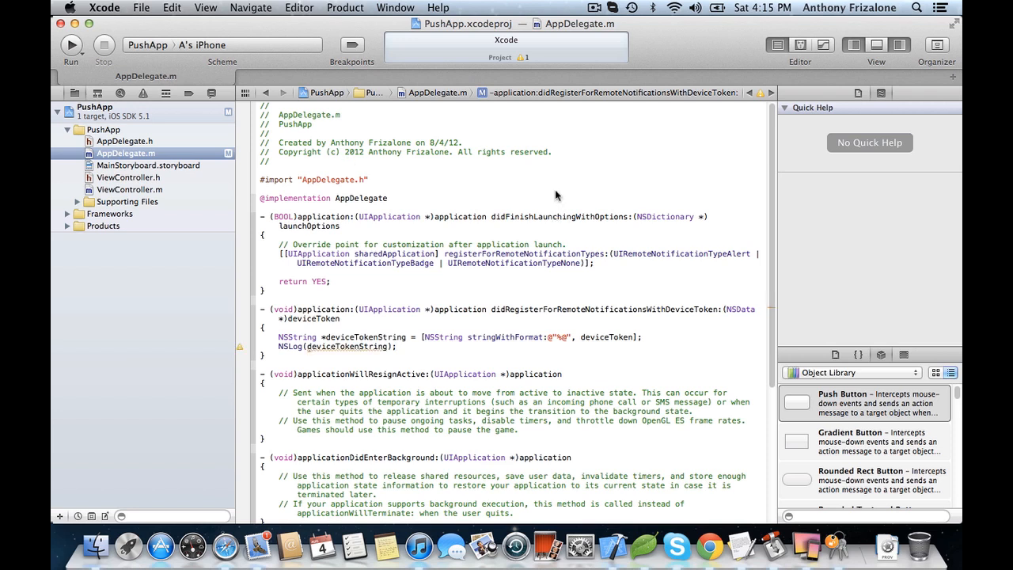
pyautogui.click(396, 347)
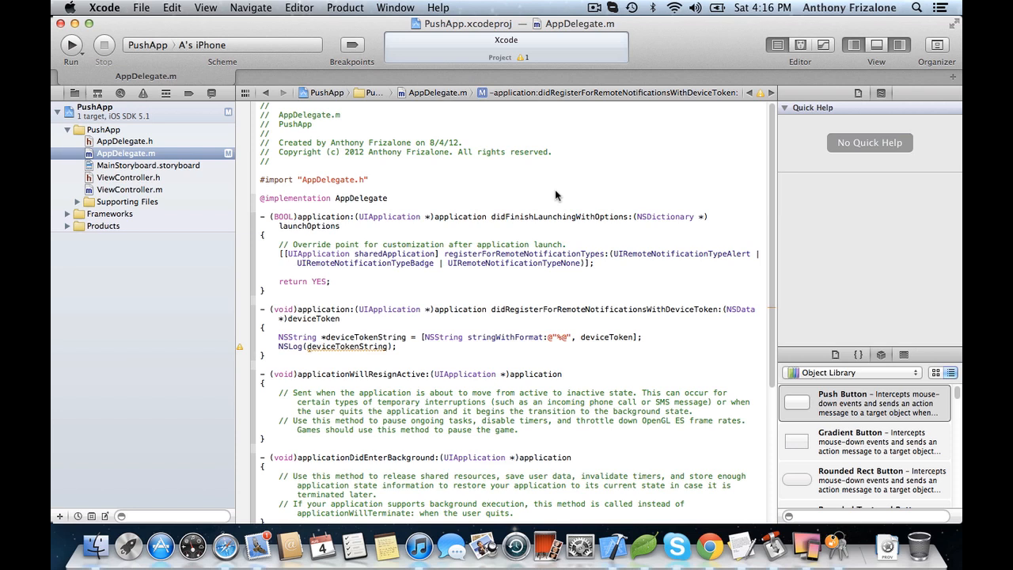
pyautogui.click(71, 44)
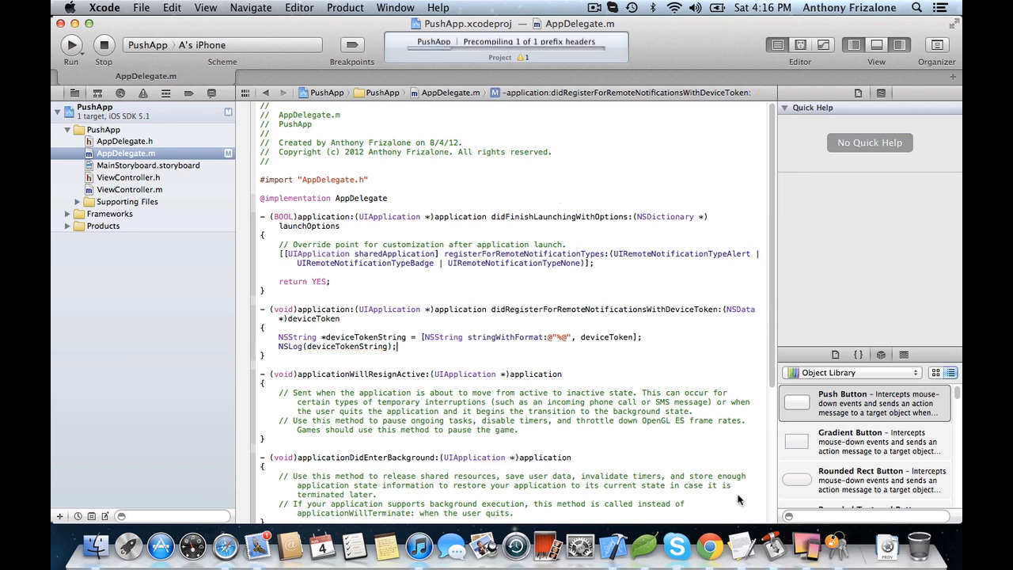
# Launch PushApp on the iPhone, answer the push permission prompt, and read the logged device token.
pyautogui.click(71, 45)
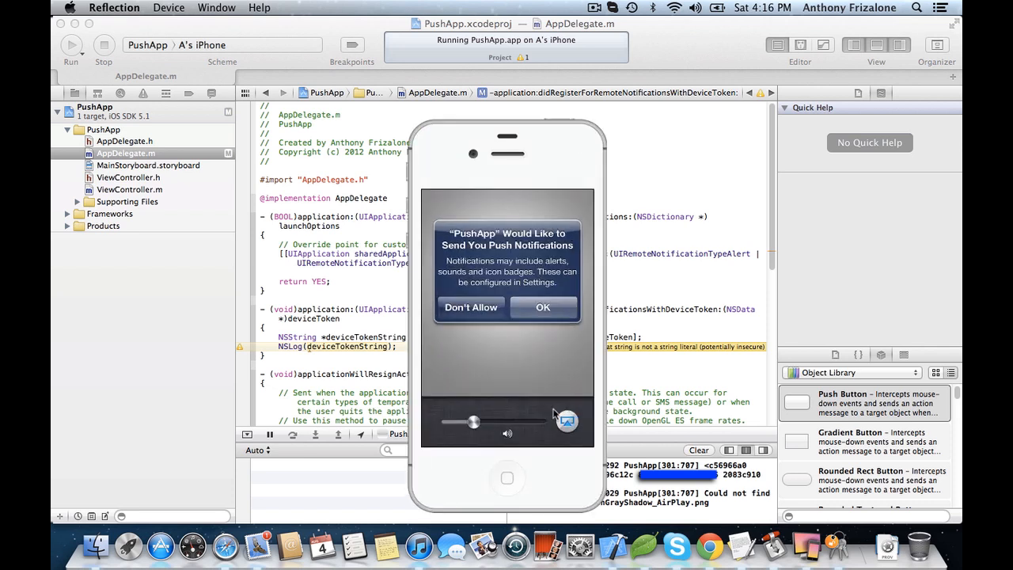
pyautogui.moveTo(514, 179)
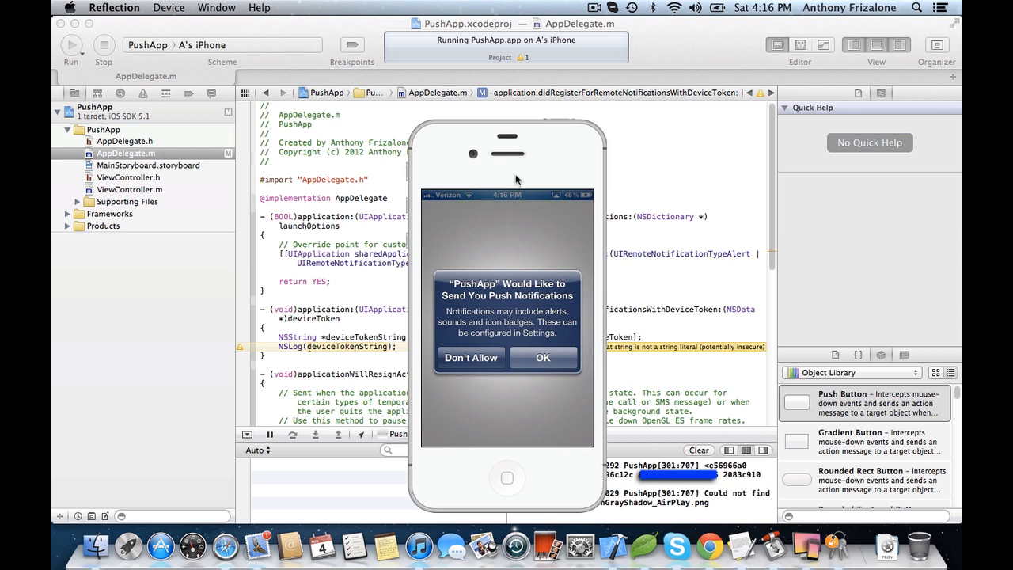
pyautogui.click(543, 357)
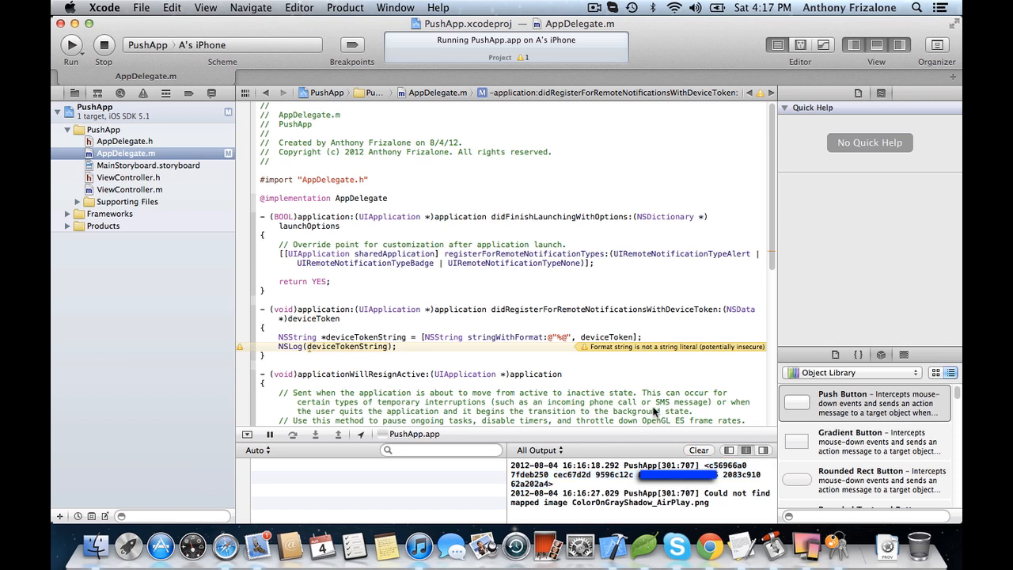
pyautogui.moveTo(453, 205)
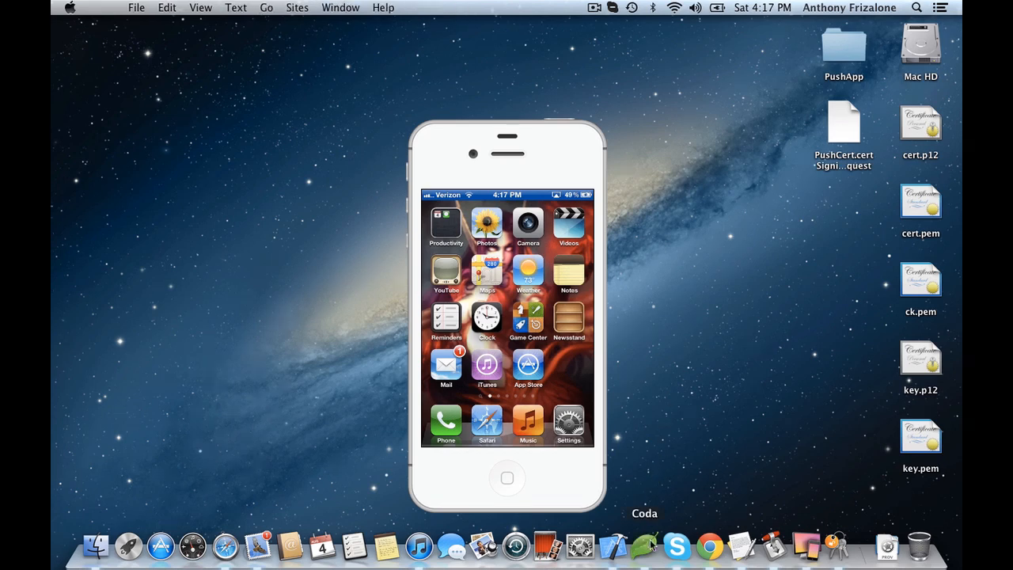
# Bring up send-notification.php in Coda to receive the iPhone's device token.
pyautogui.click(644, 545)
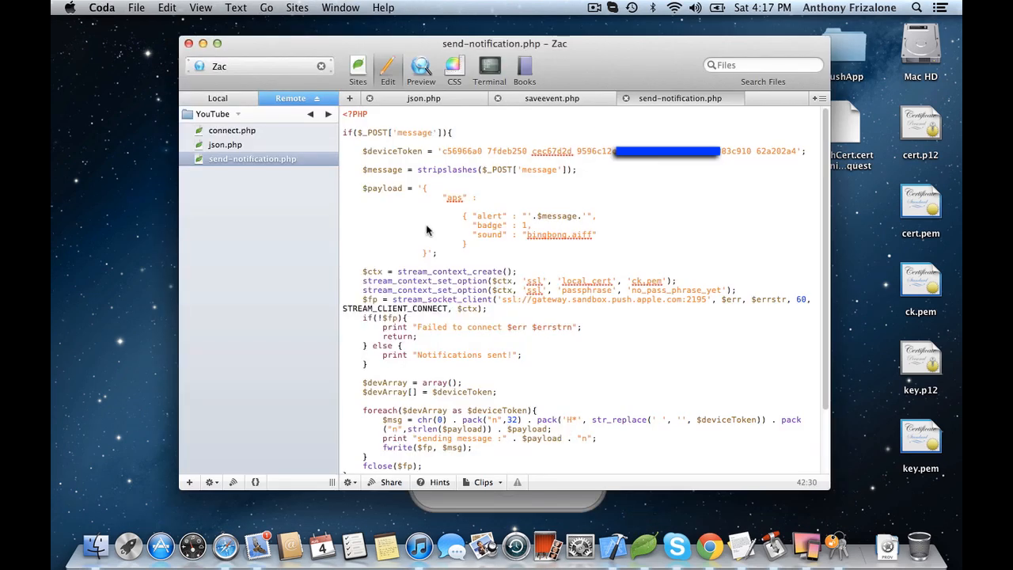
pyautogui.moveTo(447, 167)
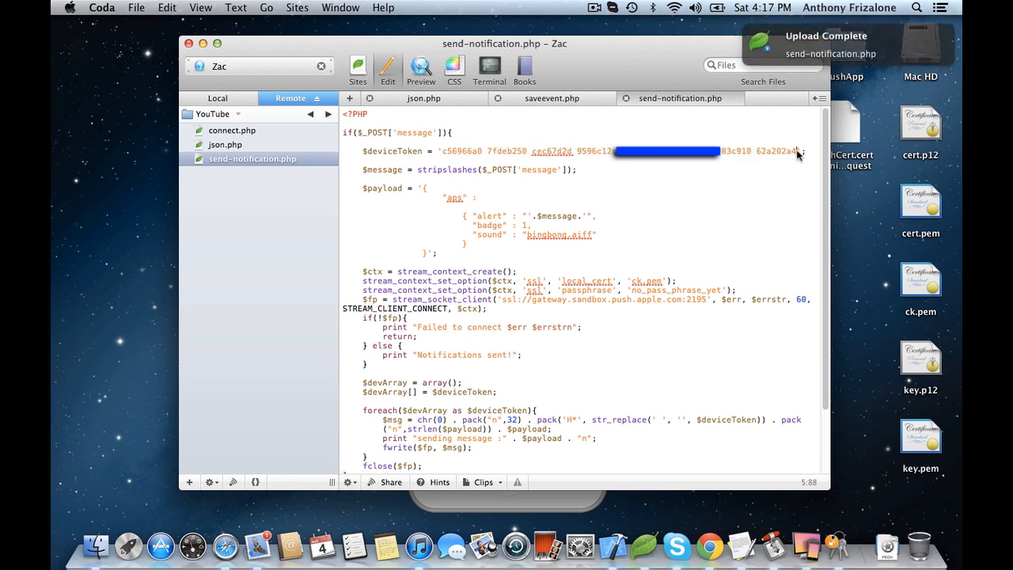
pyautogui.moveTo(584, 197)
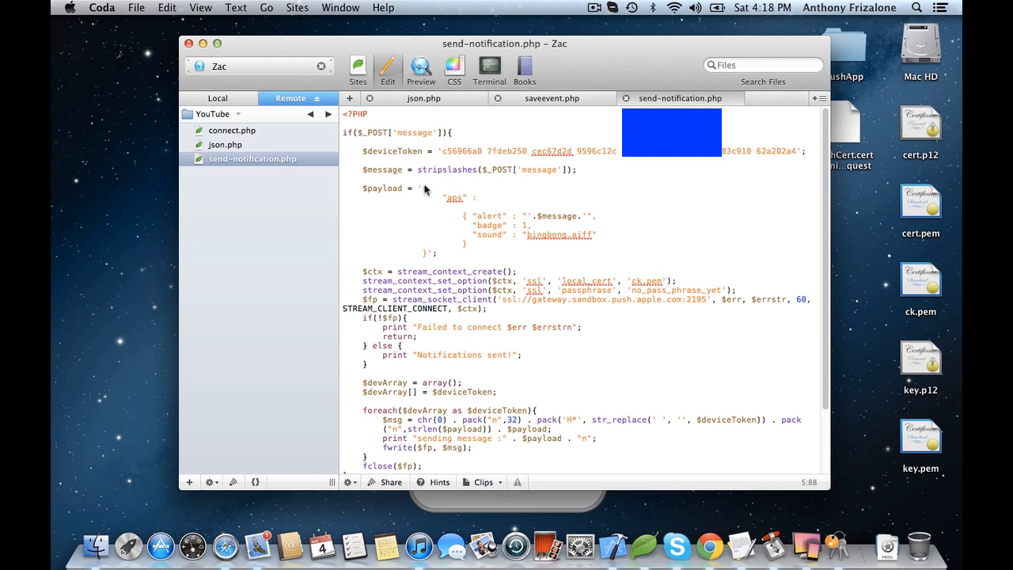
pyautogui.scroll(-3)
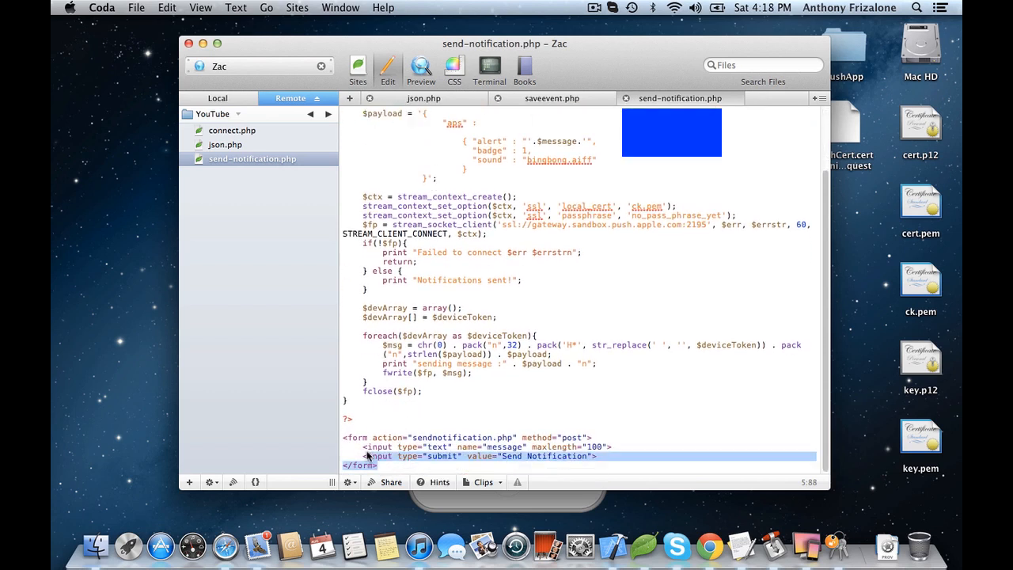
pyautogui.click(399, 437)
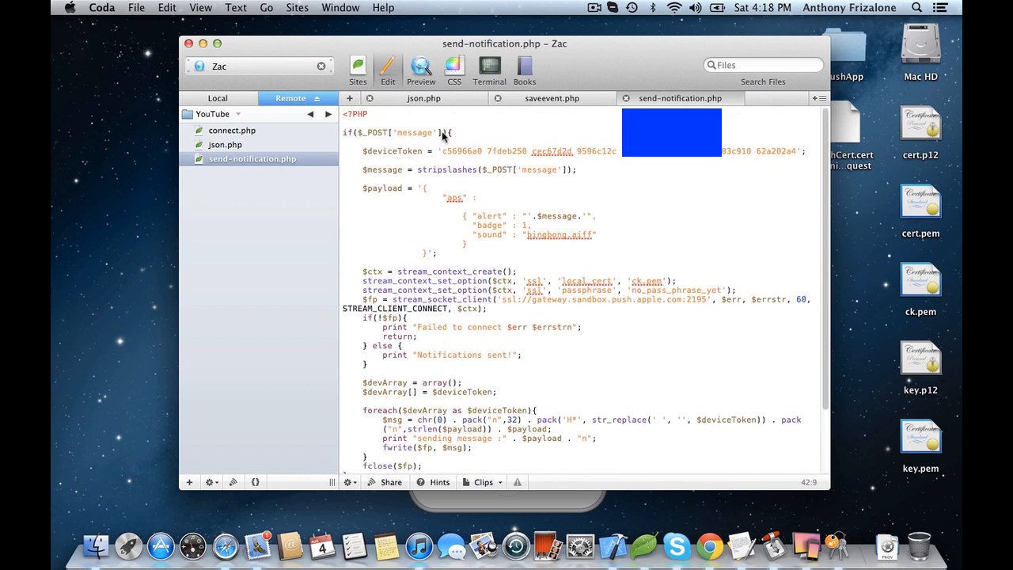
pyautogui.click(378, 132)
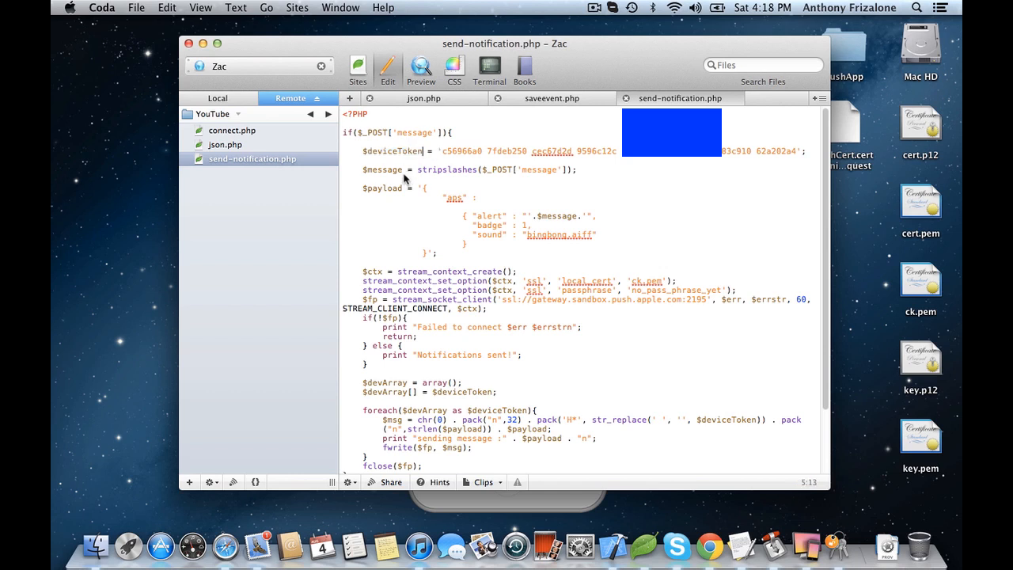
pyautogui.doubleClick(446, 169)
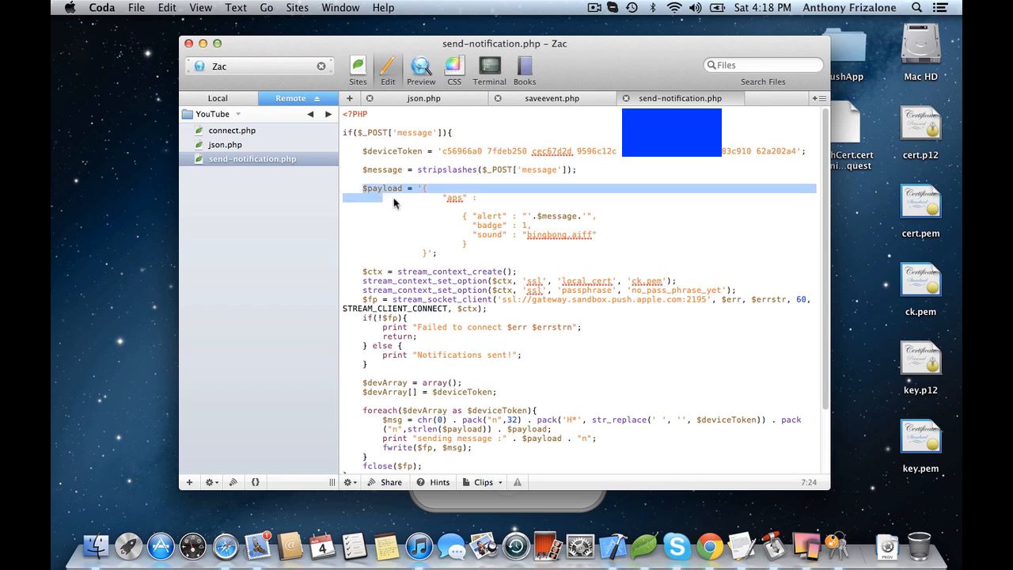
pyautogui.moveTo(394, 202); pyautogui.dragTo(439, 260)
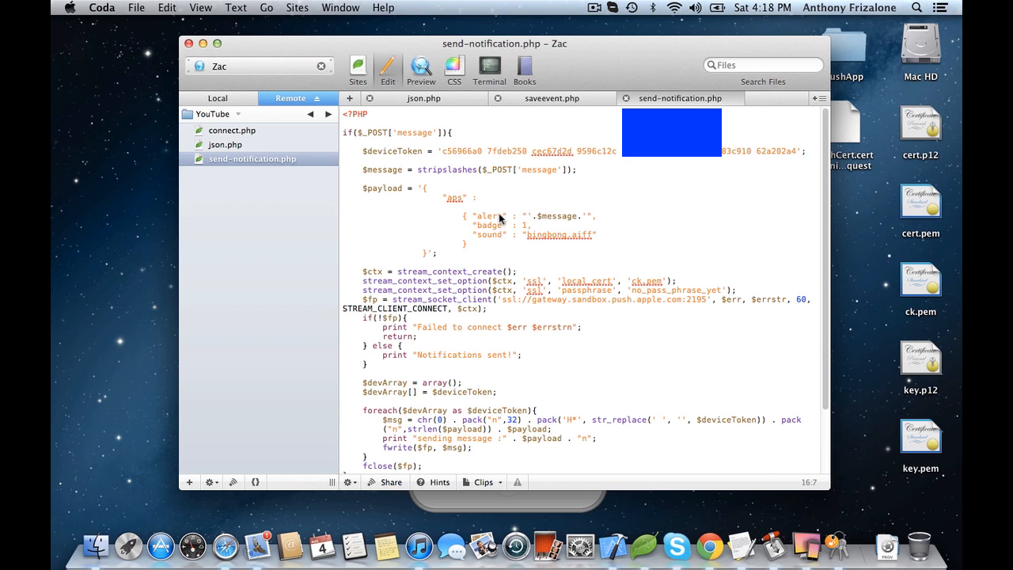
pyautogui.click(438, 252)
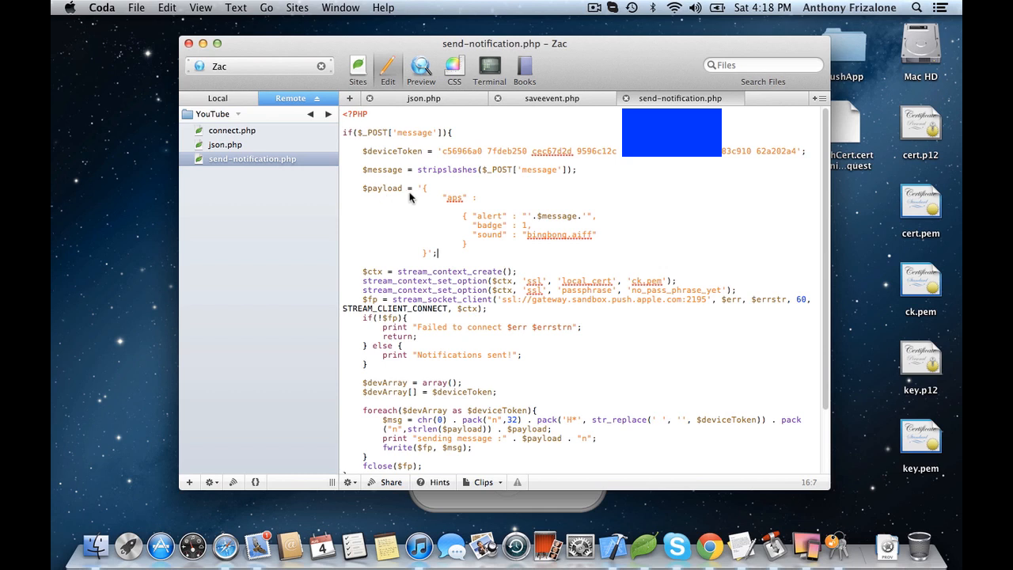
pyautogui.moveTo(447, 217)
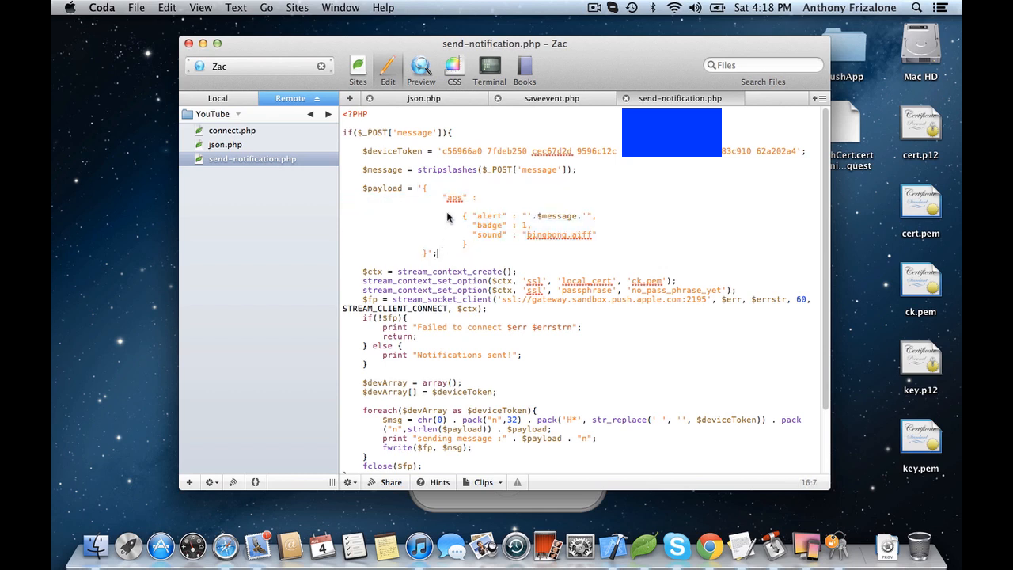
pyautogui.moveTo(447, 213); pyautogui.dragTo(475, 252)
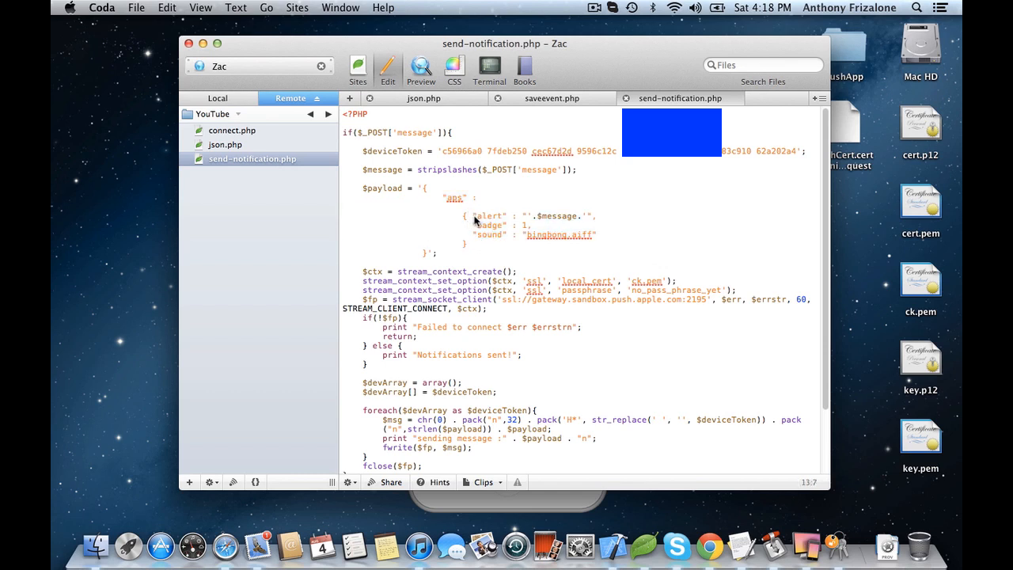
pyautogui.doubleClick(483, 216)
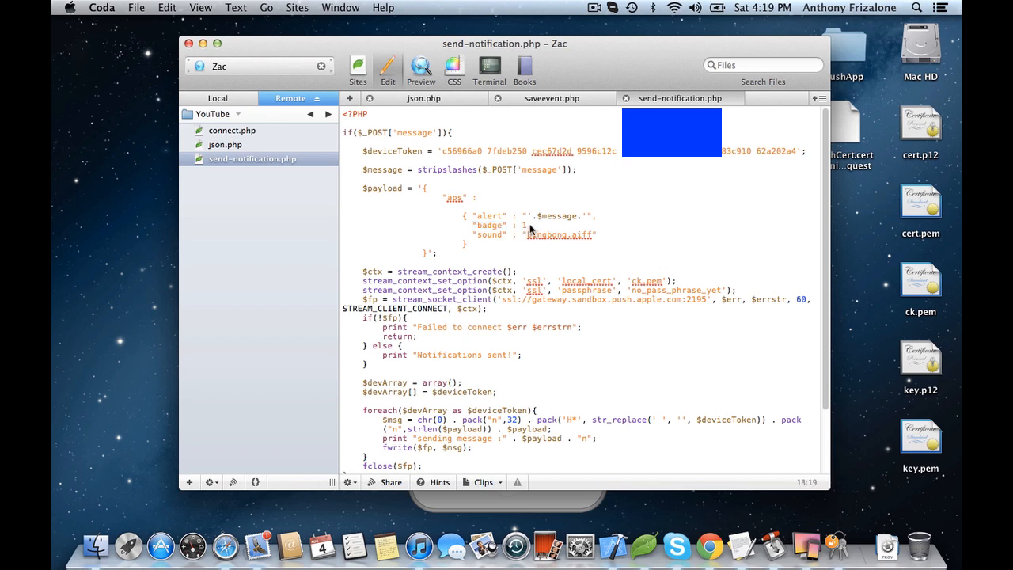
pyautogui.click(554, 236)
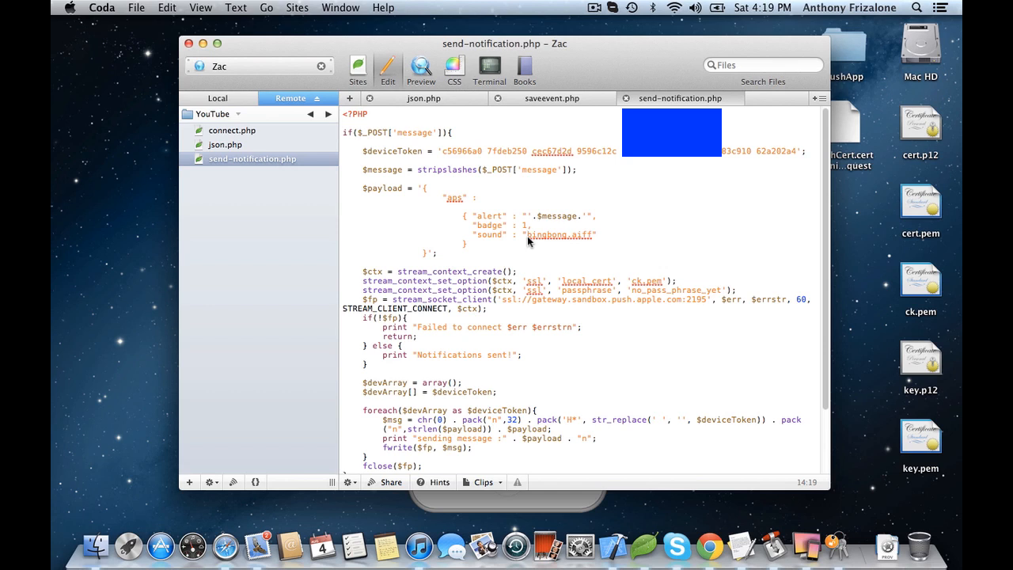
pyautogui.doubleClick(554, 235)
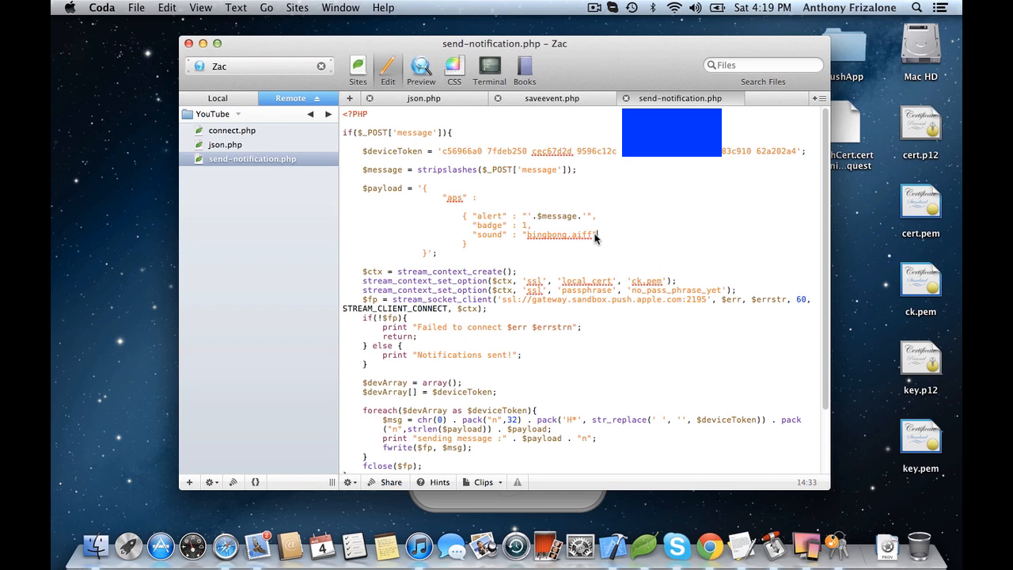
pyautogui.moveTo(386, 269)
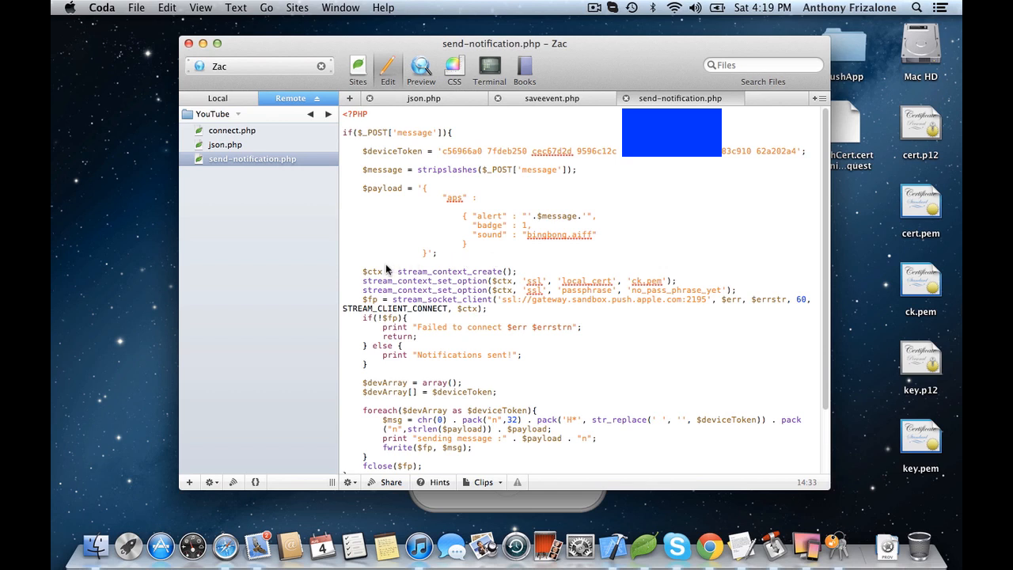
pyautogui.moveTo(387, 271); pyautogui.dragTo(485, 295)
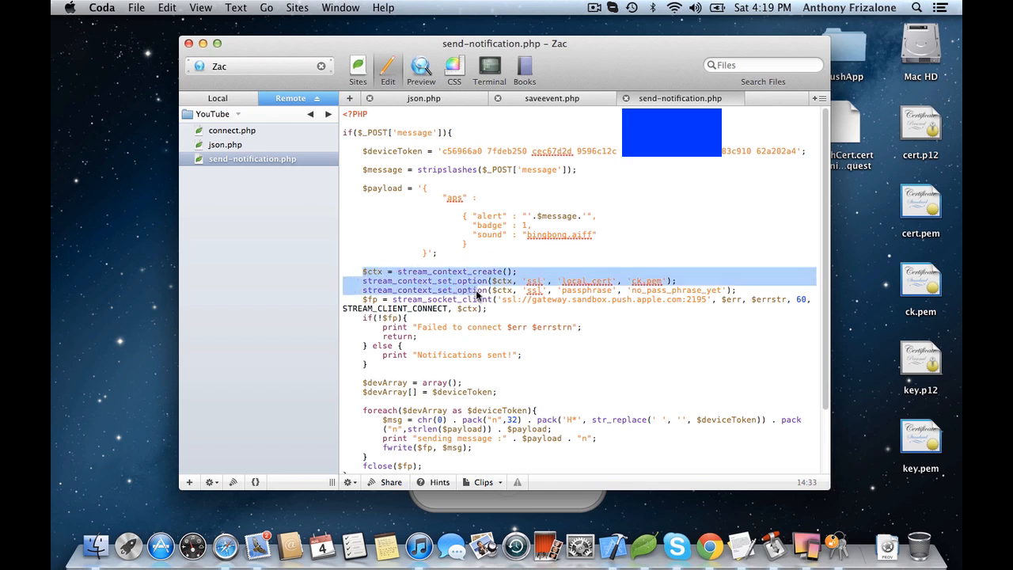
pyautogui.click(362, 281)
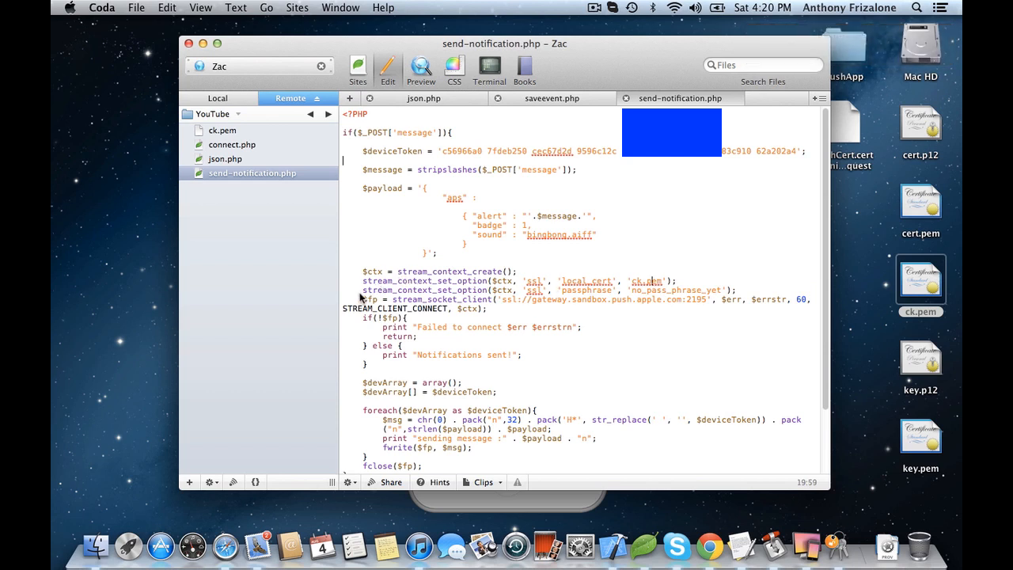
pyautogui.moveTo(655, 298)
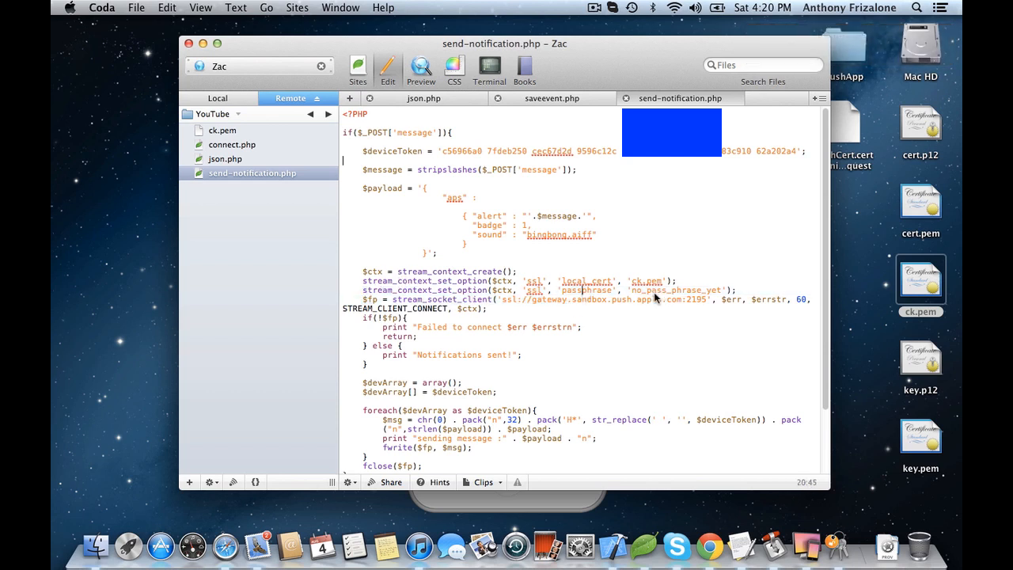
pyautogui.doubleClick(676, 290)
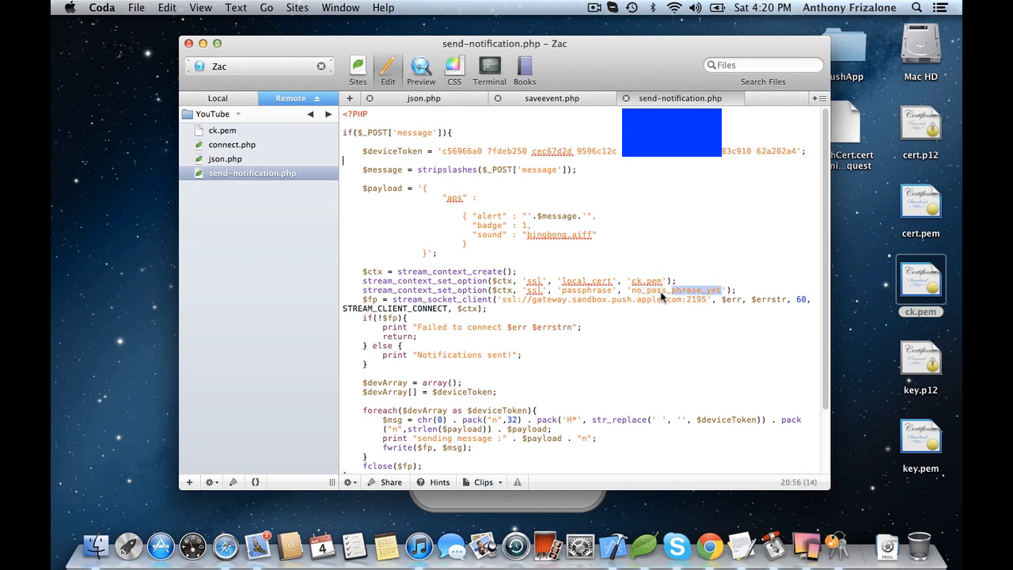
pyautogui.write('a')
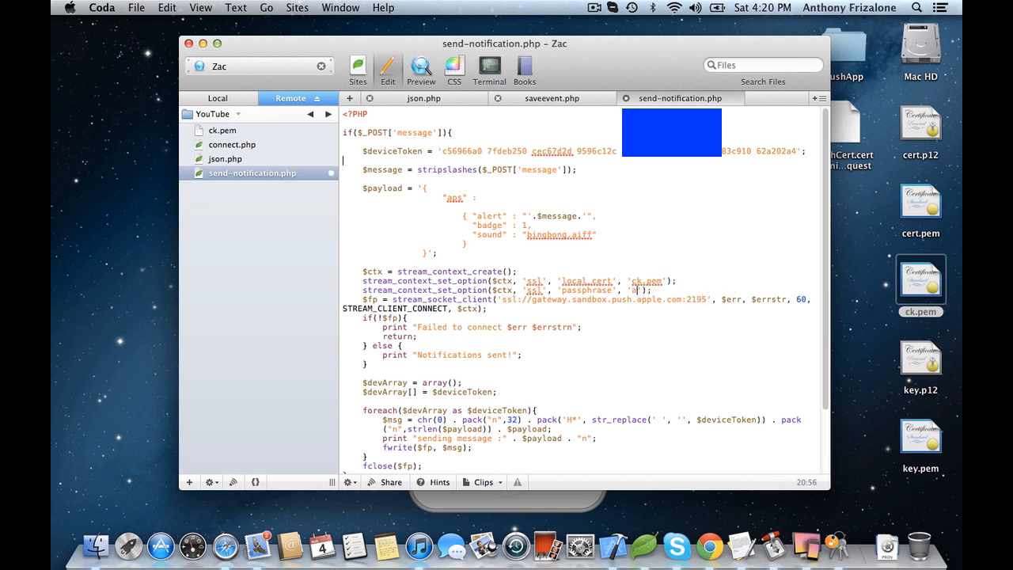
pyautogui.write('nthony')
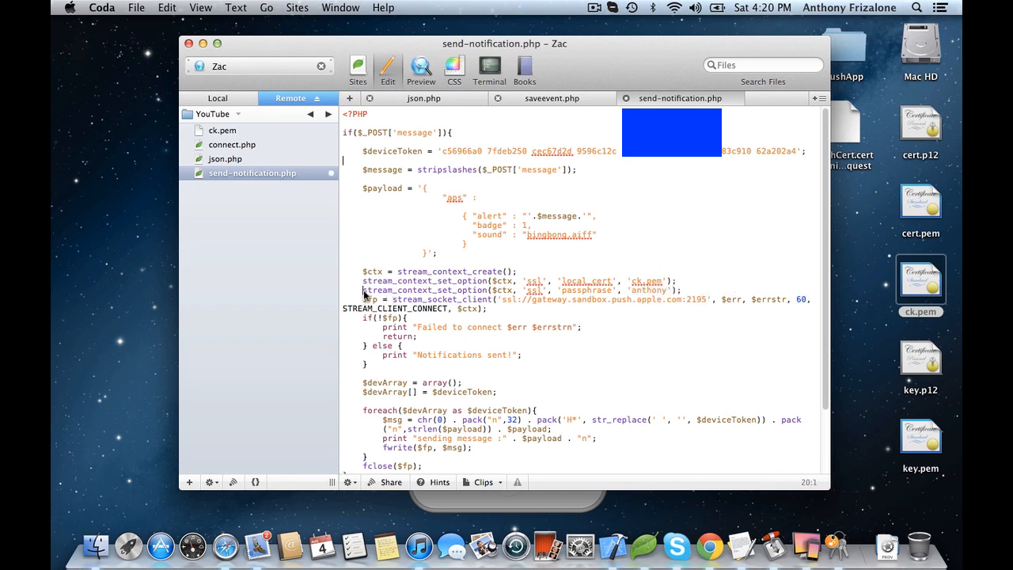
pyautogui.write('//')
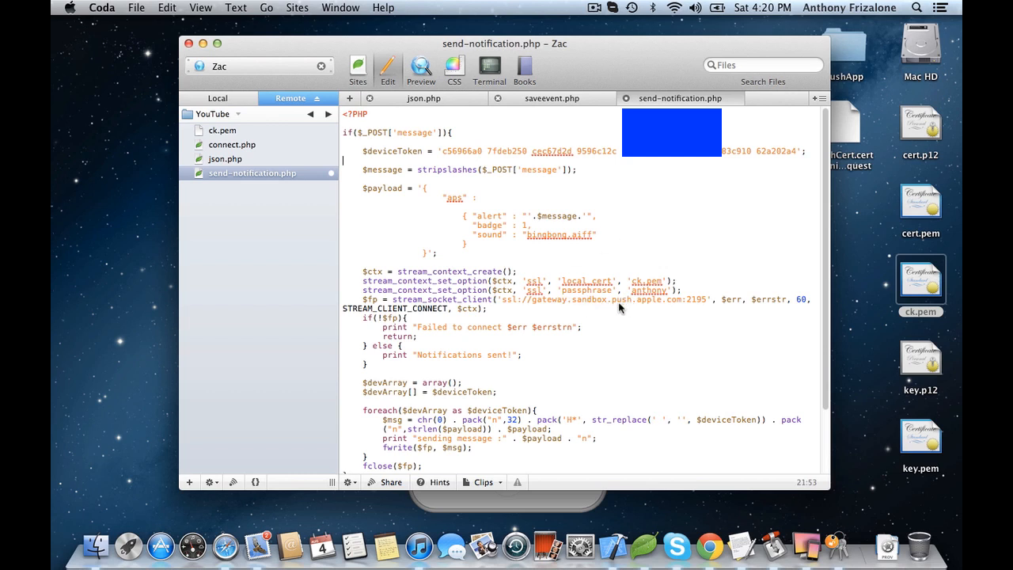
pyautogui.moveTo(732, 289)
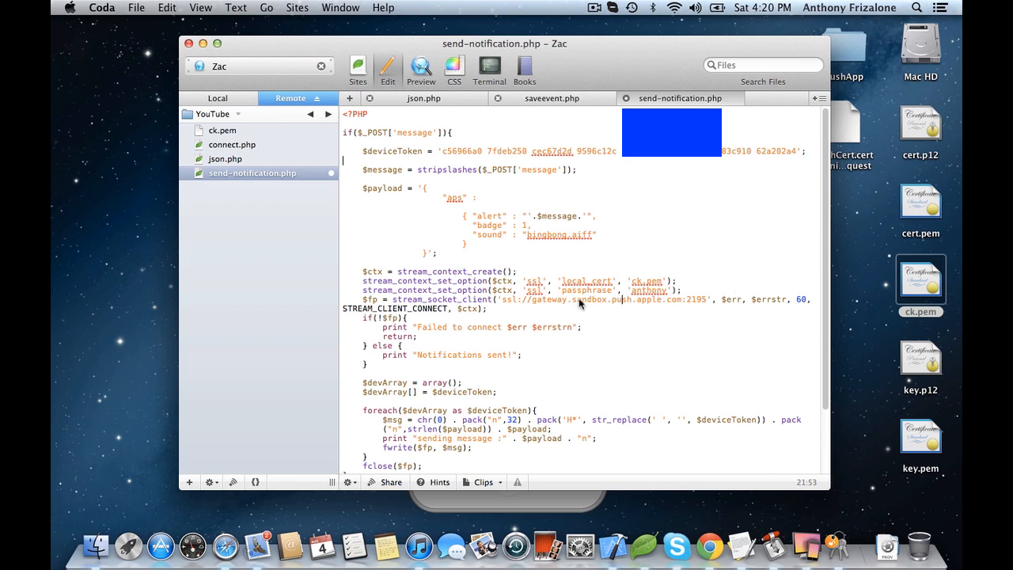
pyautogui.doubleClick(590, 299)
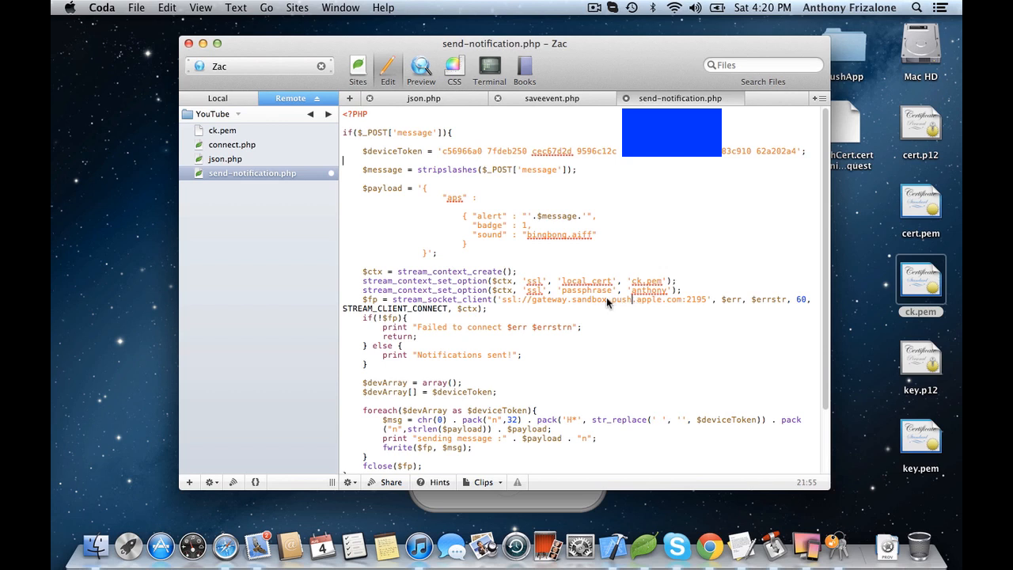
pyautogui.moveTo(572, 304)
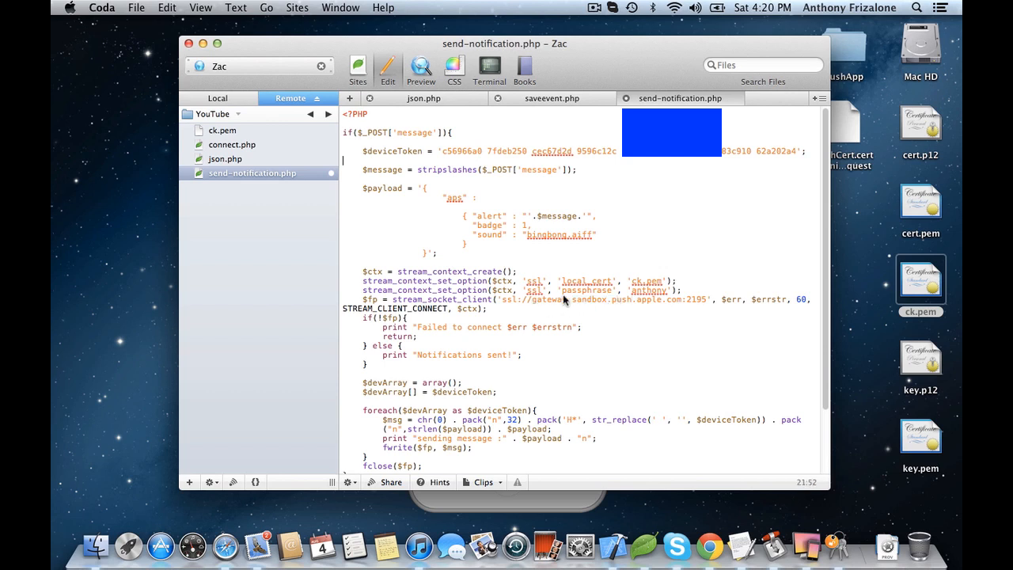
pyautogui.doubleClick(692, 299)
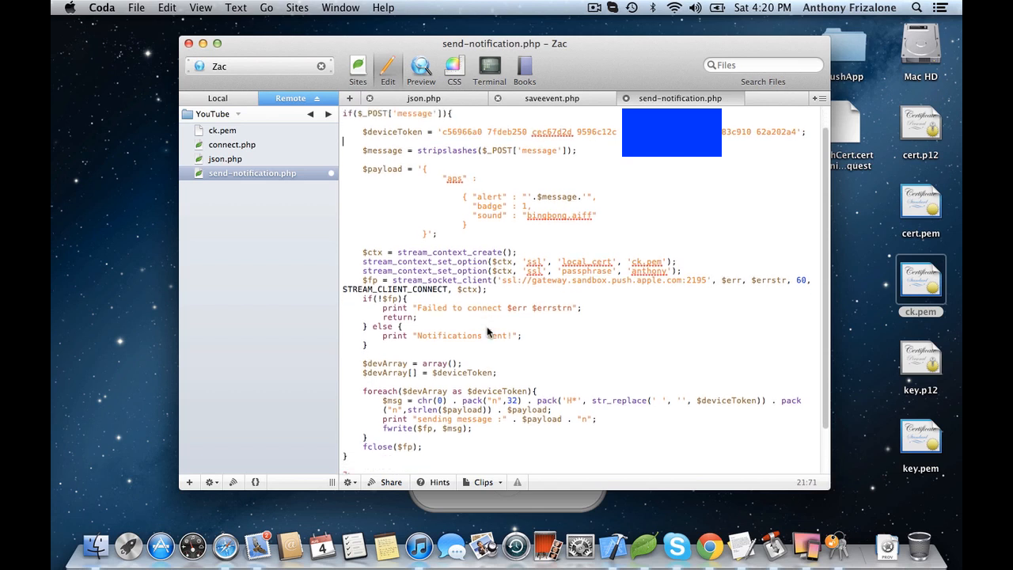
pyautogui.scroll(-3)
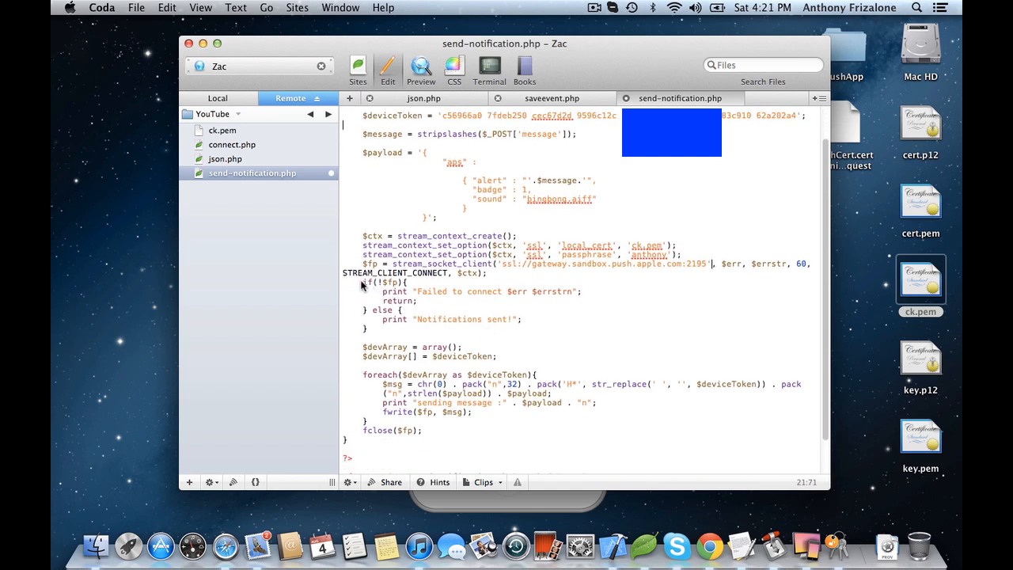
pyautogui.moveTo(362, 283); pyautogui.dragTo(417, 300)
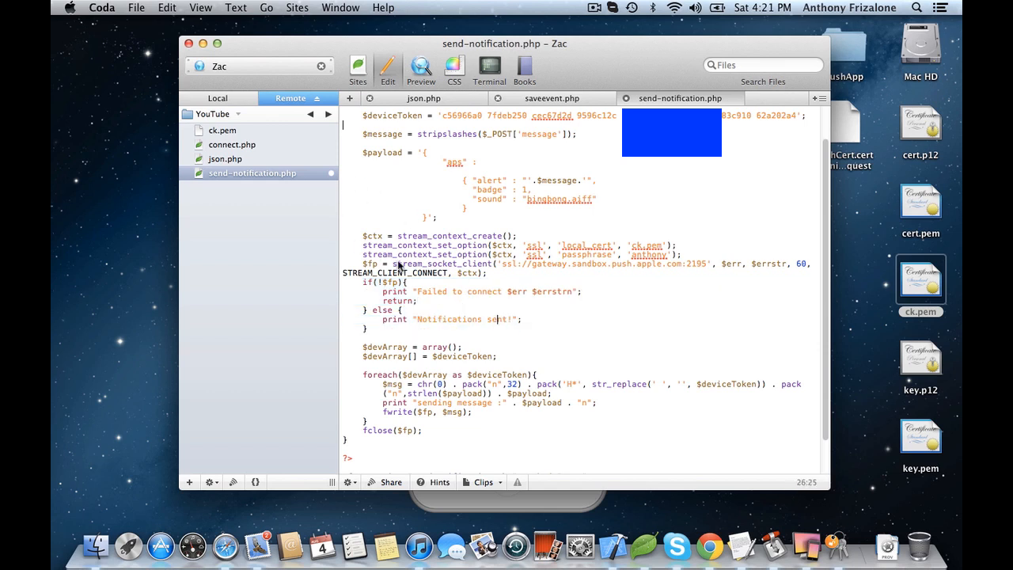
pyautogui.scroll(-3)
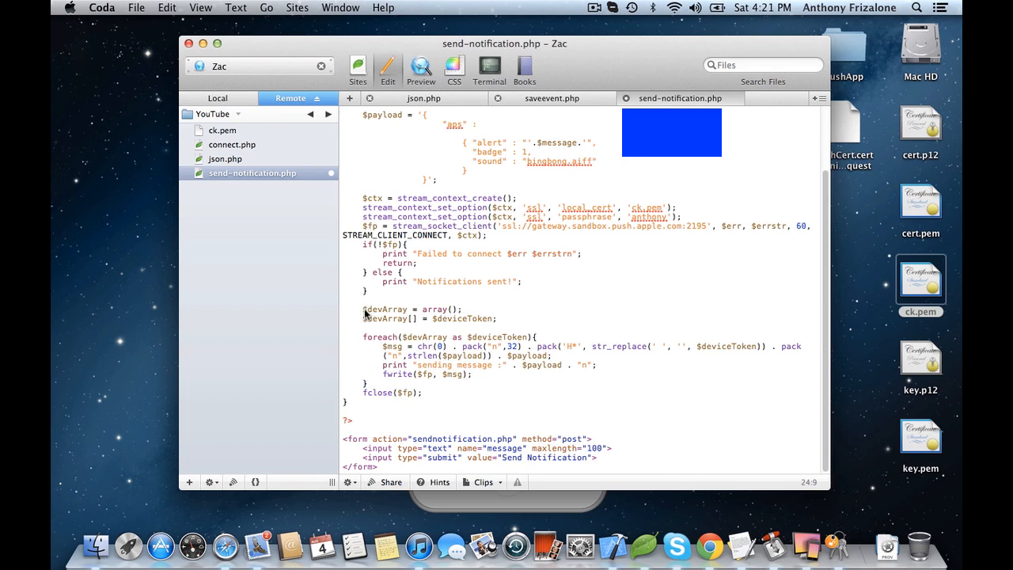
pyautogui.tripleClick(411, 308)
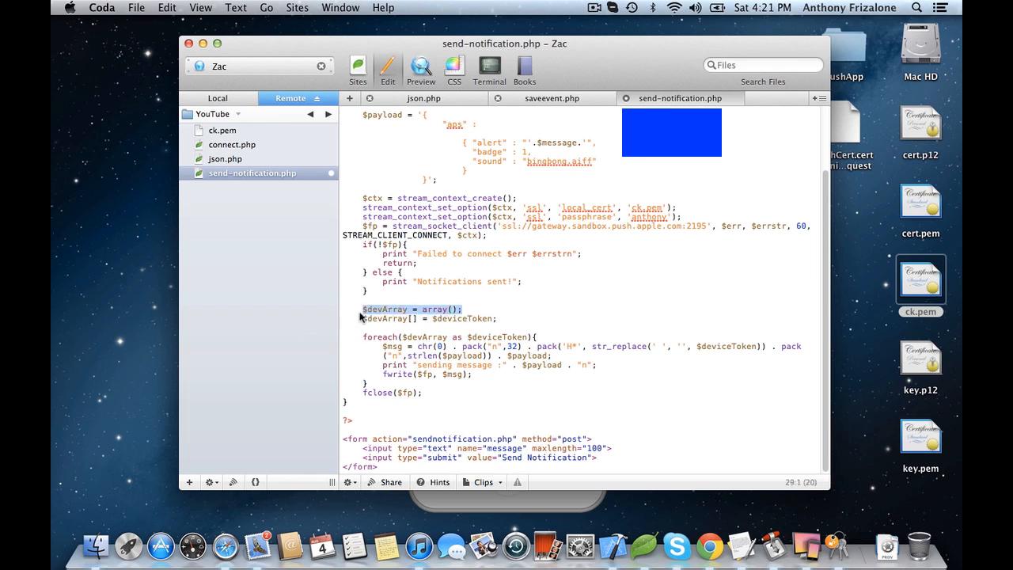
pyautogui.moveTo(465, 309)
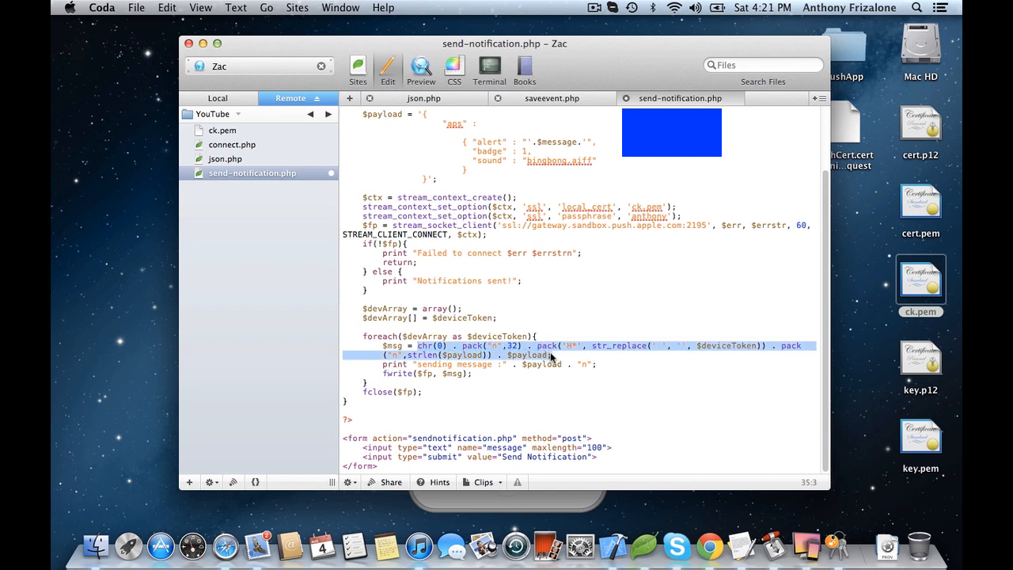
pyautogui.click(551, 355)
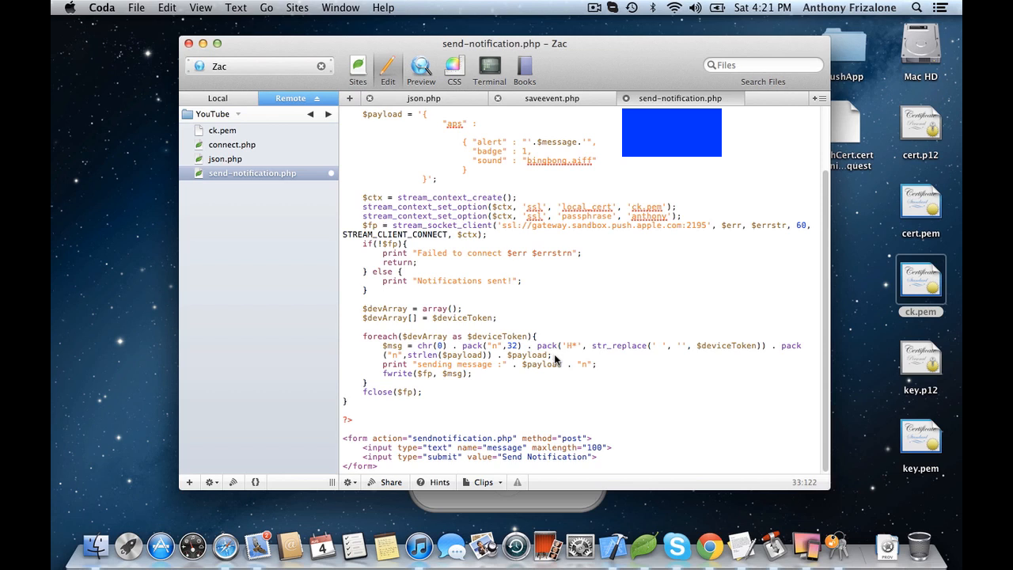
pyautogui.doubleClick(541, 355)
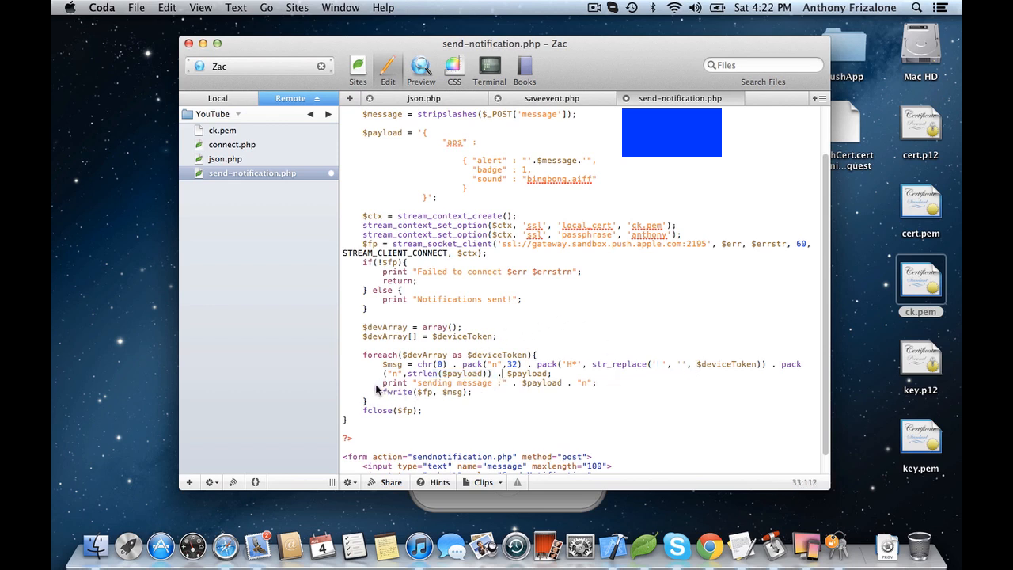
pyautogui.doubleClick(396, 391)
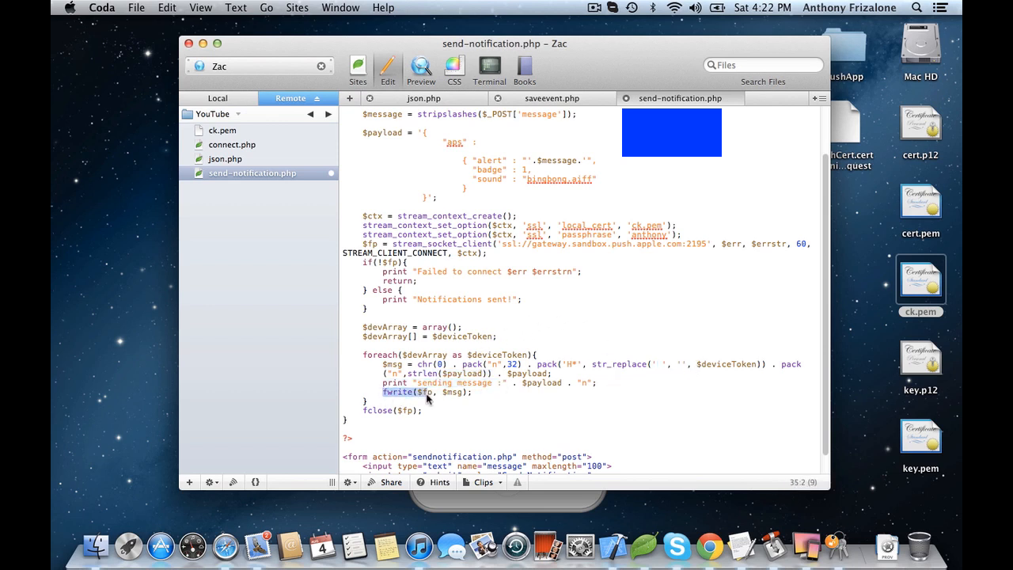
pyautogui.scroll(3)
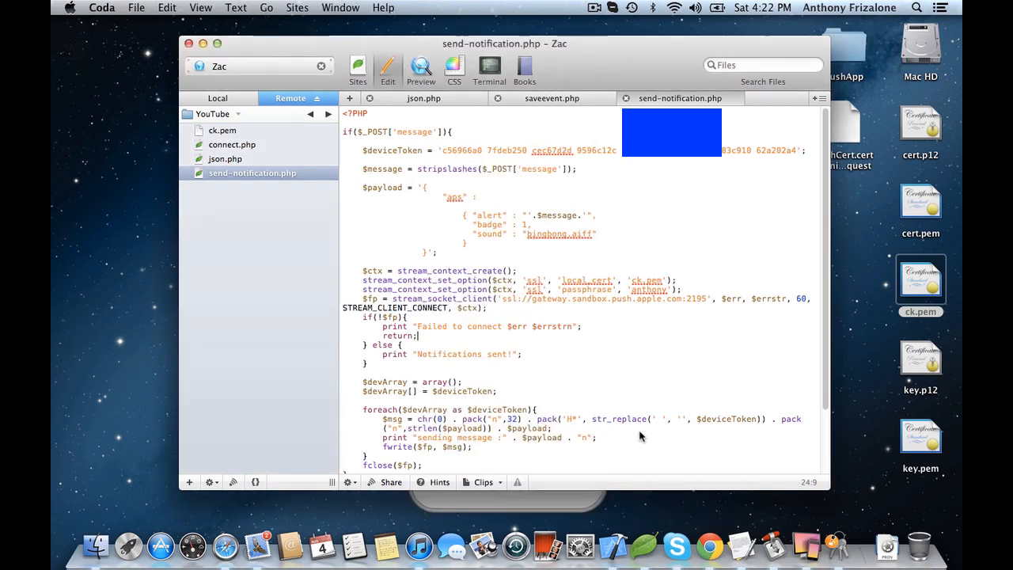
pyautogui.moveTo(261, 91)
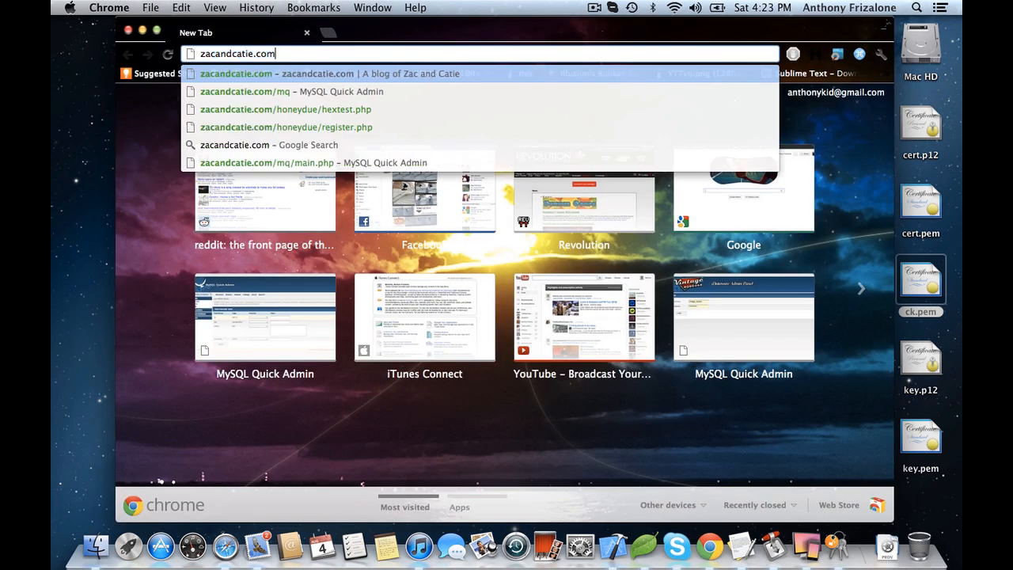
# Load zacandcatie.com/YouTube/send-notification.php and send a push notification reading 'Hello'.
pyautogui.write('/YouTube/send-notification.php')
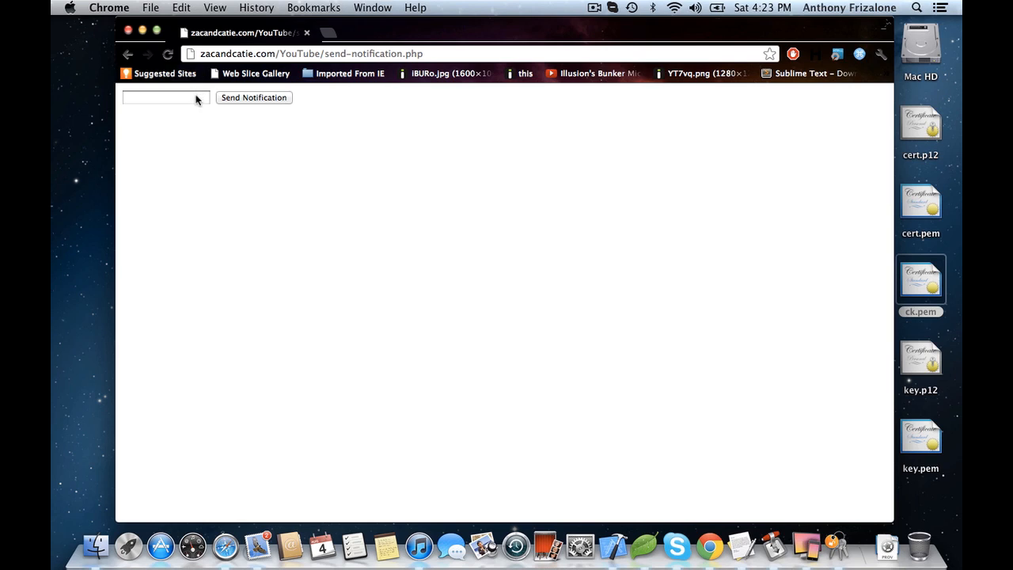
pyautogui.click(165, 98)
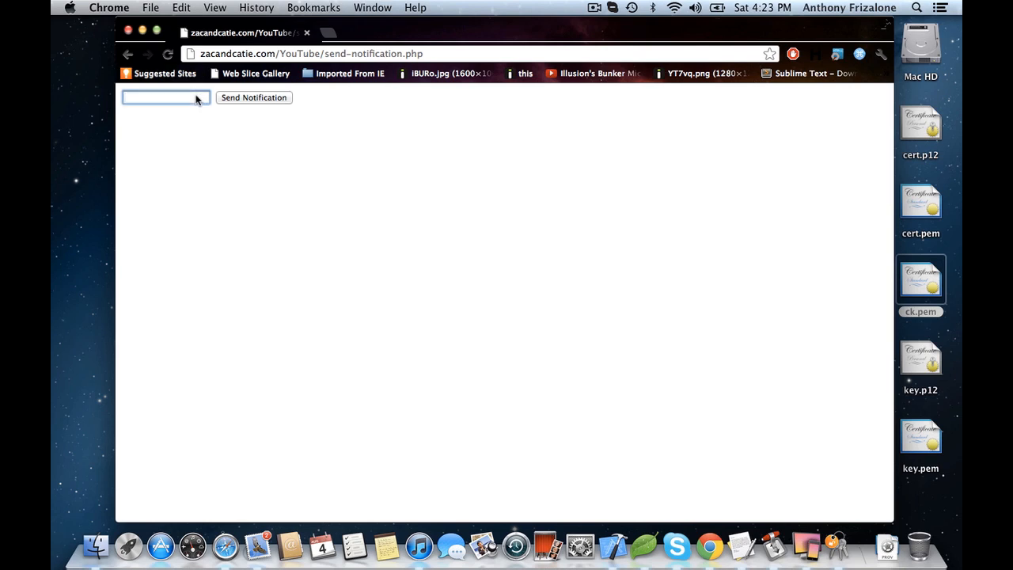
pyautogui.write('Hello')
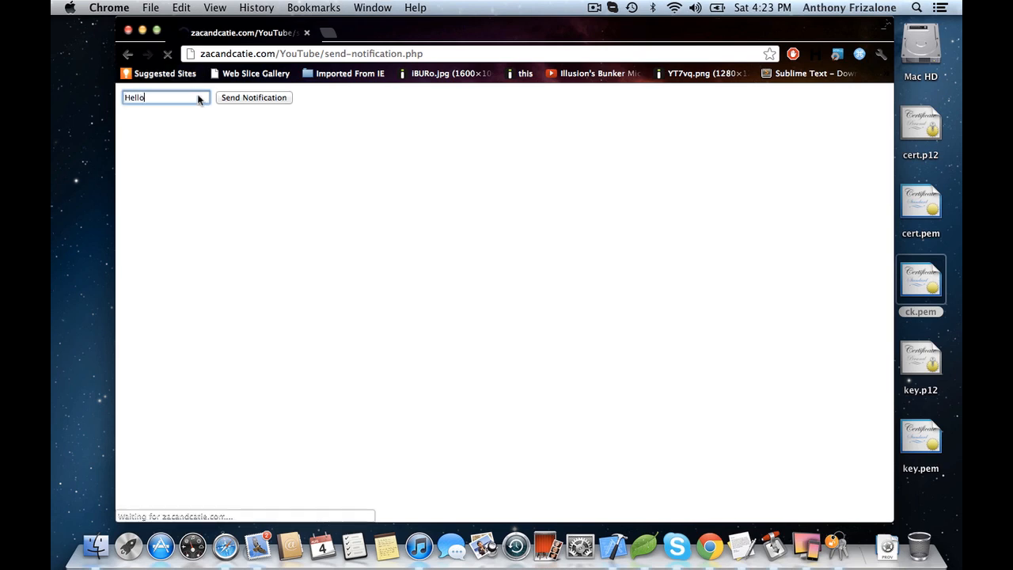
pyautogui.click(253, 97)
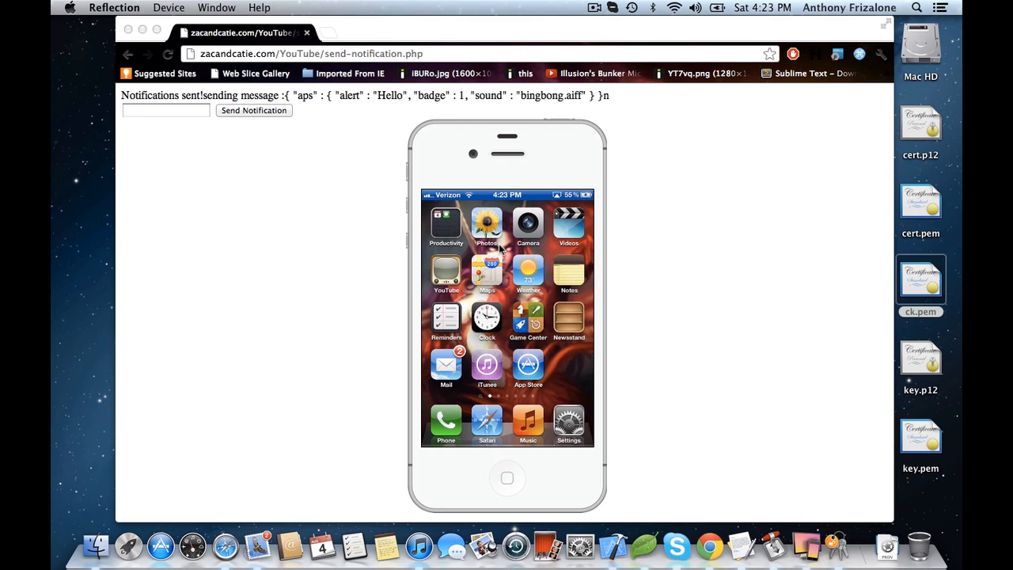
# Send a second push notification reading 'This is awesome!' from the Chrome form.
pyautogui.click(253, 110)
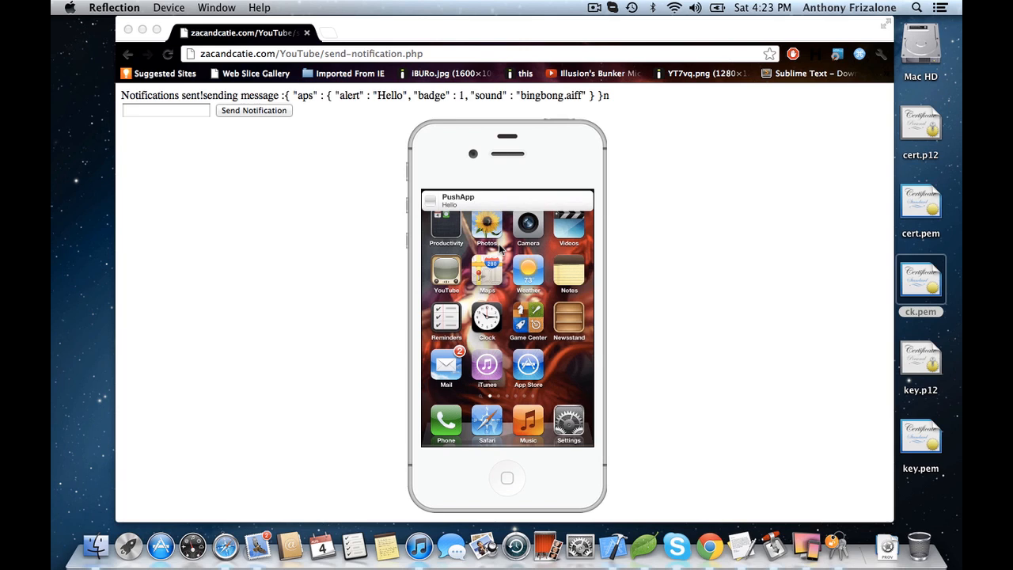
pyautogui.moveTo(532, 178)
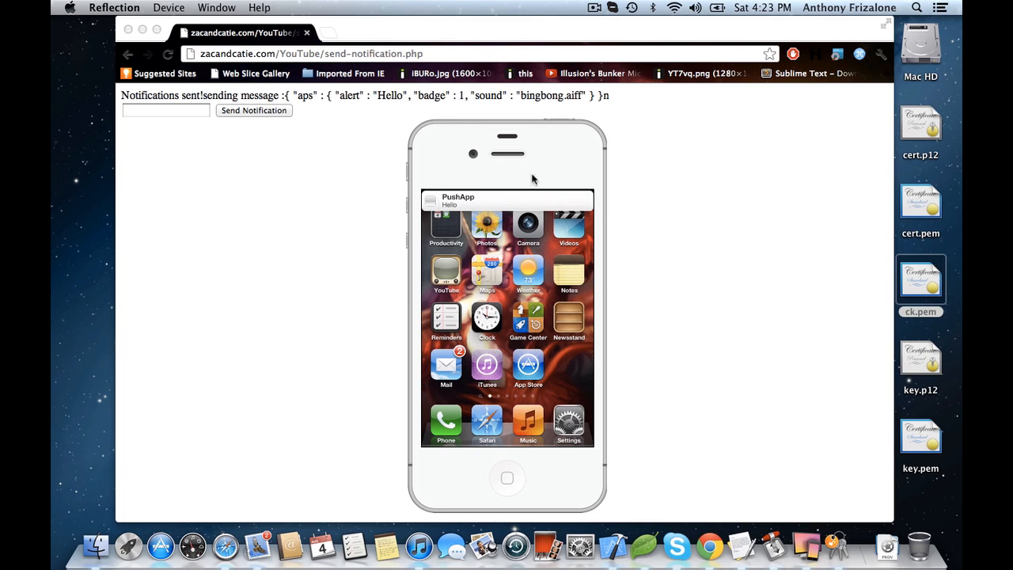
pyautogui.moveTo(367, 180)
pyautogui.write('T')
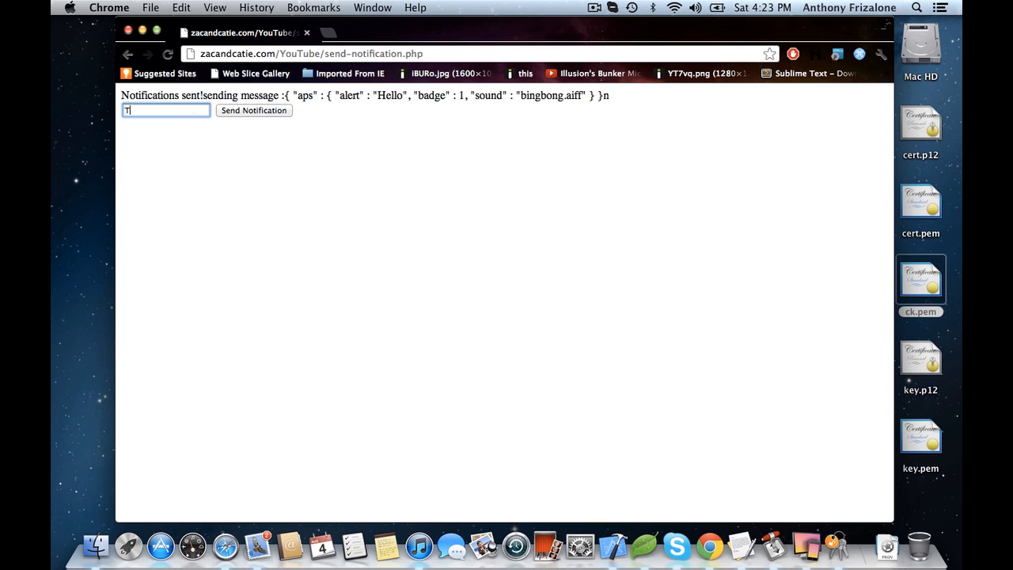
pyautogui.write('his is')
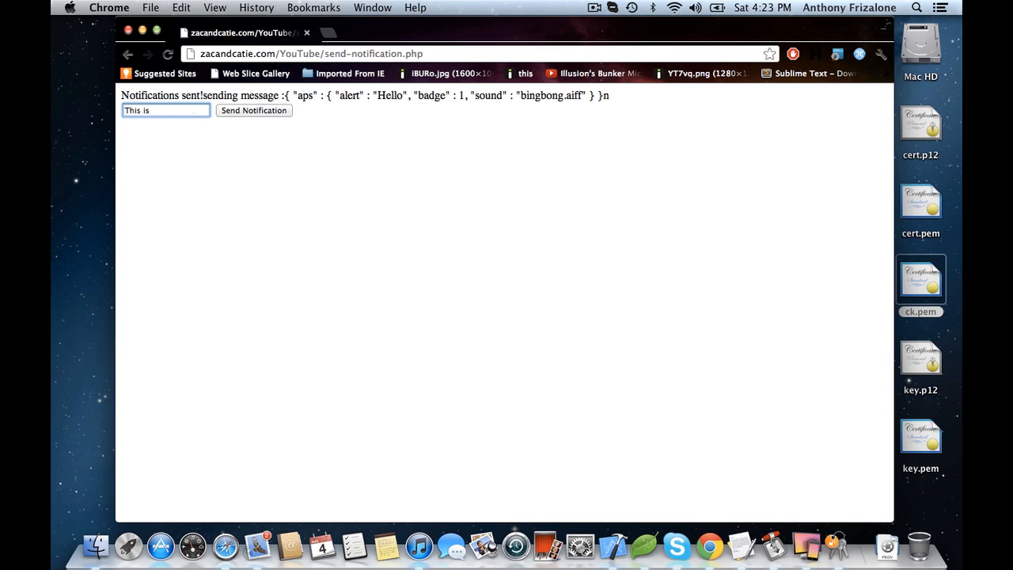
pyautogui.write('awesome!')
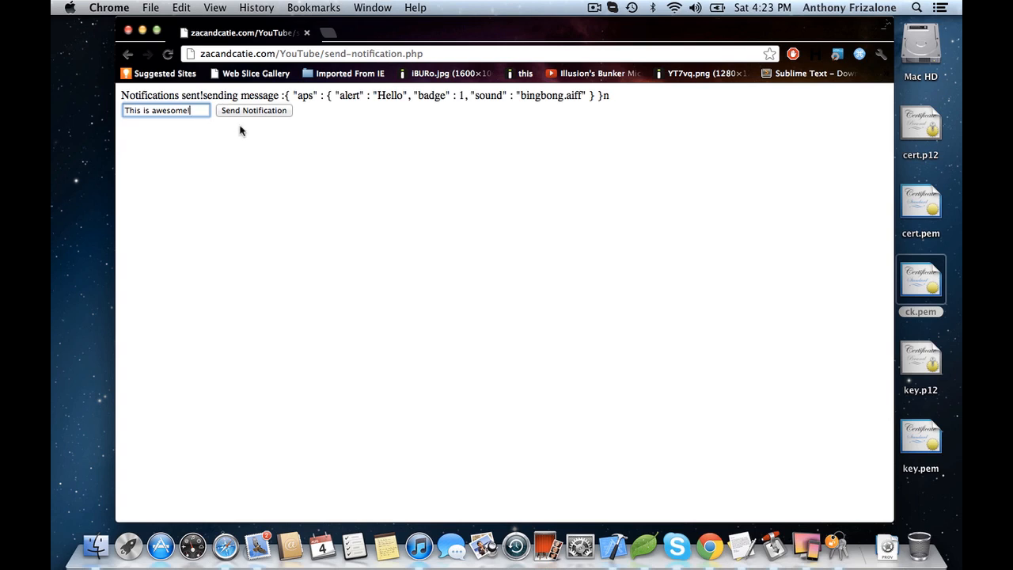
pyautogui.click(253, 110)
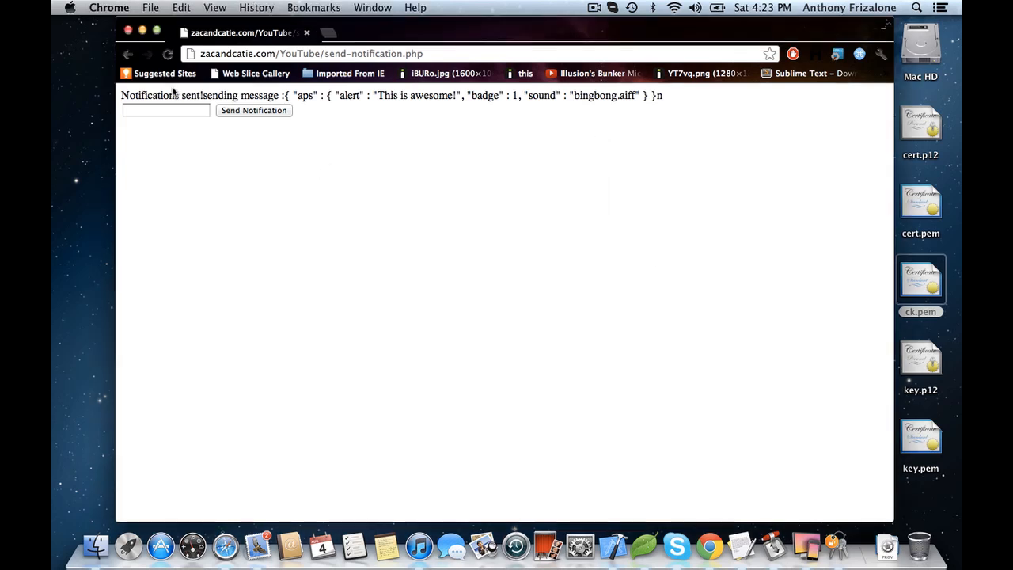
# Enter 'Another' in the form and send it as the third notification.
pyautogui.write('Anoth')
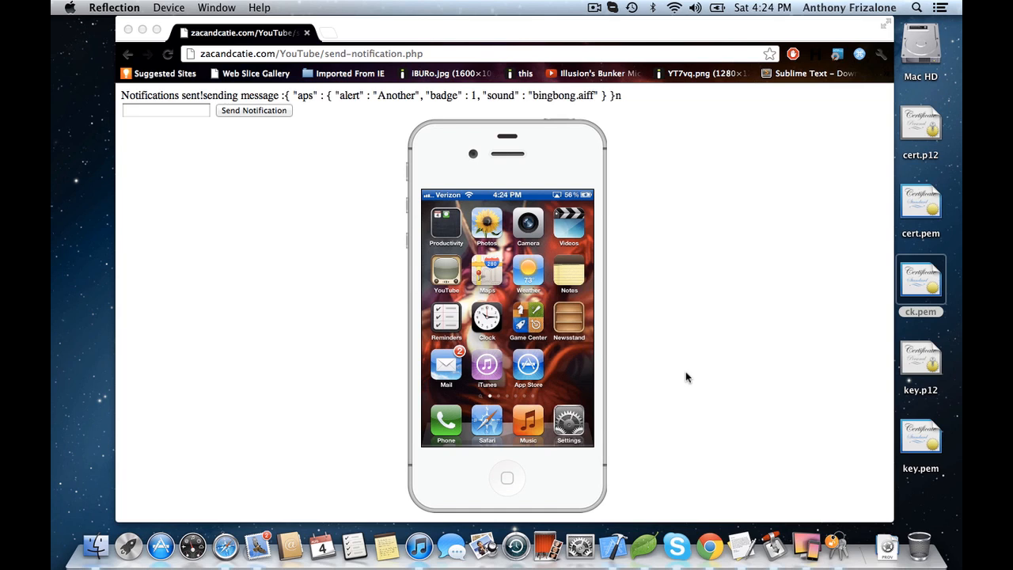
pyautogui.click(254, 110)
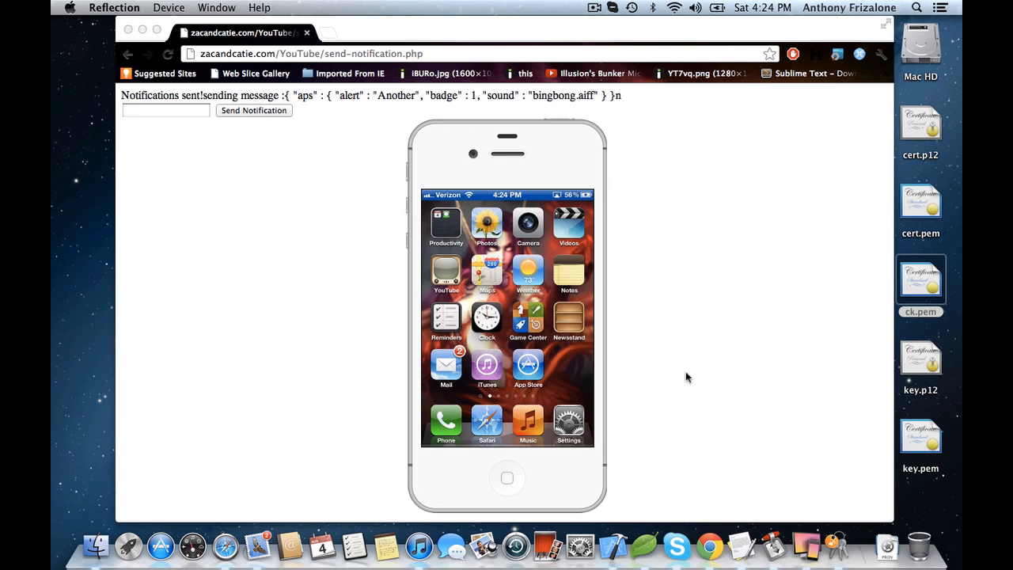
pyautogui.moveTo(689, 493)
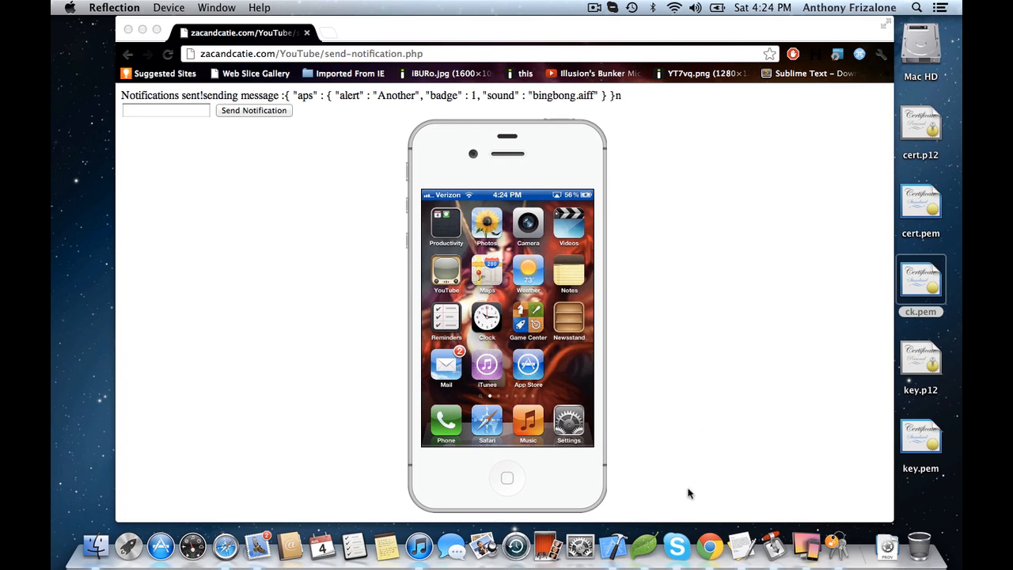
pyautogui.moveTo(677, 417)
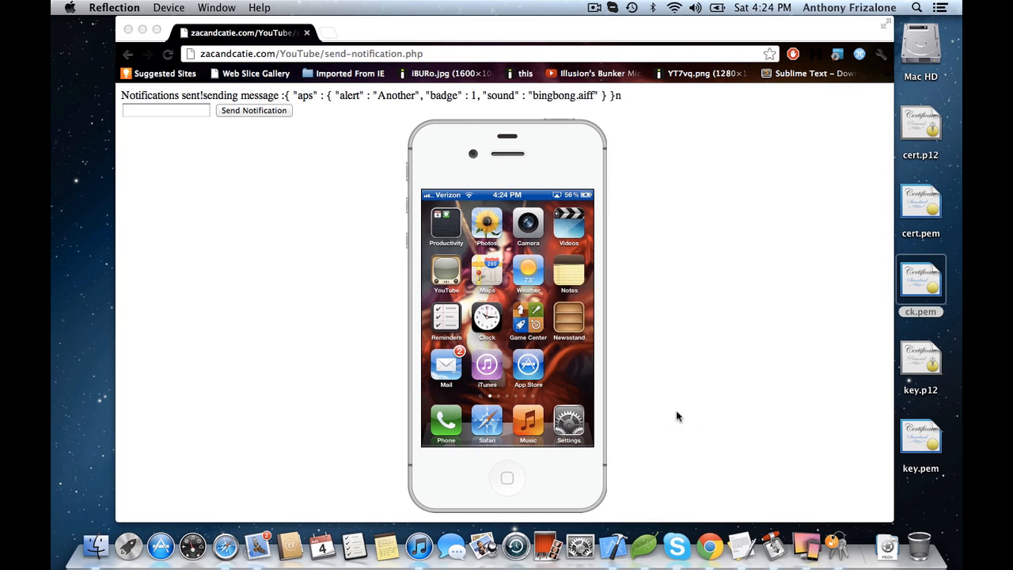